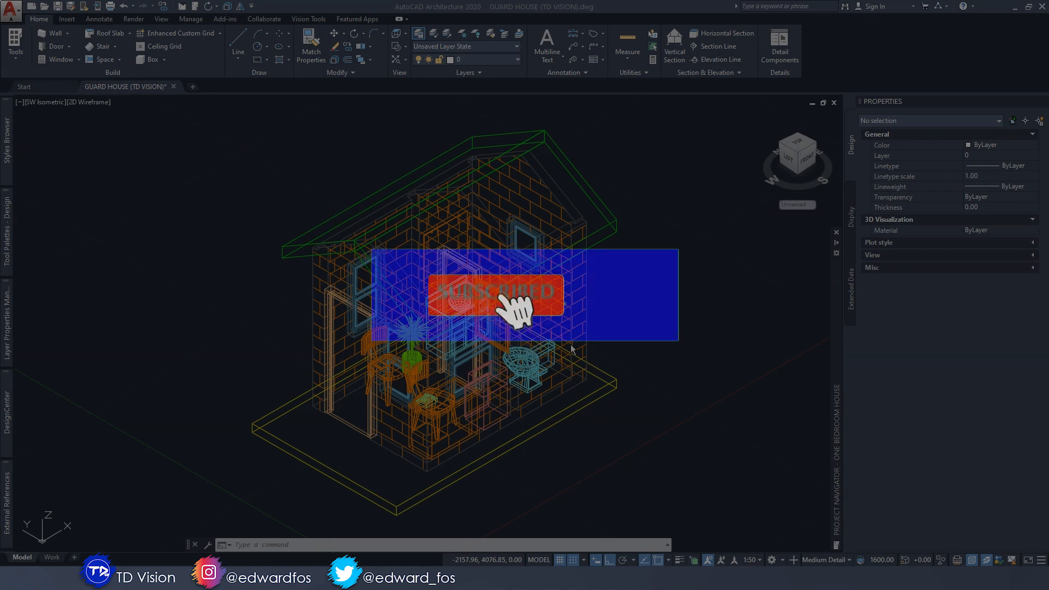
Step: Bring up the viewport's visual styles list for the guard house model
left_click(517, 305)
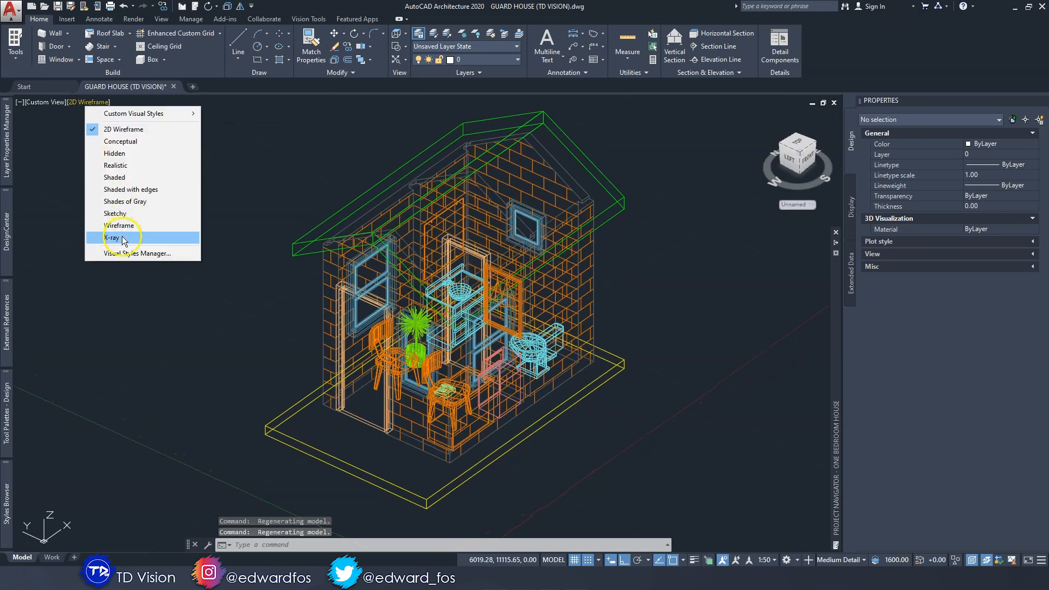
Step: Switch the model to the X-Ray visual style and select the green roof slab
left_click(115, 225)
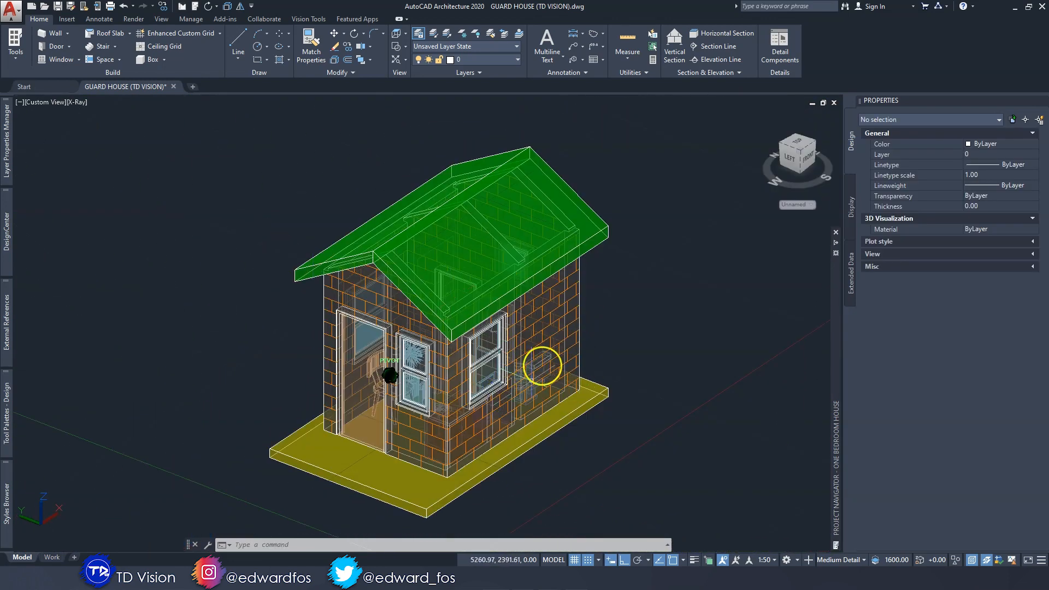
mouse_move(529, 344)
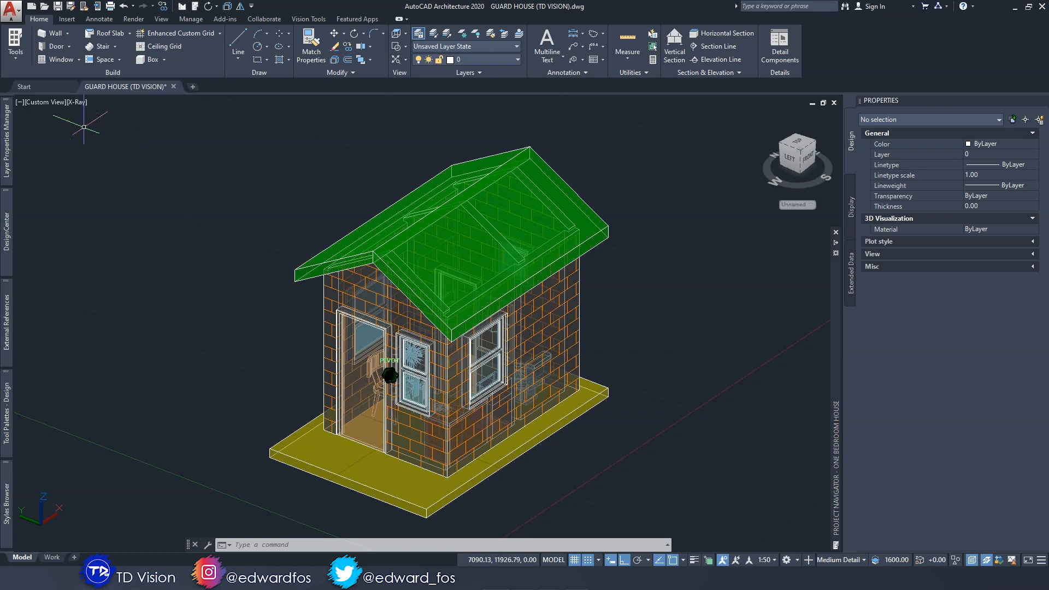
mouse_move(559, 148)
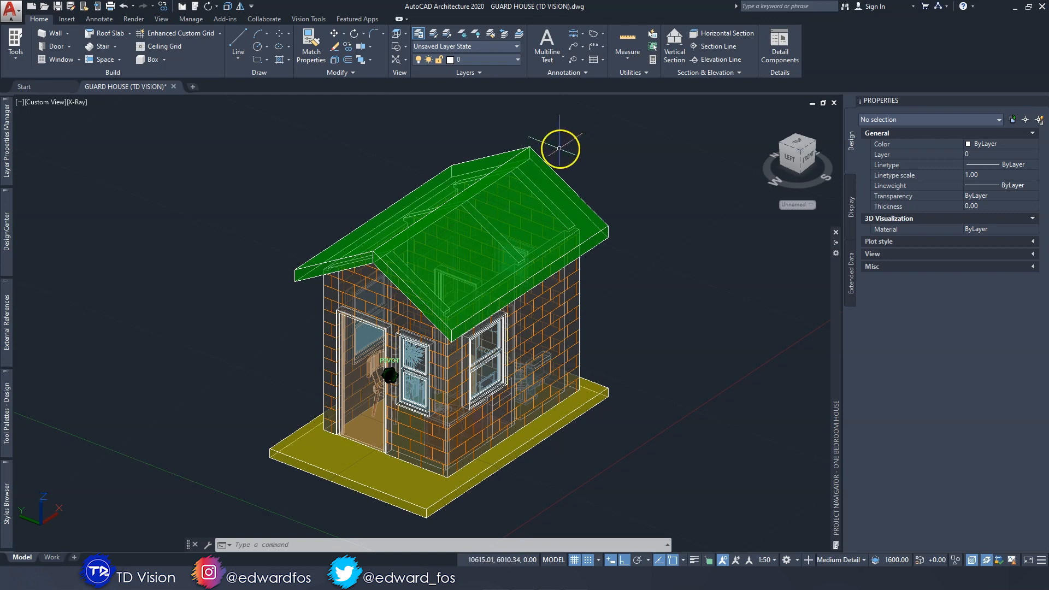
mouse_move(572, 142)
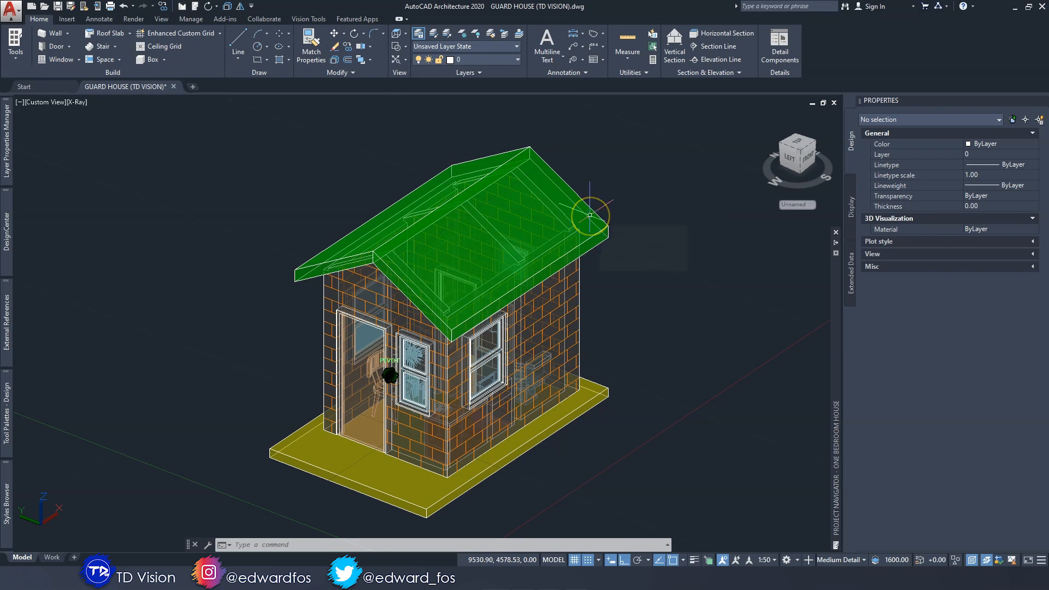
left_click(565, 271)
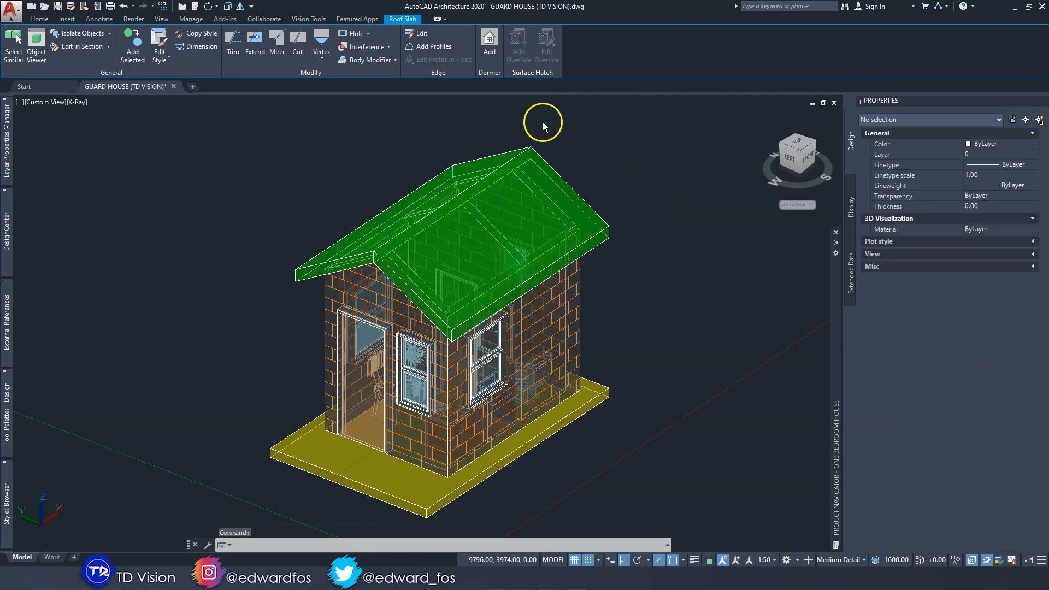
left_click(99, 19)
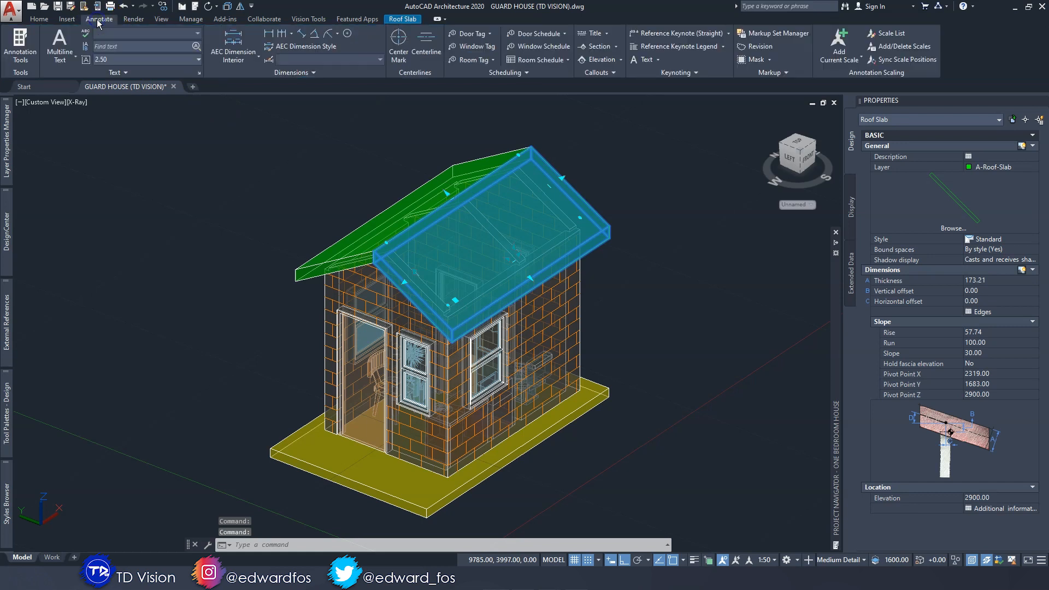
left_click(36, 20)
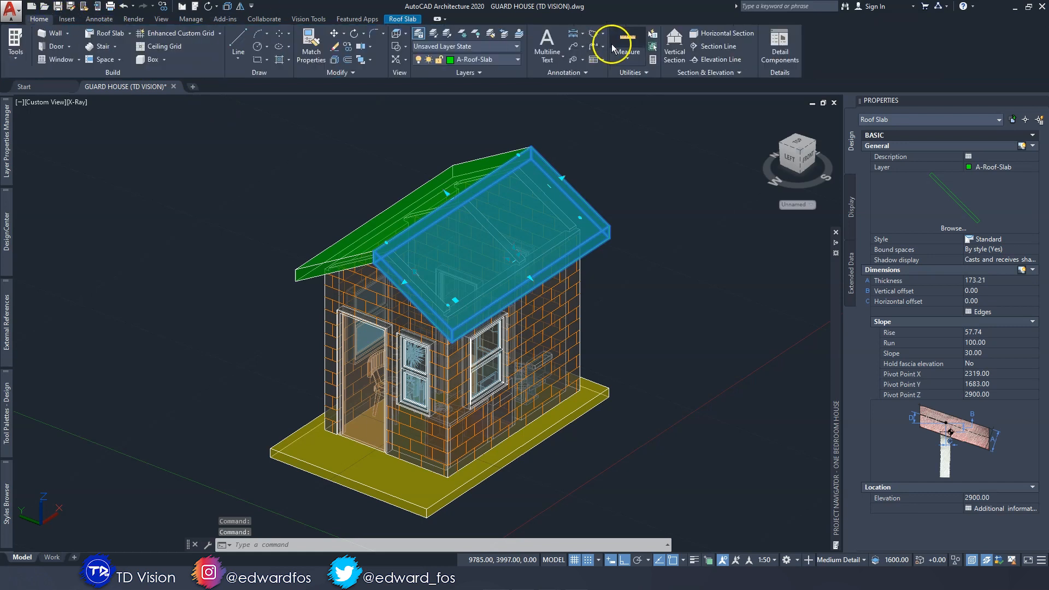
mouse_move(584, 39)
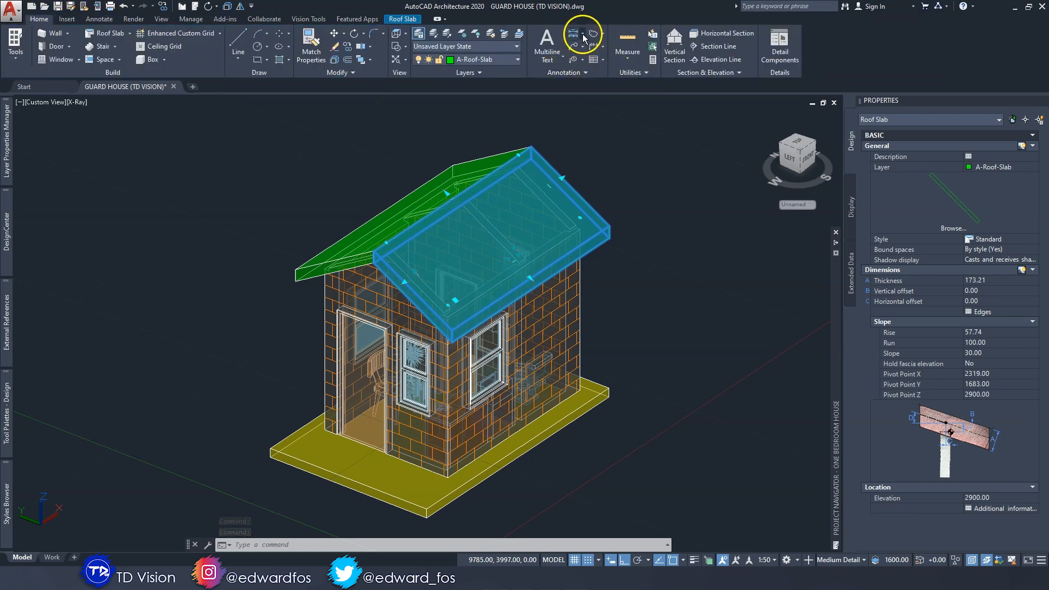
left_click(581, 33)
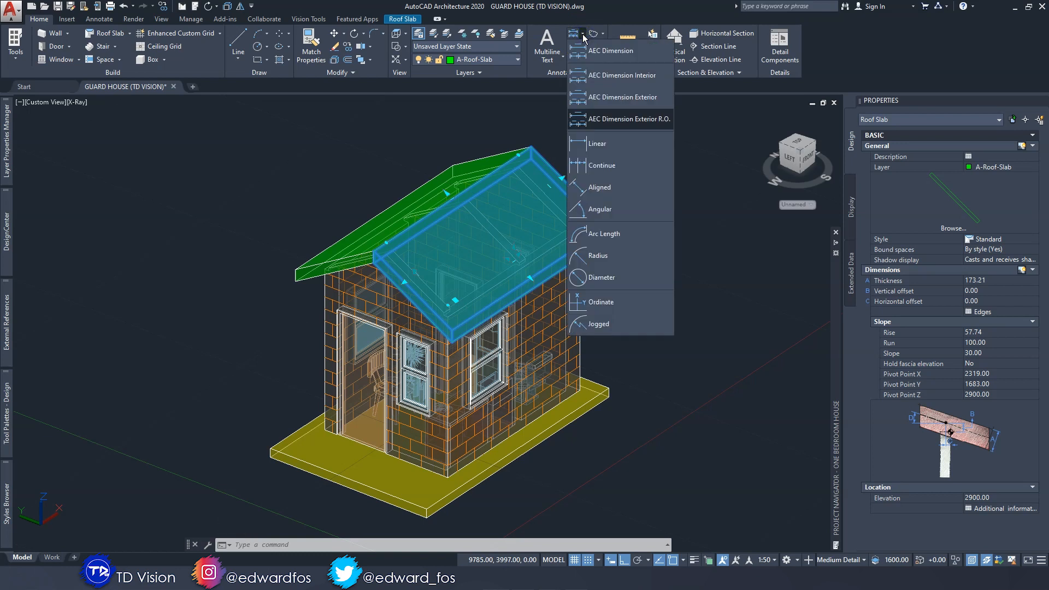
mouse_move(607, 52)
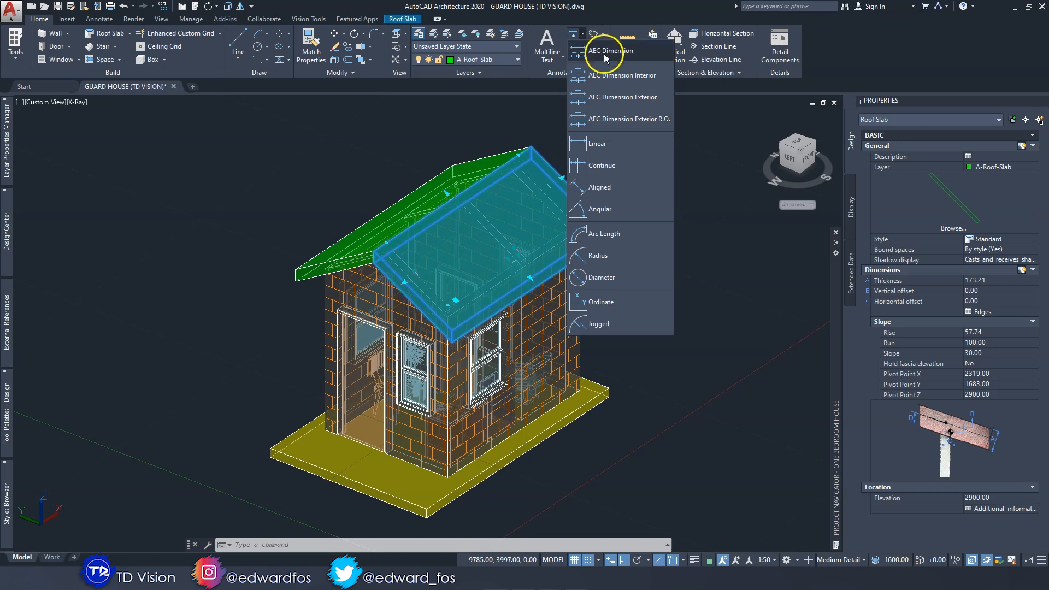
mouse_move(609, 112)
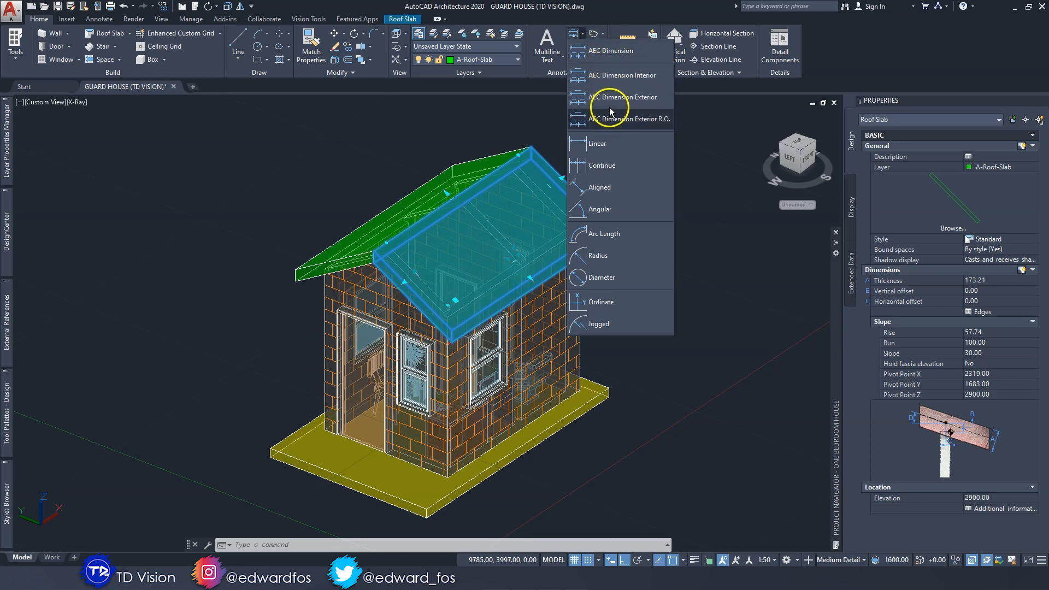
mouse_move(593, 57)
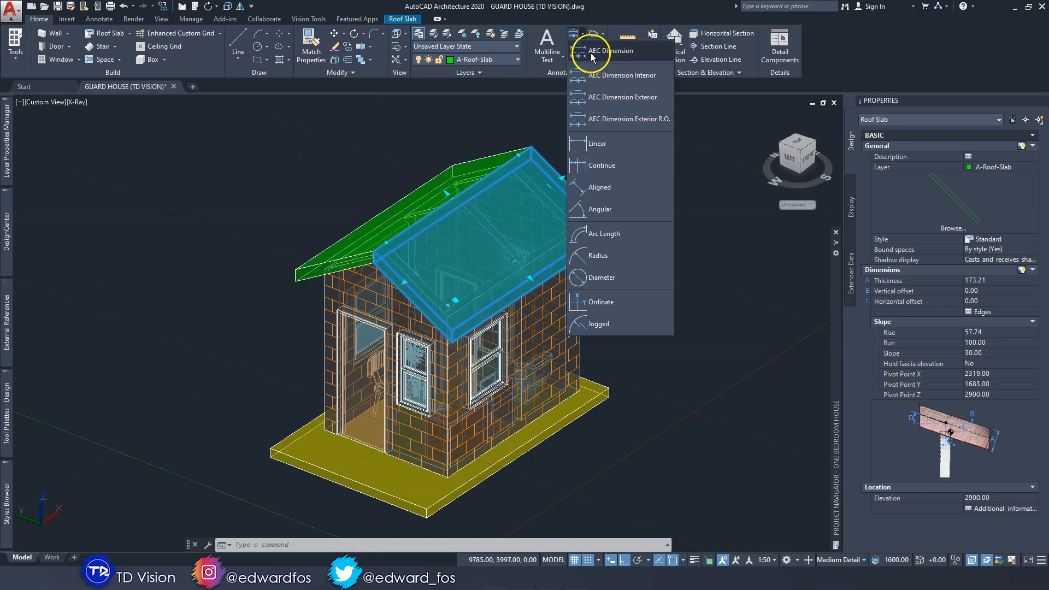
mouse_move(590, 116)
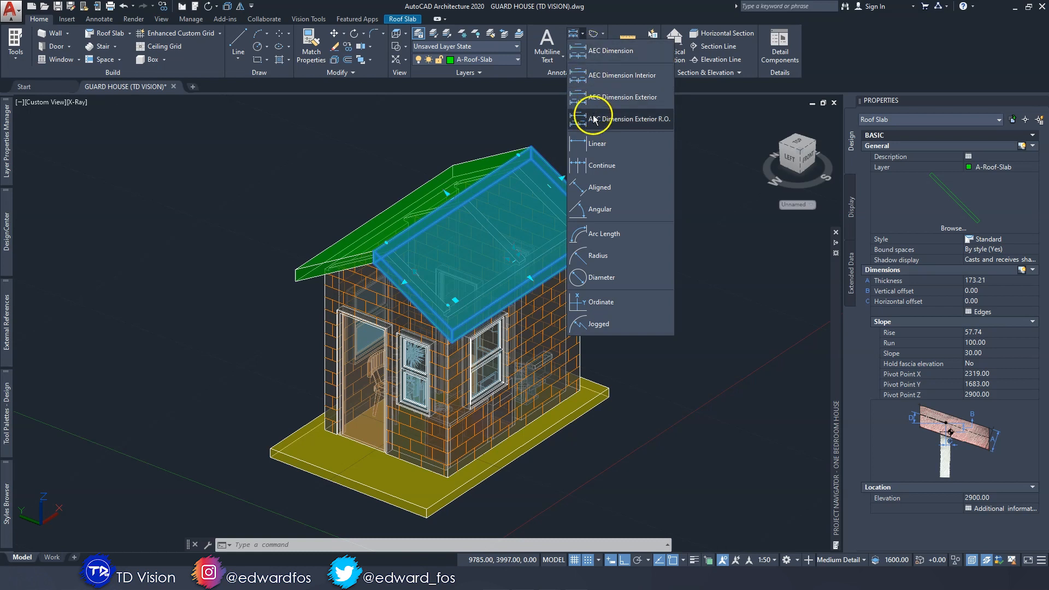
mouse_move(588, 66)
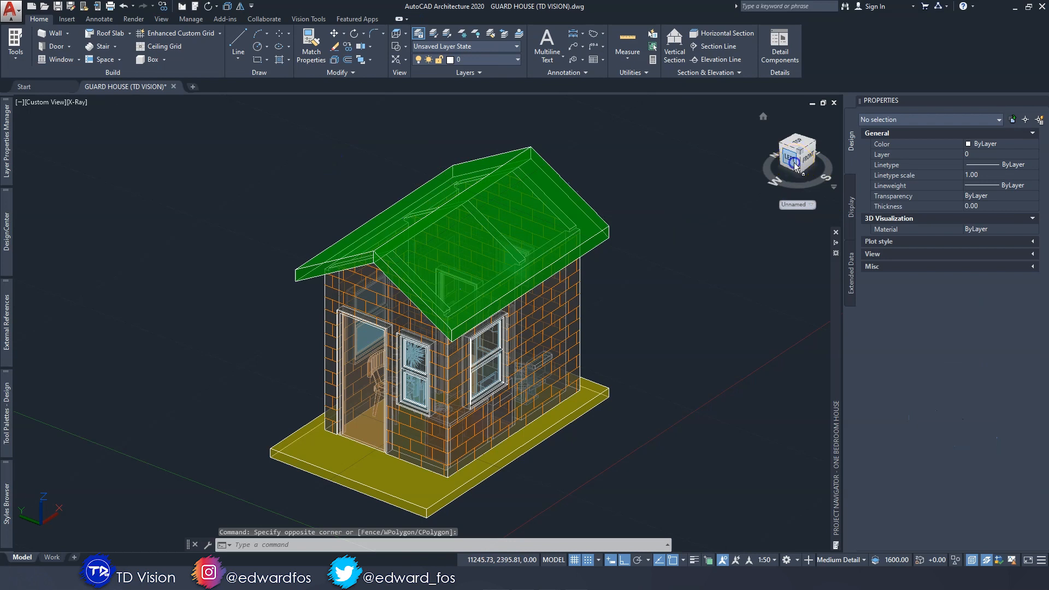
Step: View the house from the front, then straight down as a floor plan, with the dimension types listed
left_click(790, 158)
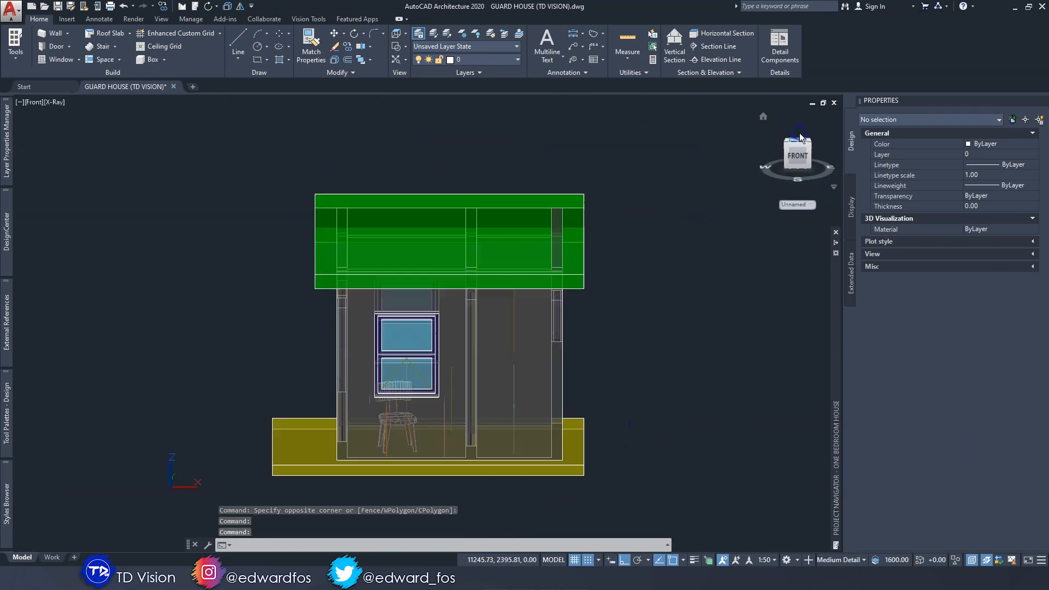
left_click(797, 133)
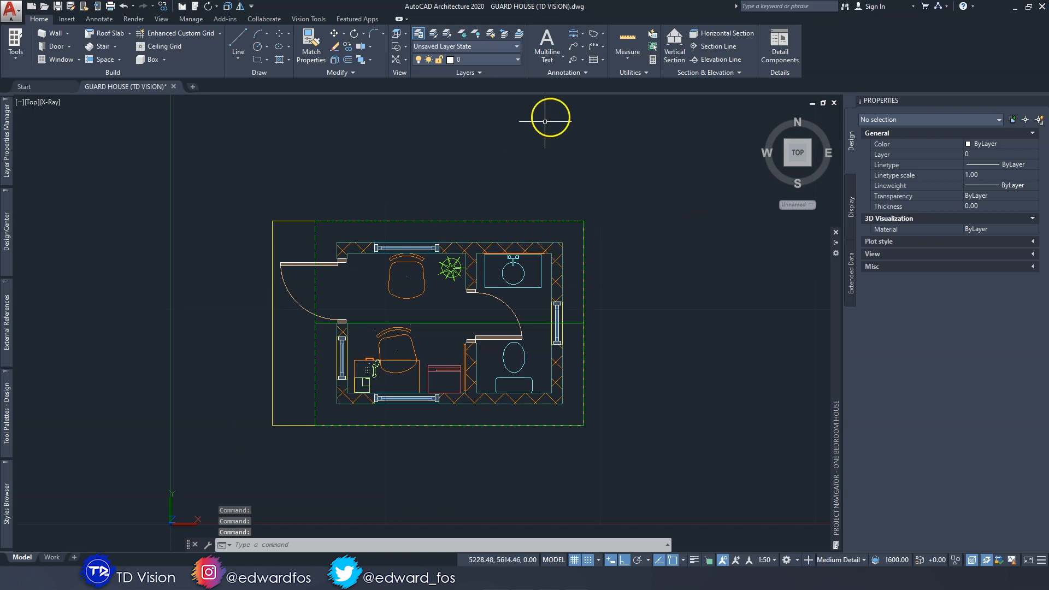
left_click(579, 32)
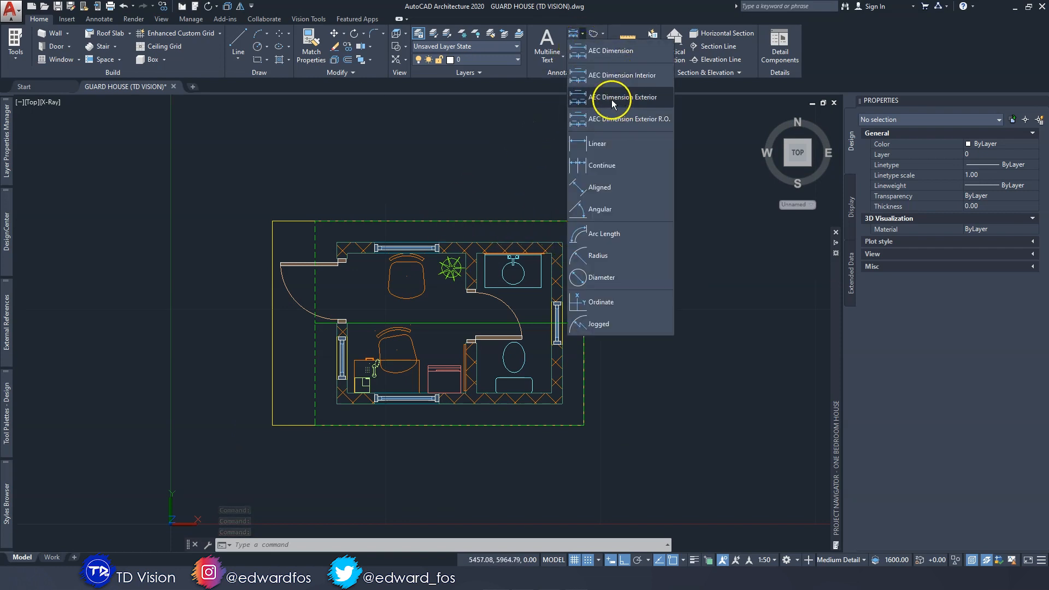
mouse_move(615, 81)
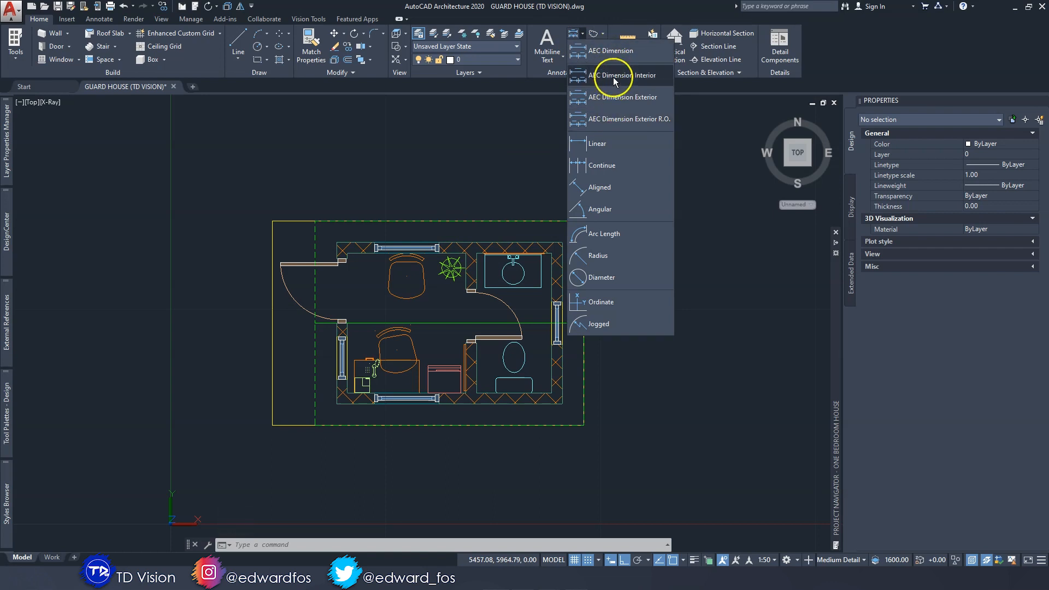
mouse_move(608, 121)
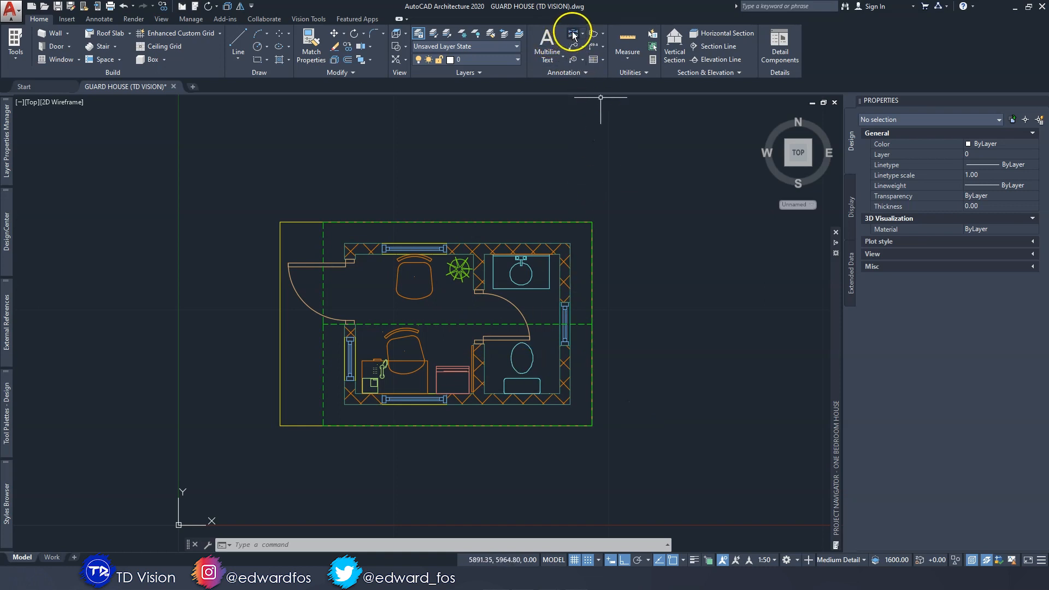
mouse_move(764, 559)
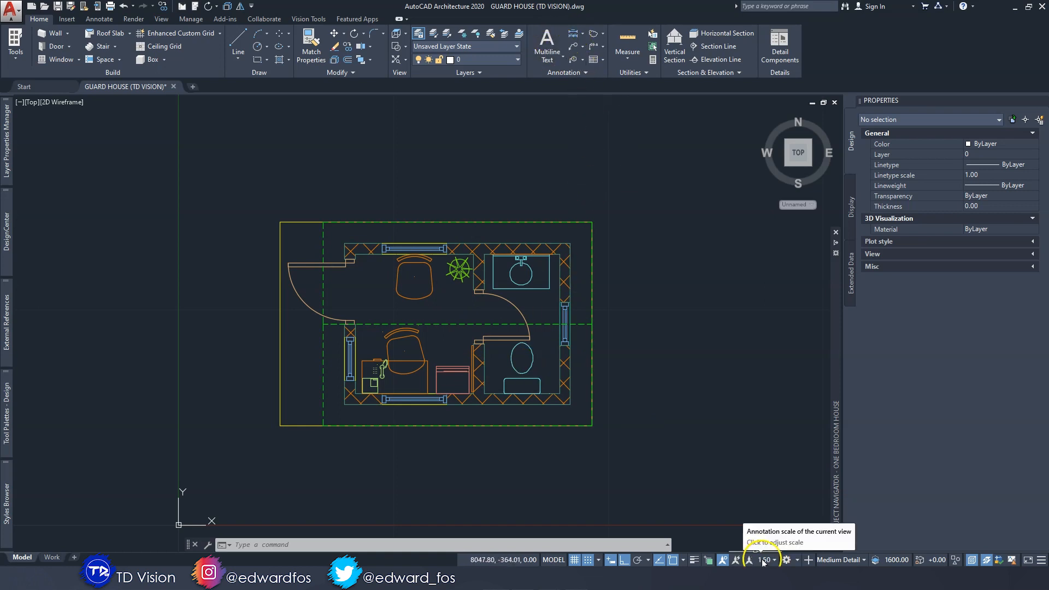
Step: Set the annotation scale on the status bar to 1:25
left_click(765, 559)
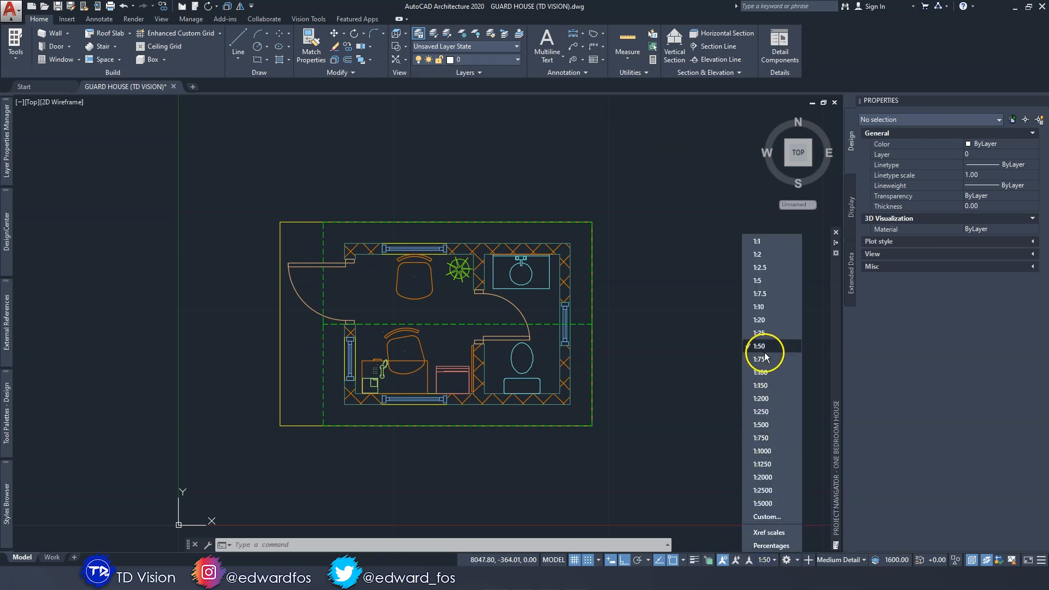
left_click(758, 345)
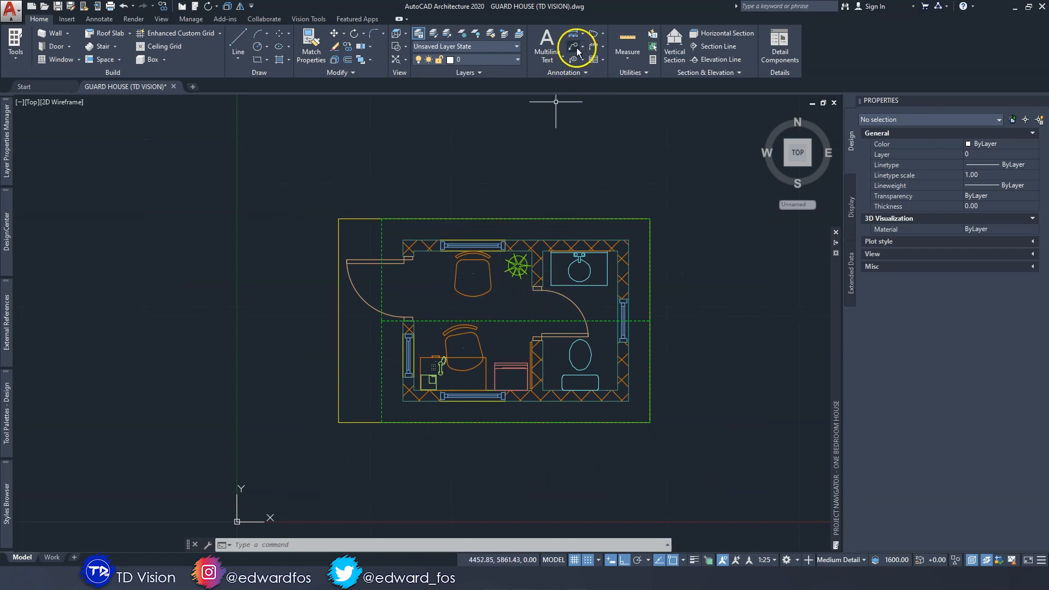
Step: Place a 525 linear dimension above the top wall and end that placement
left_click(575, 45)
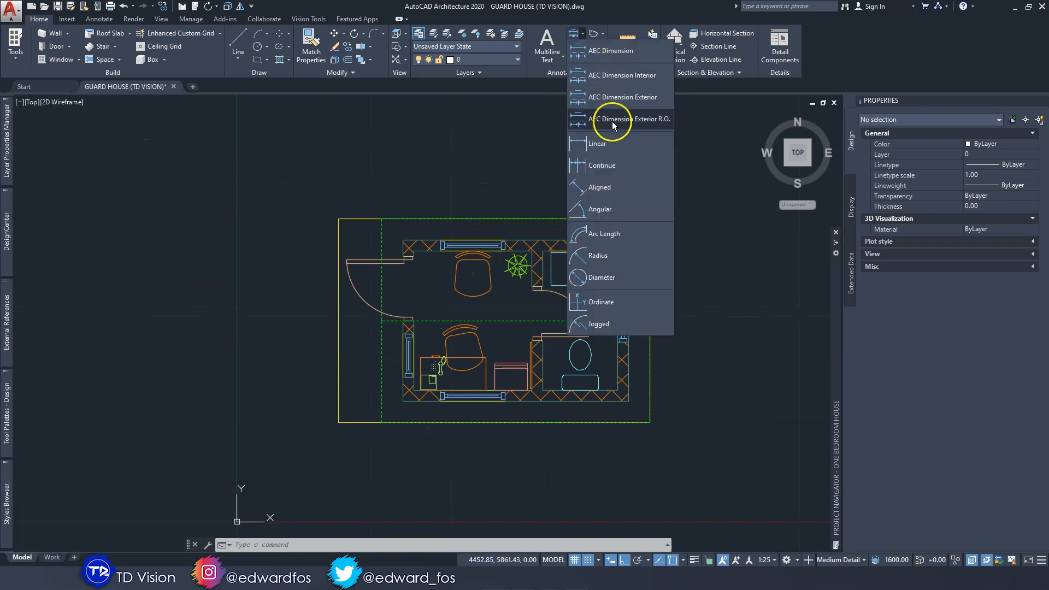
mouse_move(596, 143)
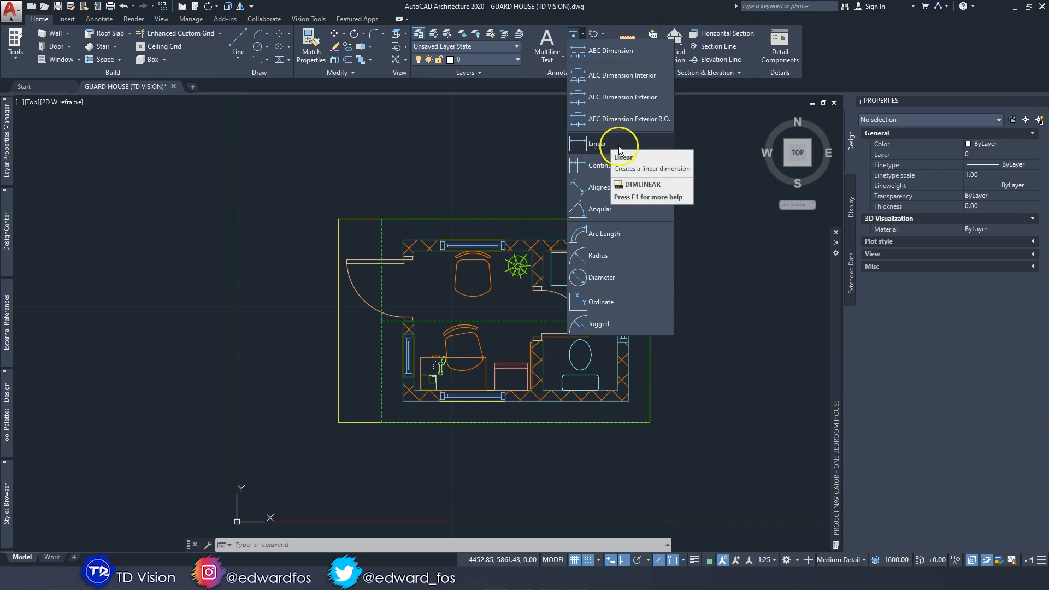
left_click(597, 144)
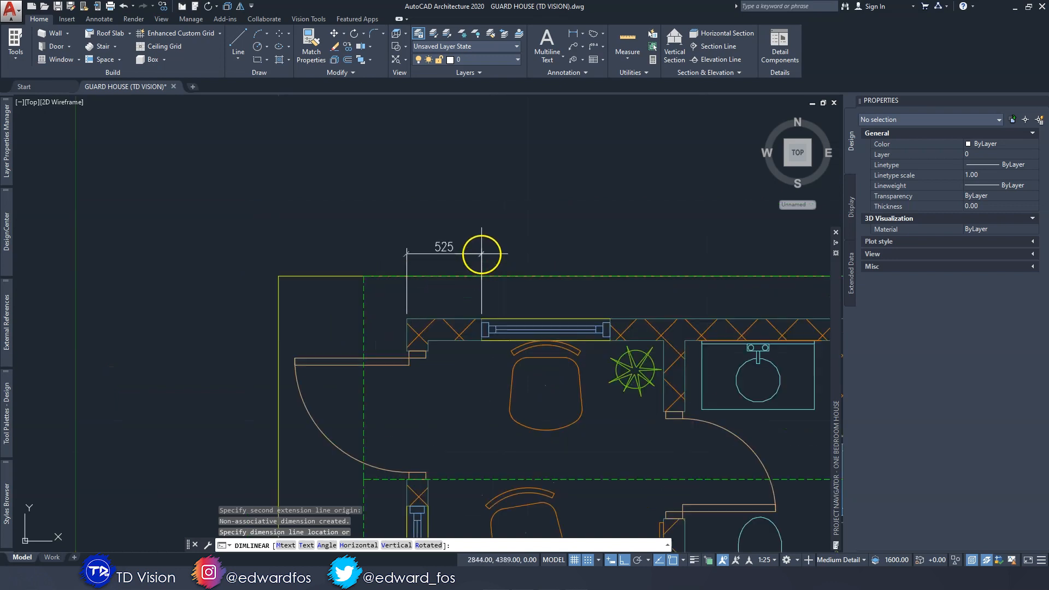
left_click(481, 252)
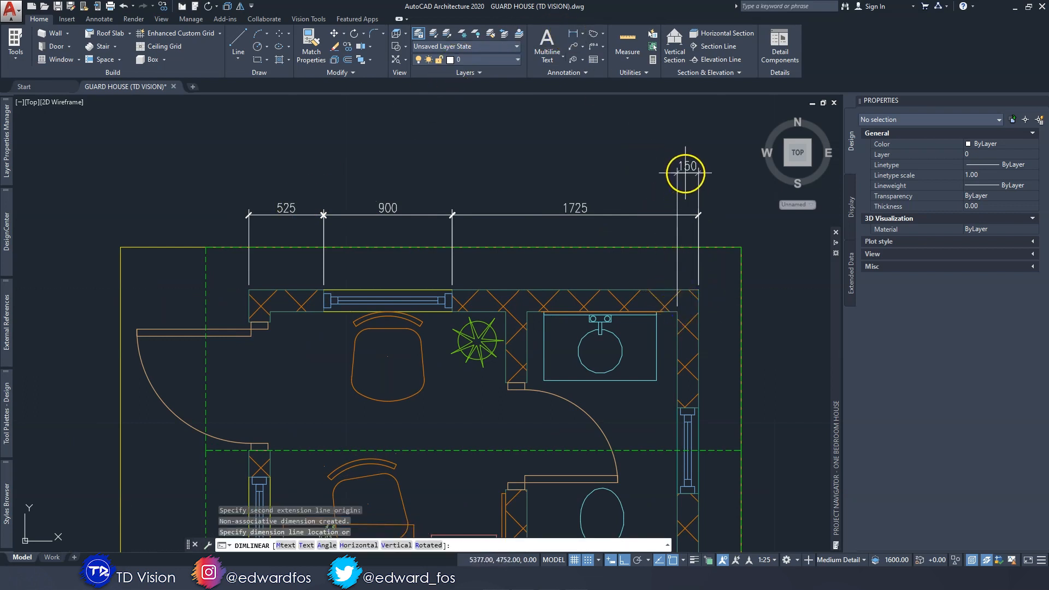
right_click(669, 222)
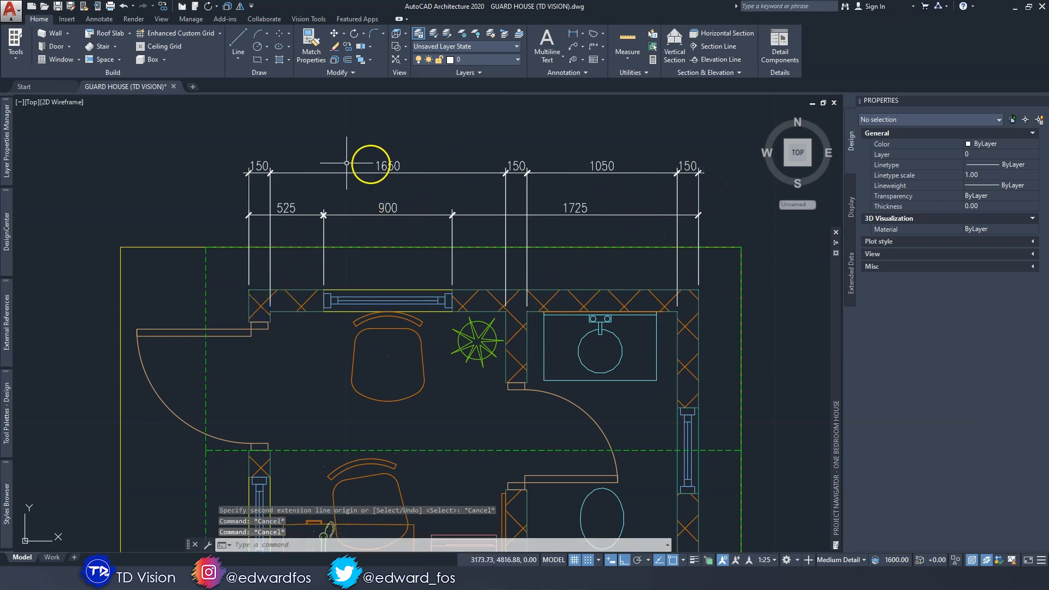
mouse_move(673, 208)
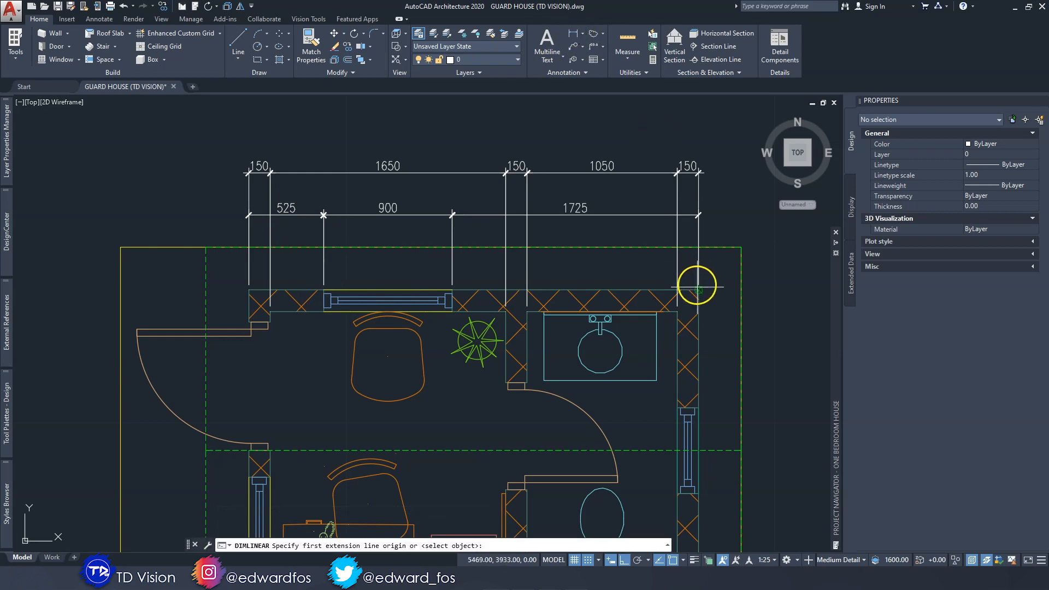
Step: Dimension the top wall's overall 3150 width between its right and left outer corners
left_click(697, 287)
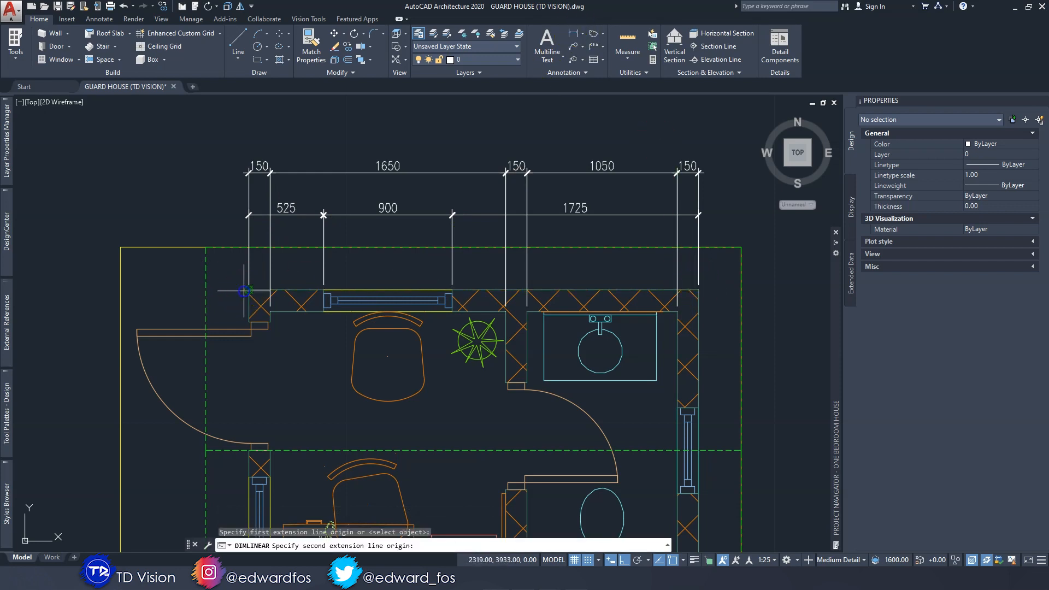
left_click(507, 186)
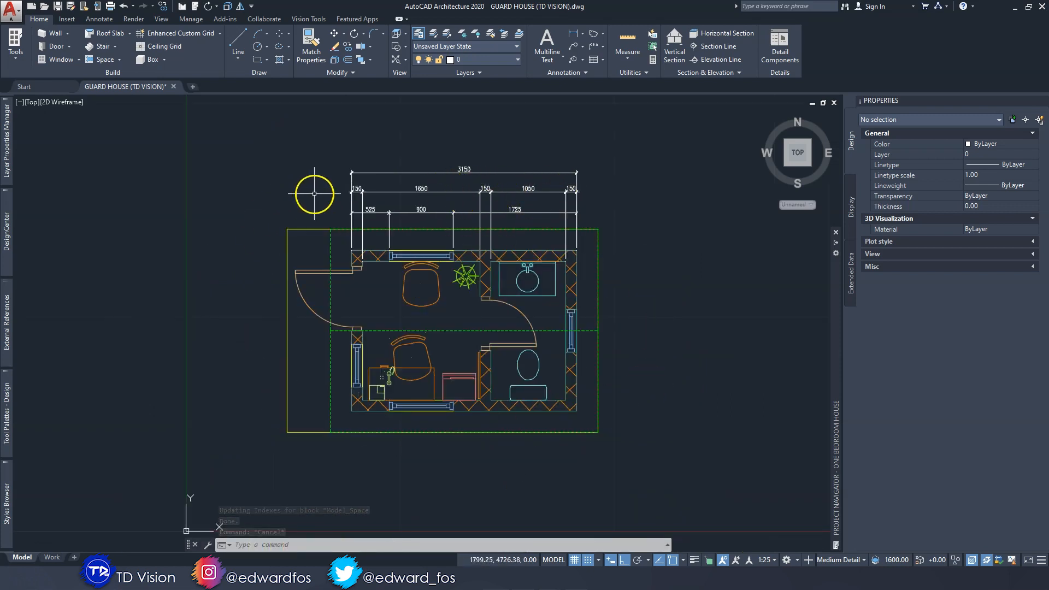
mouse_move(562, 232)
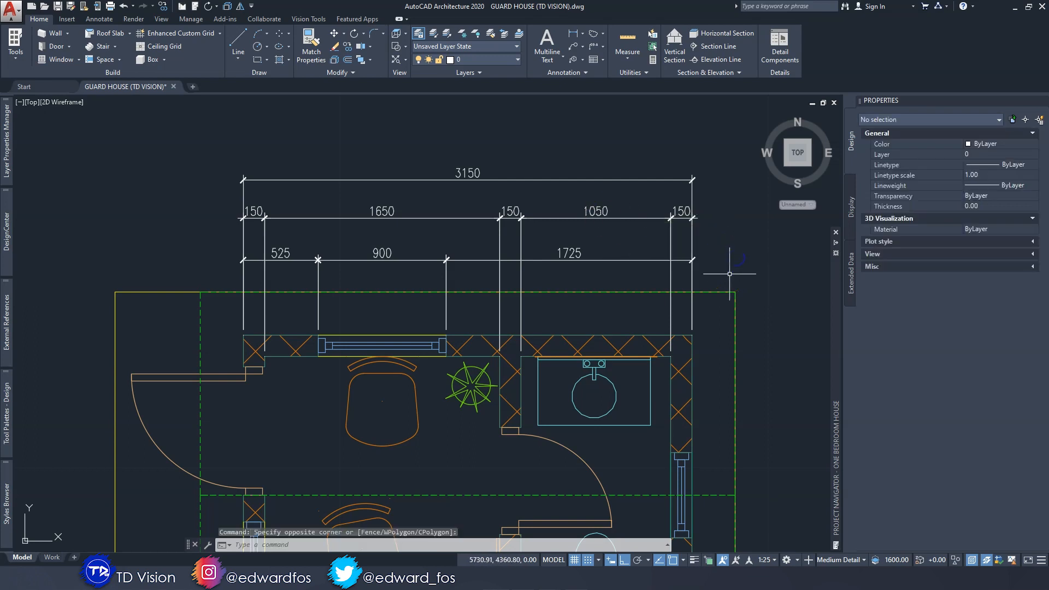
mouse_move(582, 335)
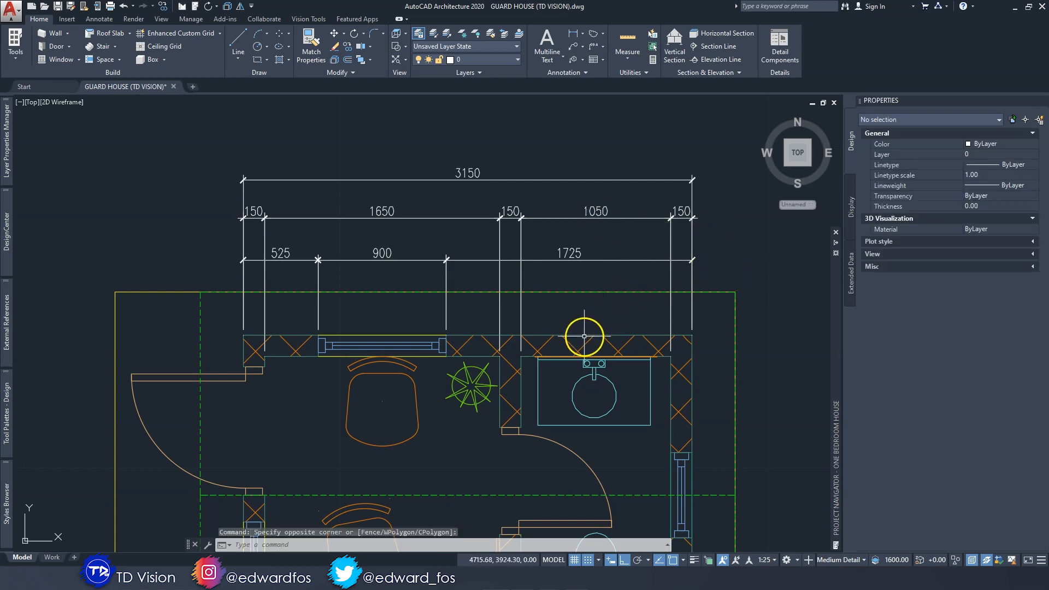
mouse_move(723, 270)
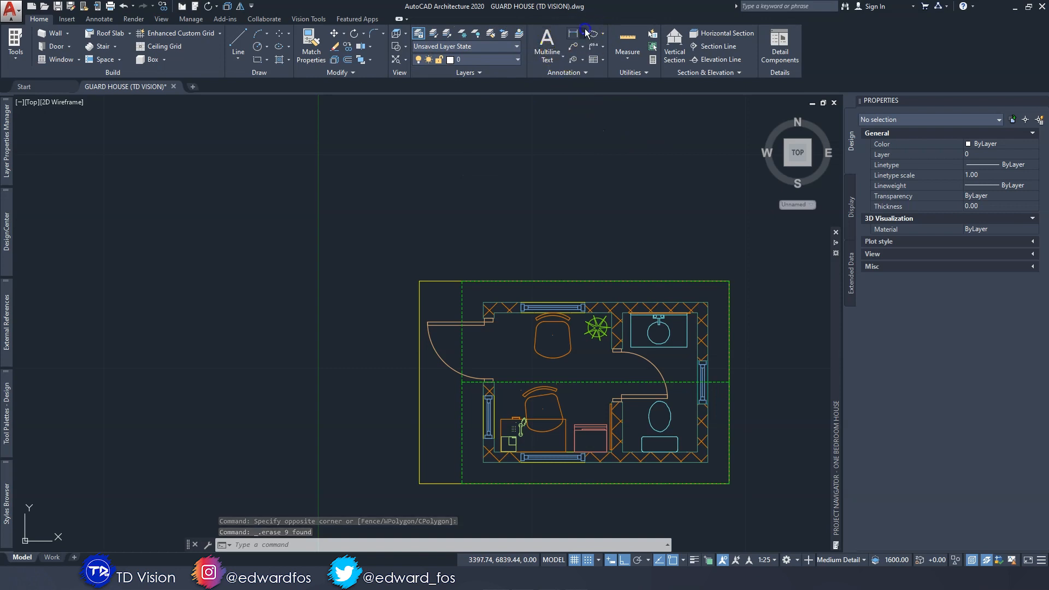
Step: Start the AEC Dimension Exterior R.O. command from the Annotation dimension list
left_click(586, 32)
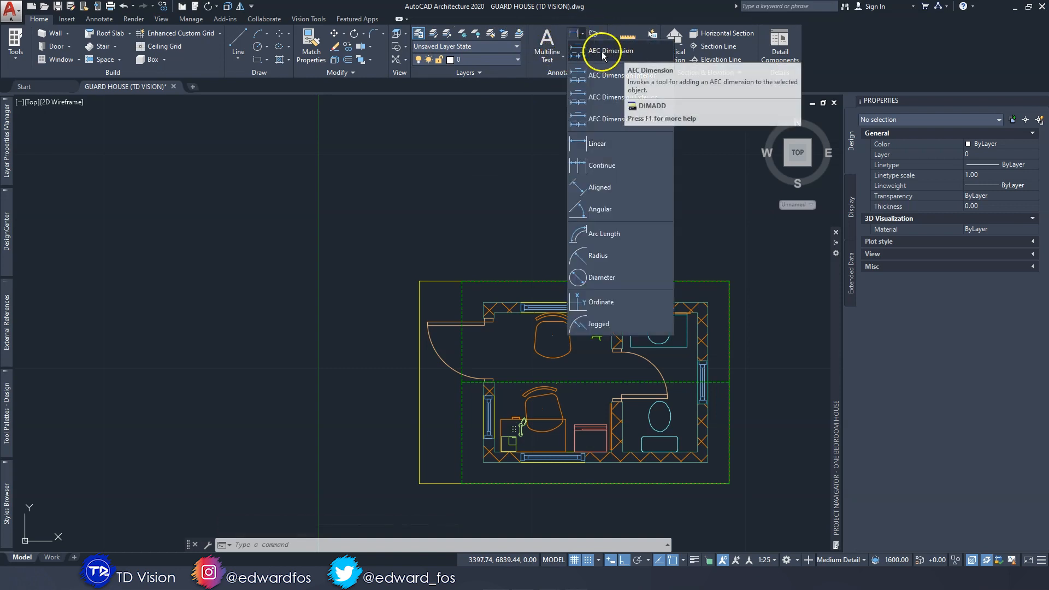
mouse_move(604, 34)
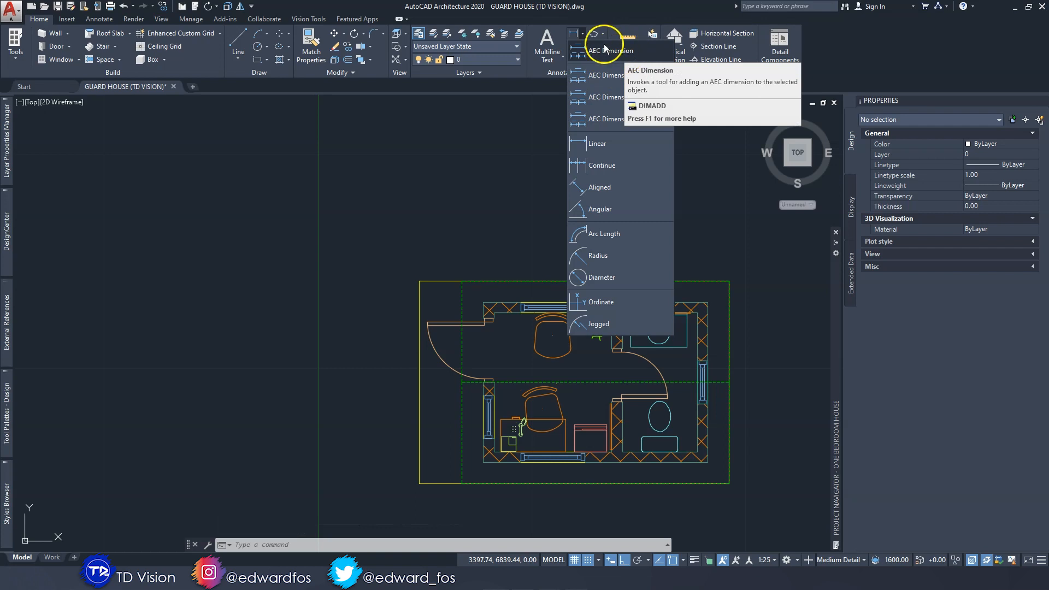
mouse_move(598, 57)
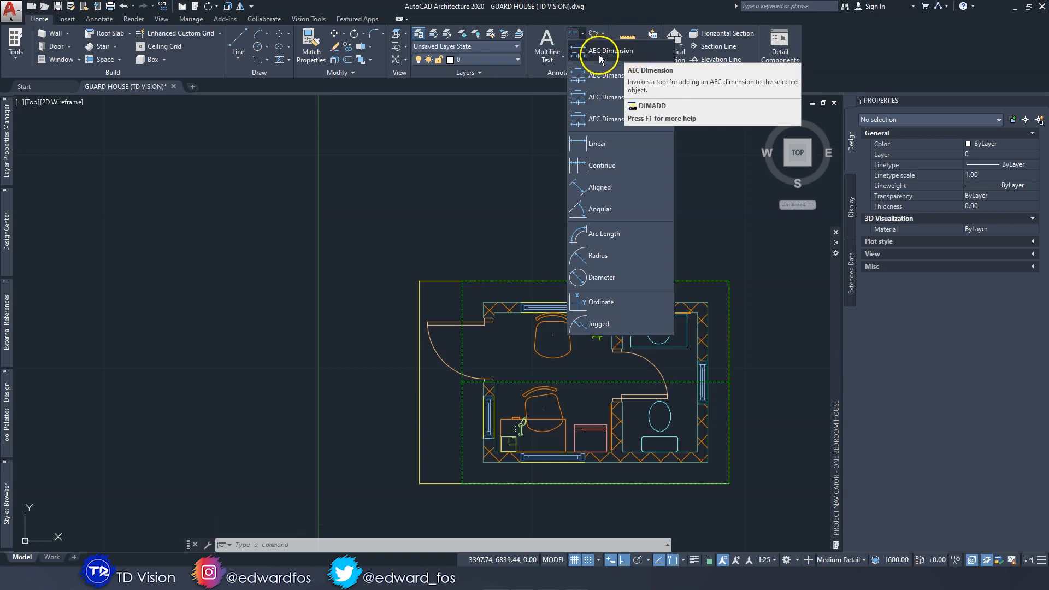
mouse_move(606, 58)
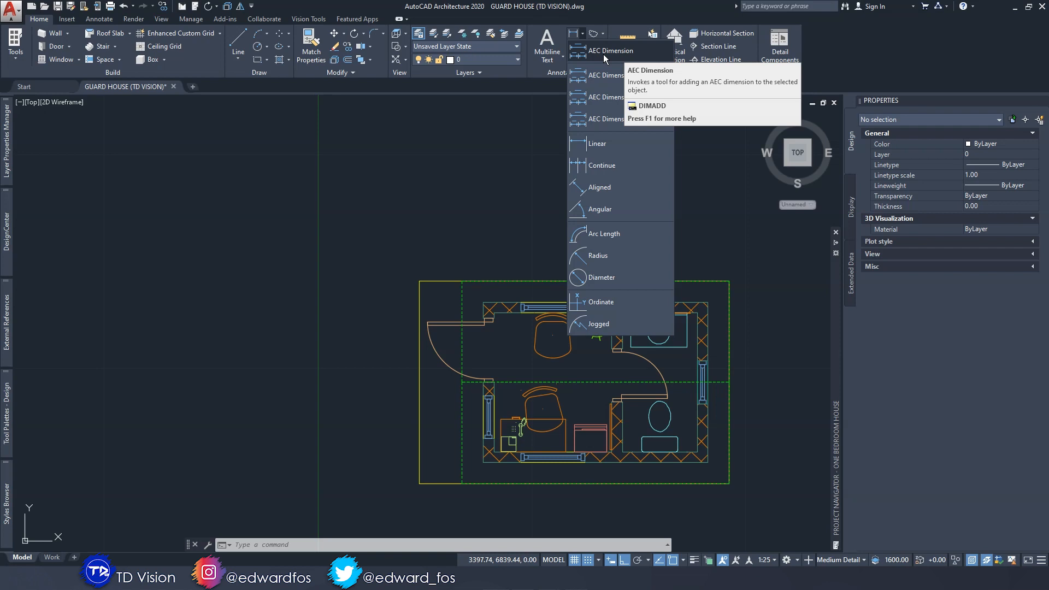
mouse_move(641, 96)
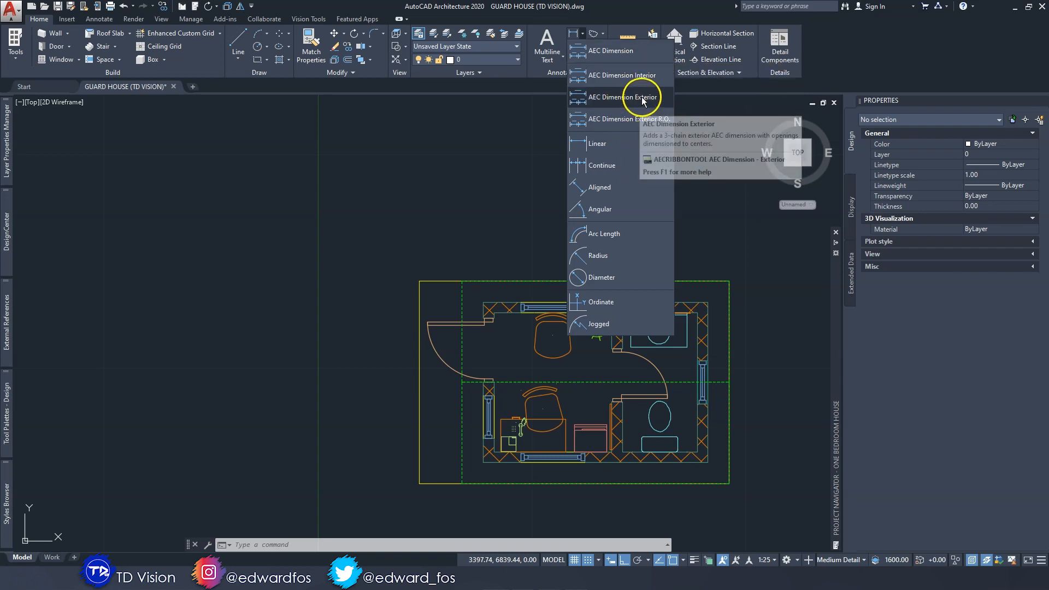
mouse_move(616, 121)
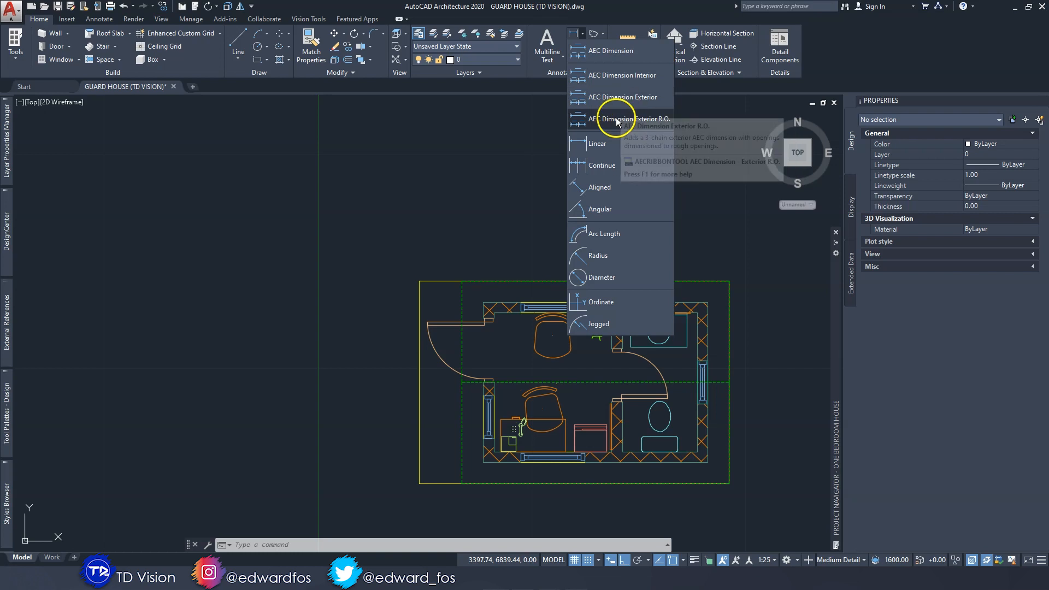
mouse_move(631, 79)
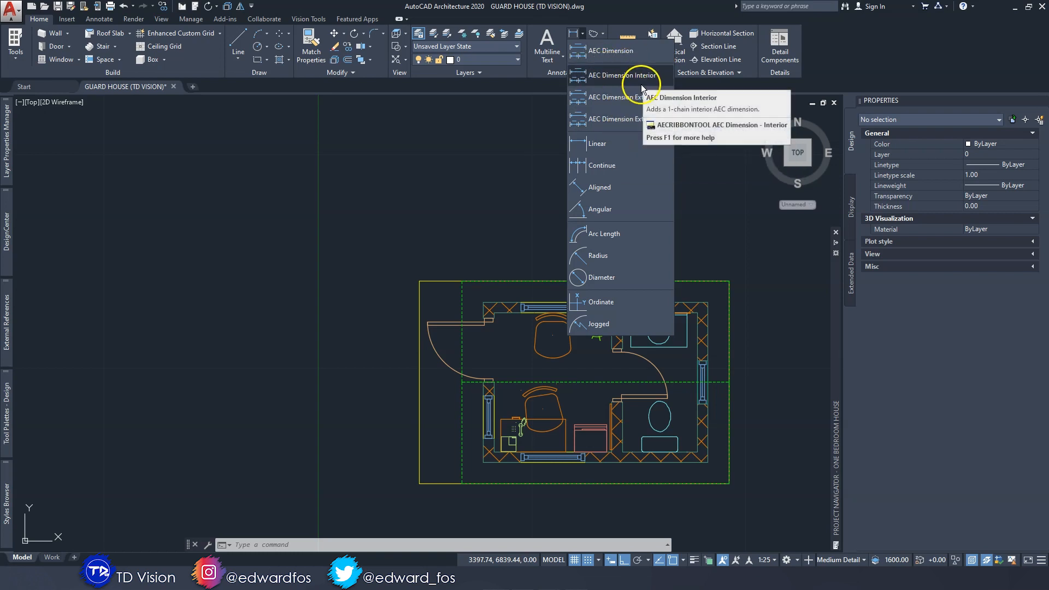
mouse_move(619, 96)
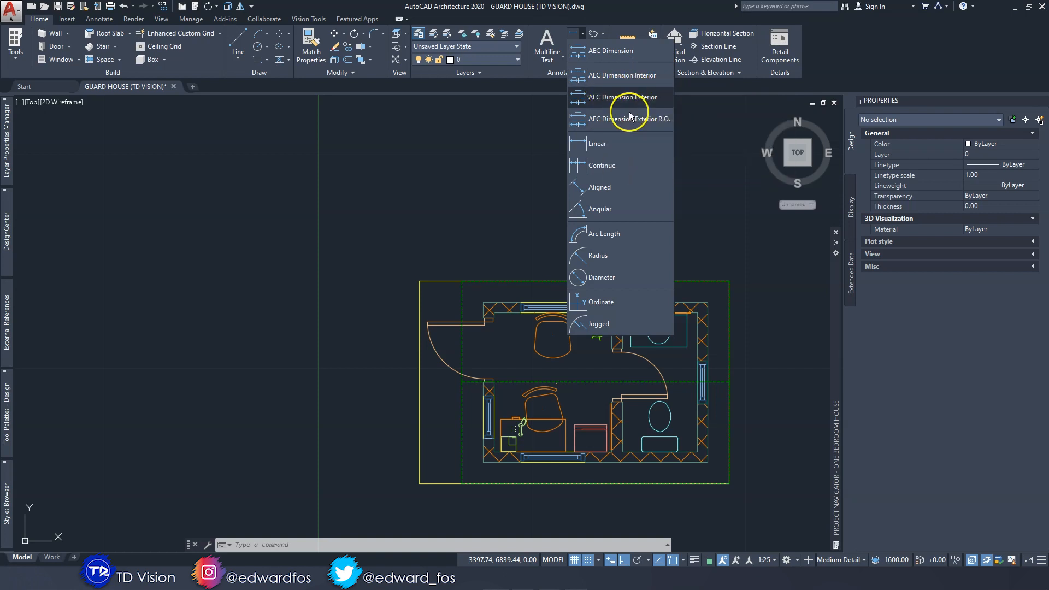
mouse_move(634, 100)
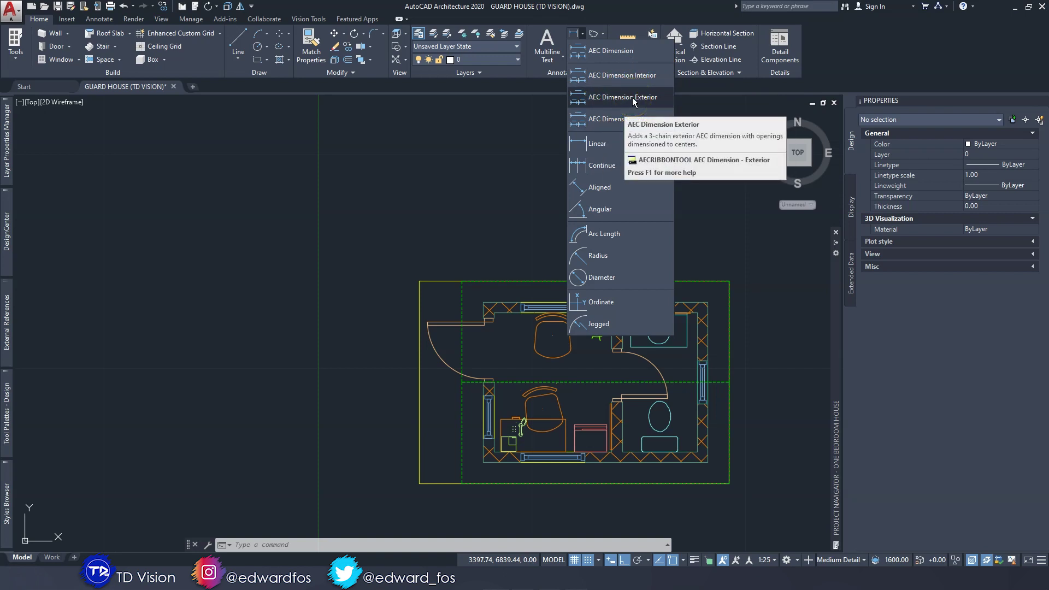
mouse_move(634, 100)
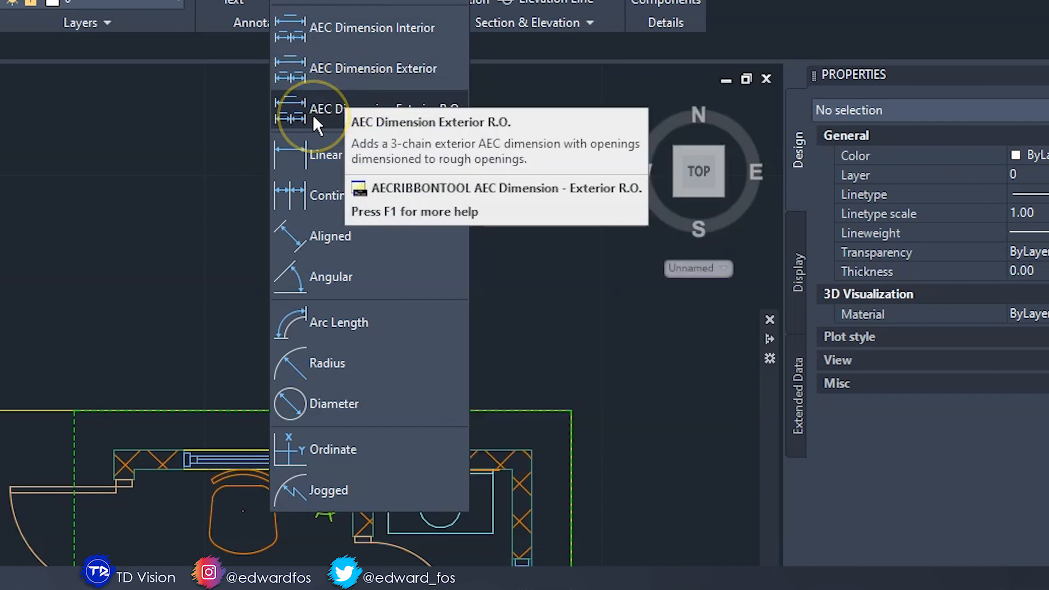
mouse_move(316, 125)
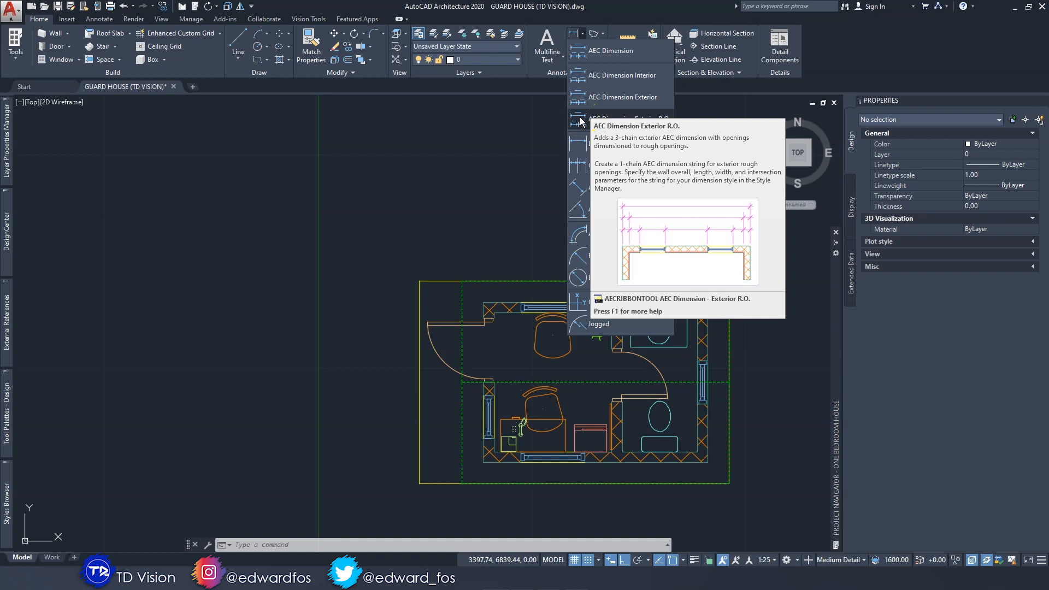
mouse_move(584, 119)
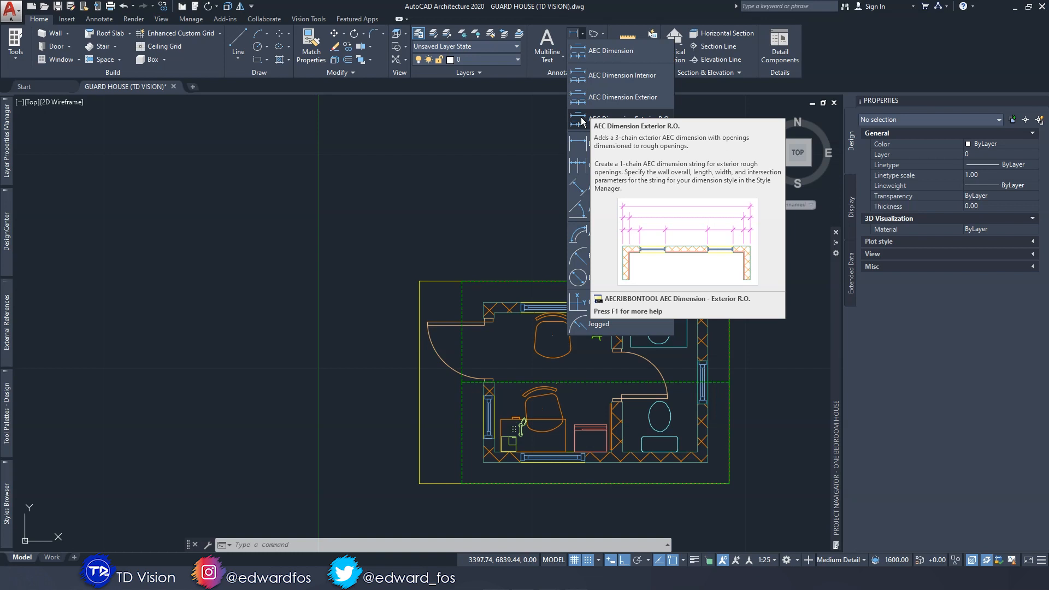
left_click(618, 119)
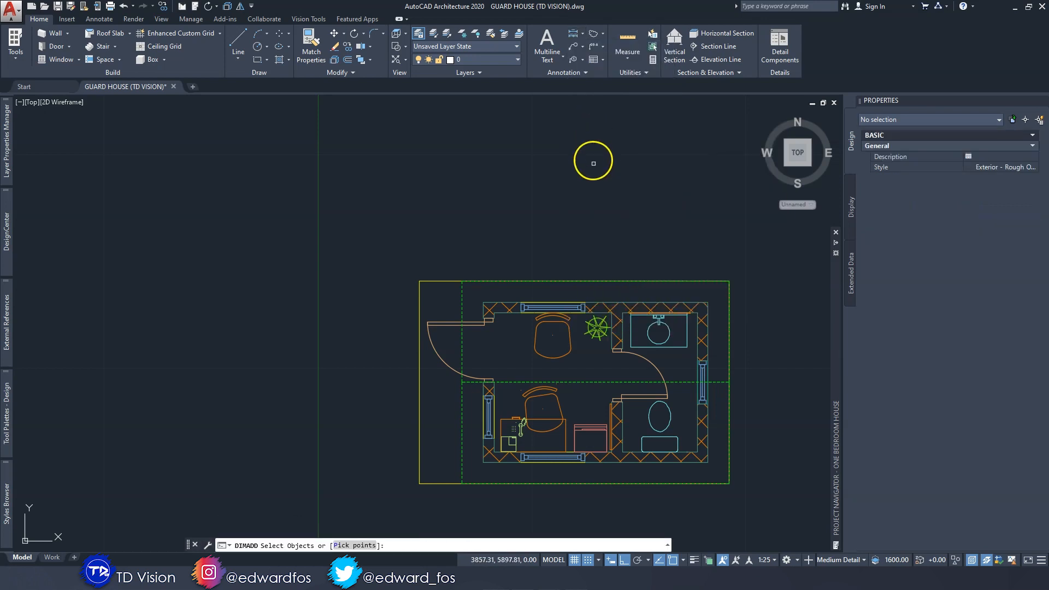
mouse_move(269, 534)
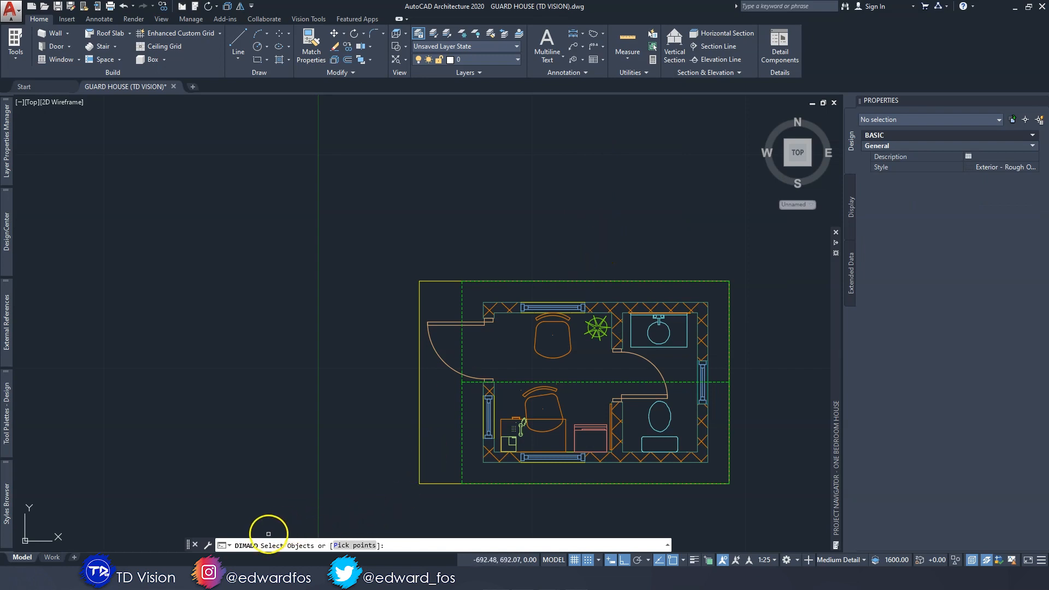
mouse_move(460, 277)
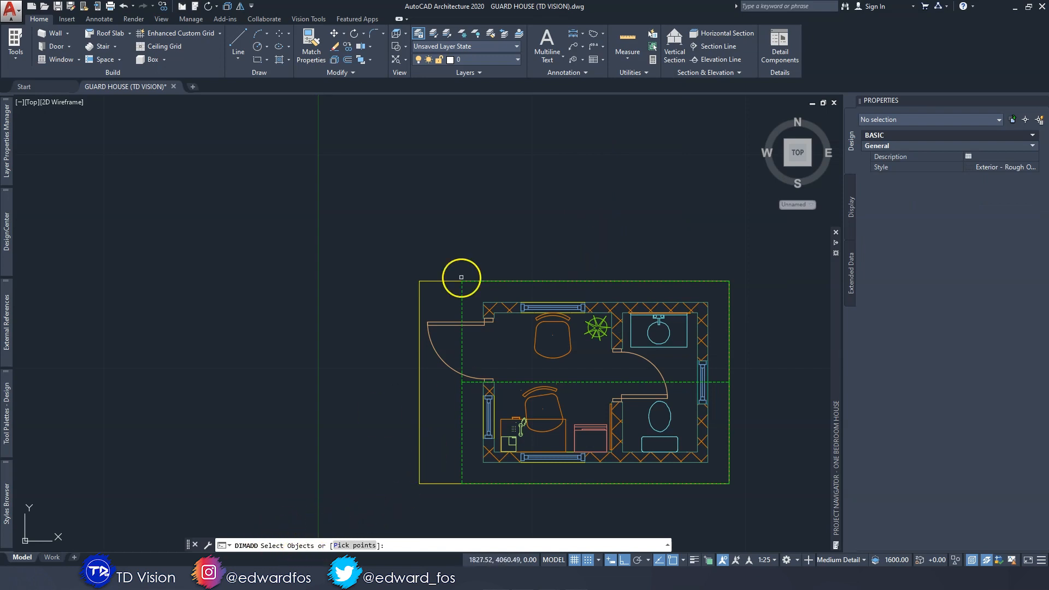
Step: Dimension the top wall with AEC chains 525, 900, 1725 and 3150 overall placed above it
left_click(552, 306)
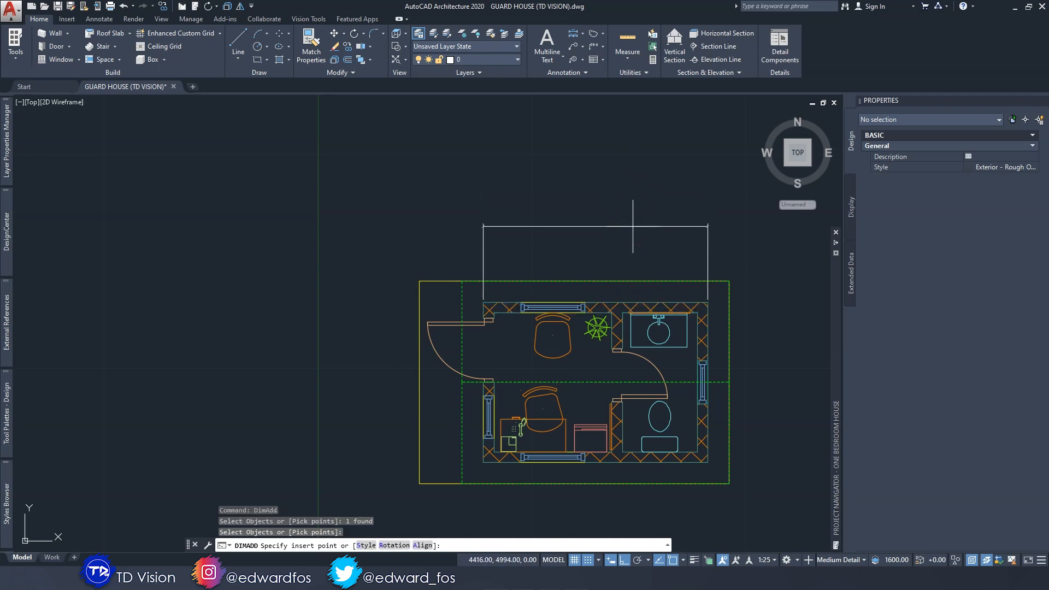
mouse_move(607, 260)
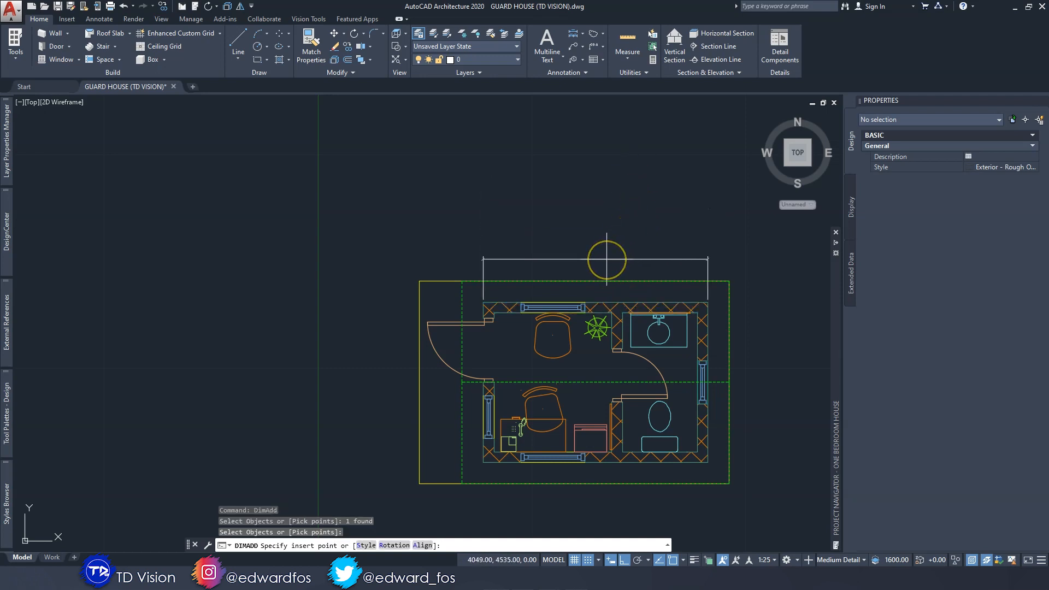
mouse_move(616, 253)
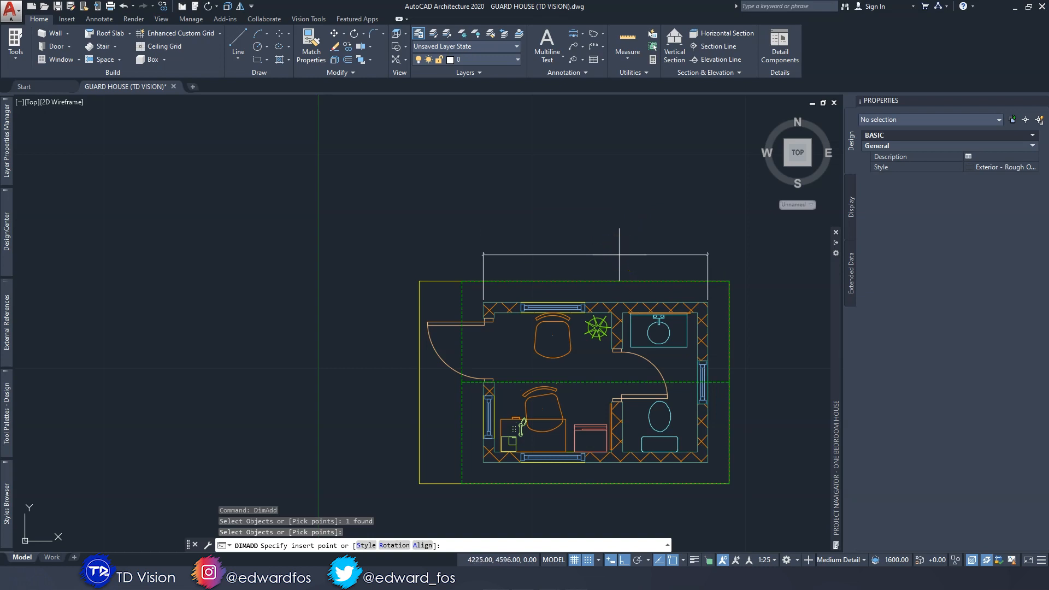
mouse_move(605, 262)
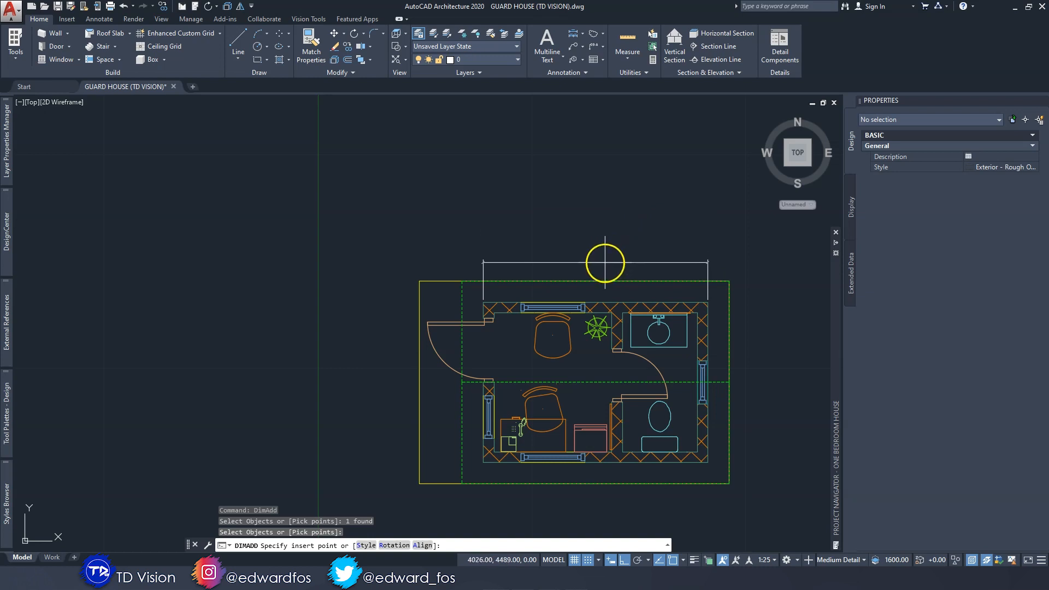
left_click(515, 290)
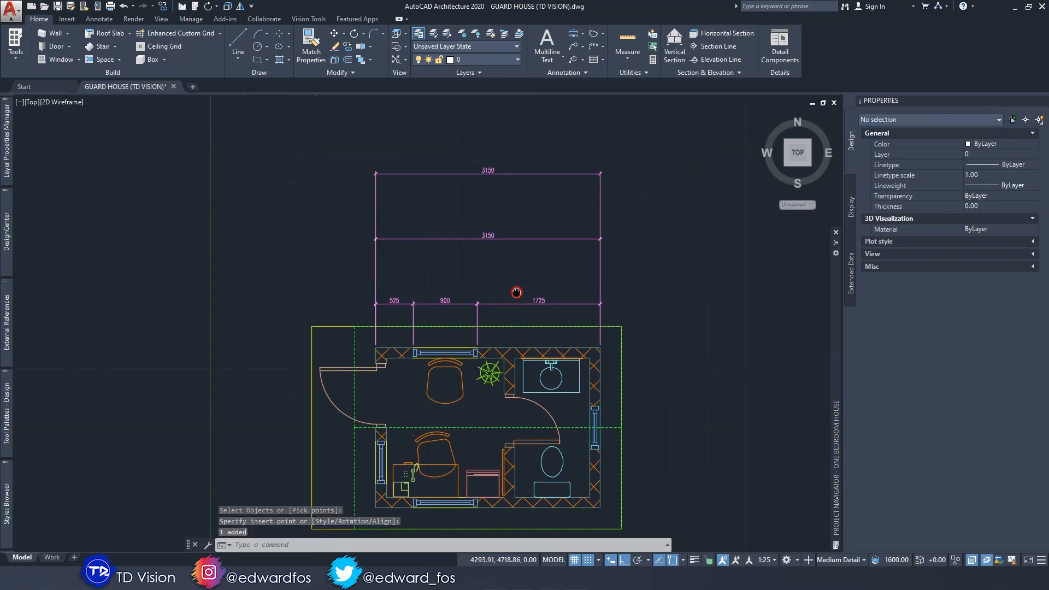
mouse_move(577, 181)
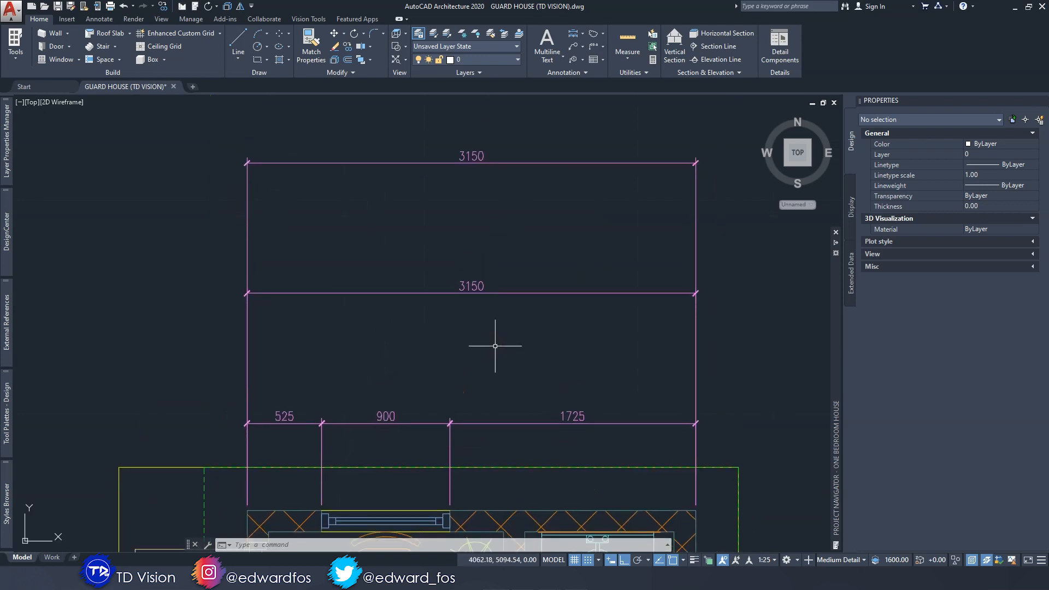
mouse_move(601, 405)
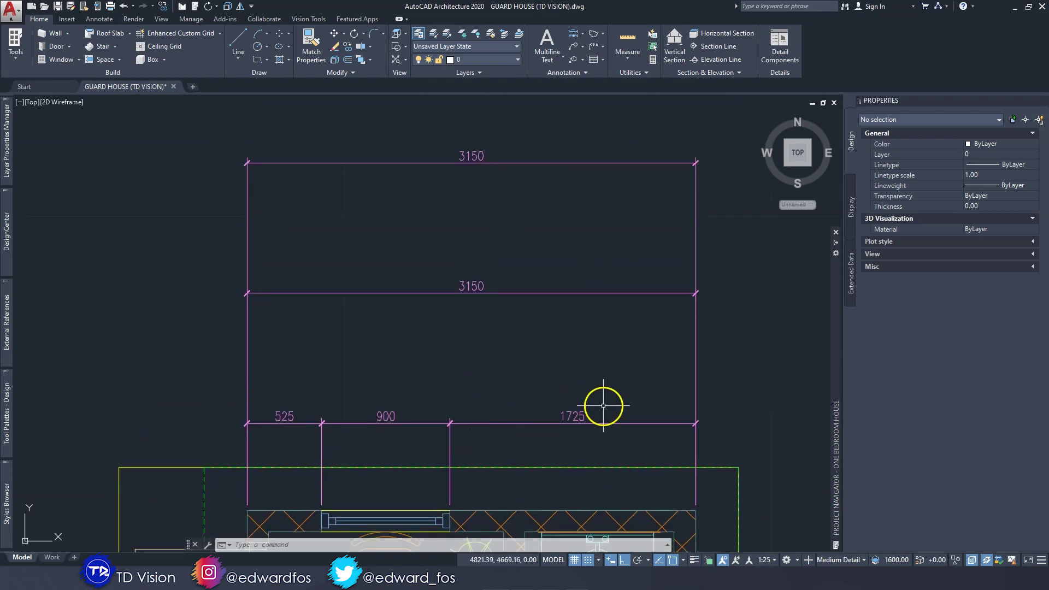
mouse_move(447, 425)
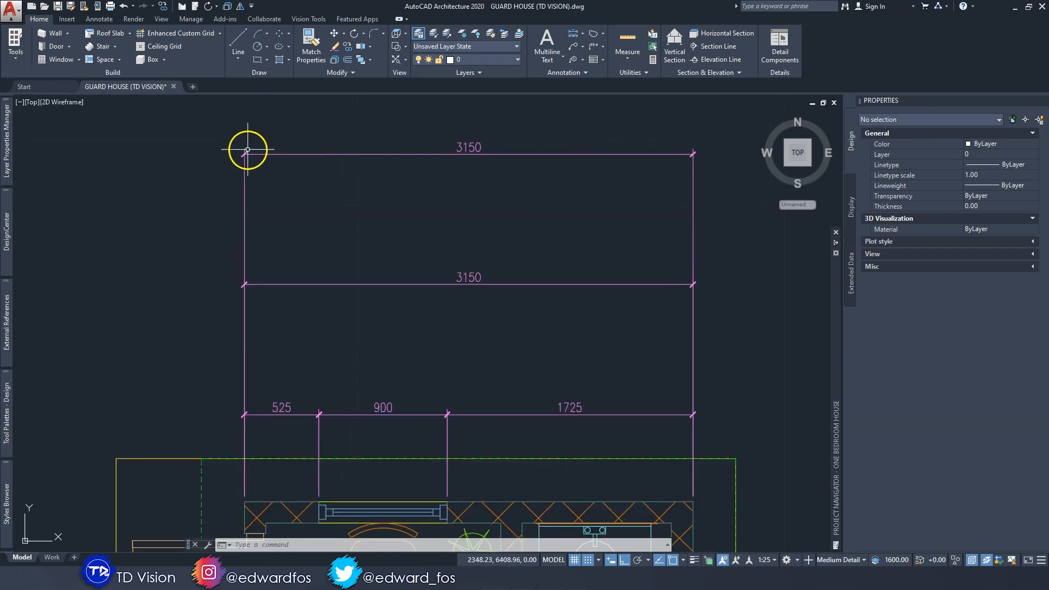
mouse_move(345, 149)
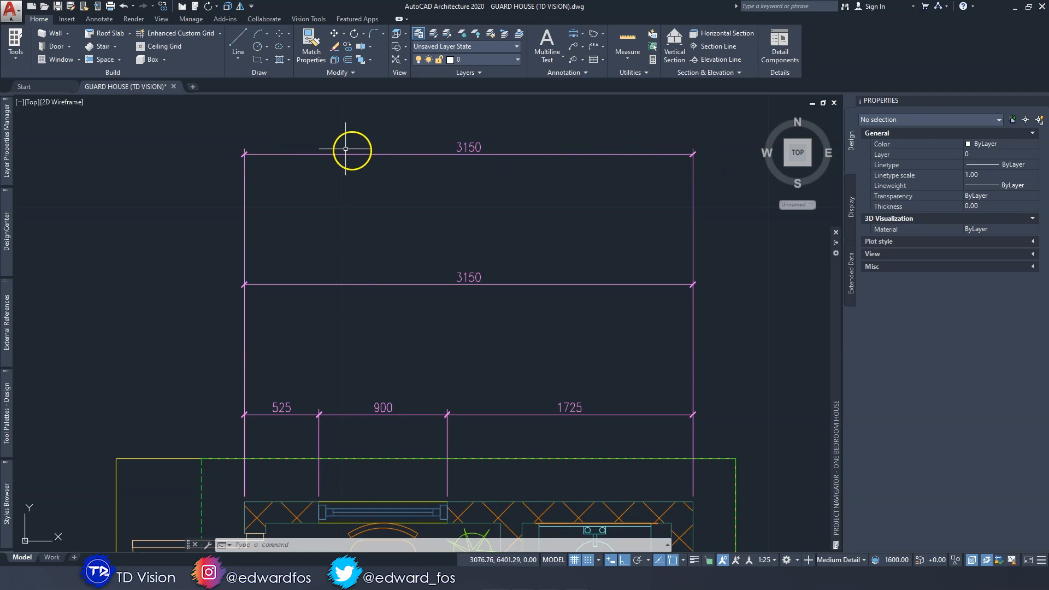
mouse_move(498, 144)
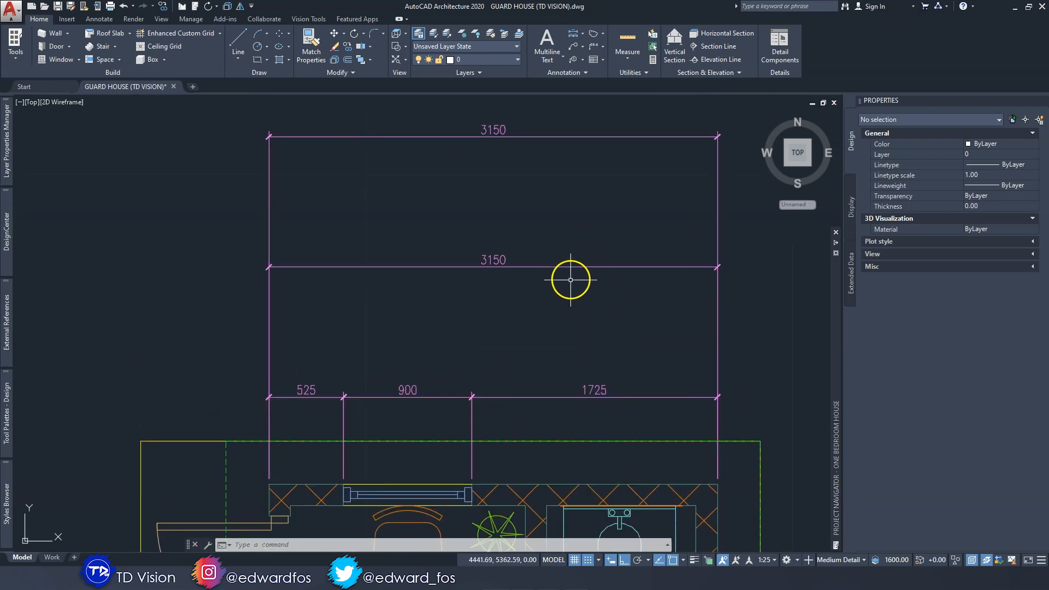
mouse_move(568, 265)
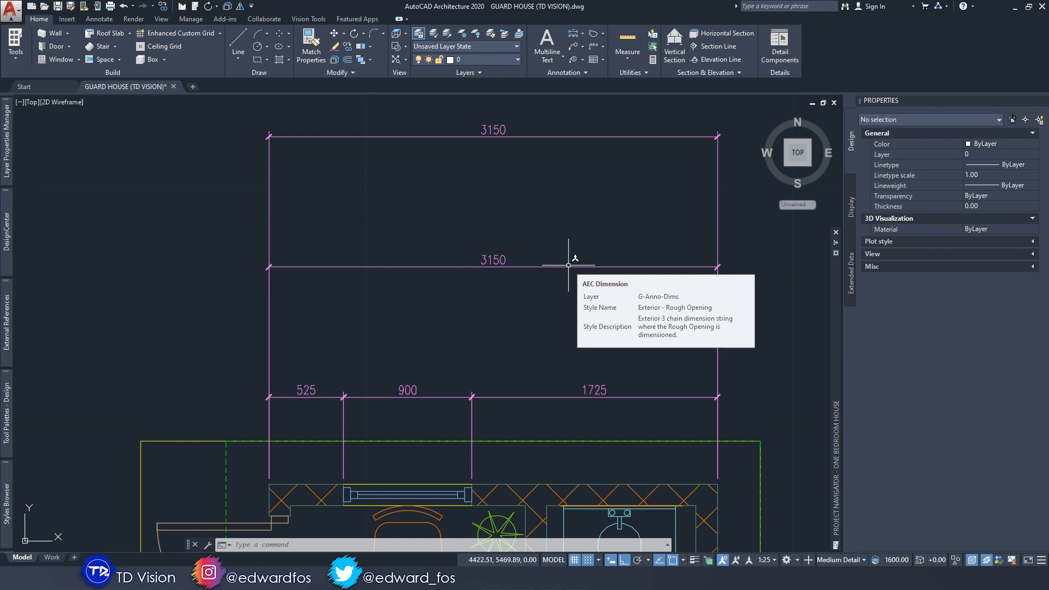
mouse_move(494, 329)
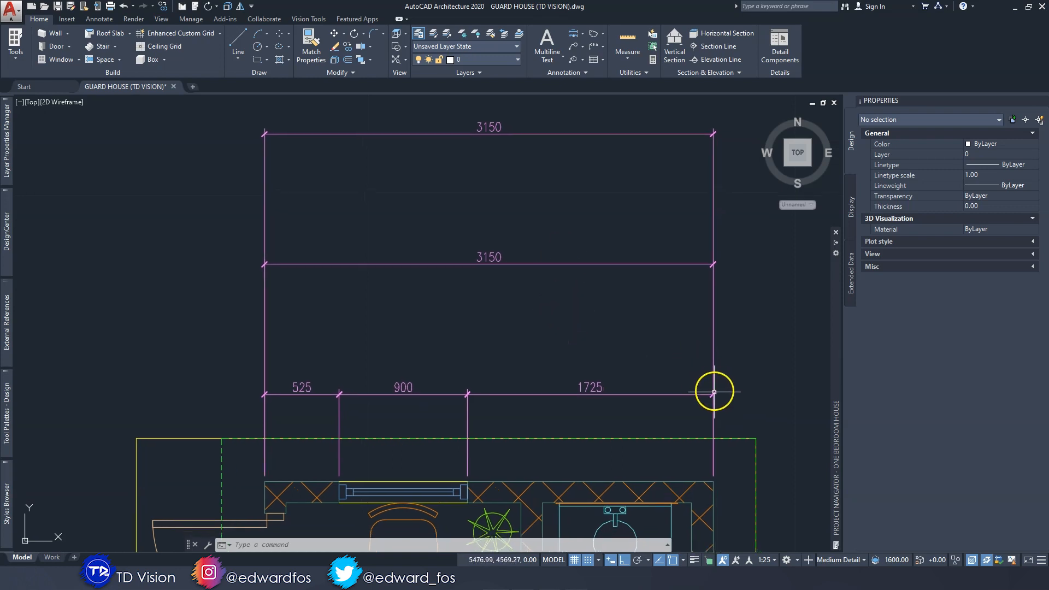
mouse_move(700, 268)
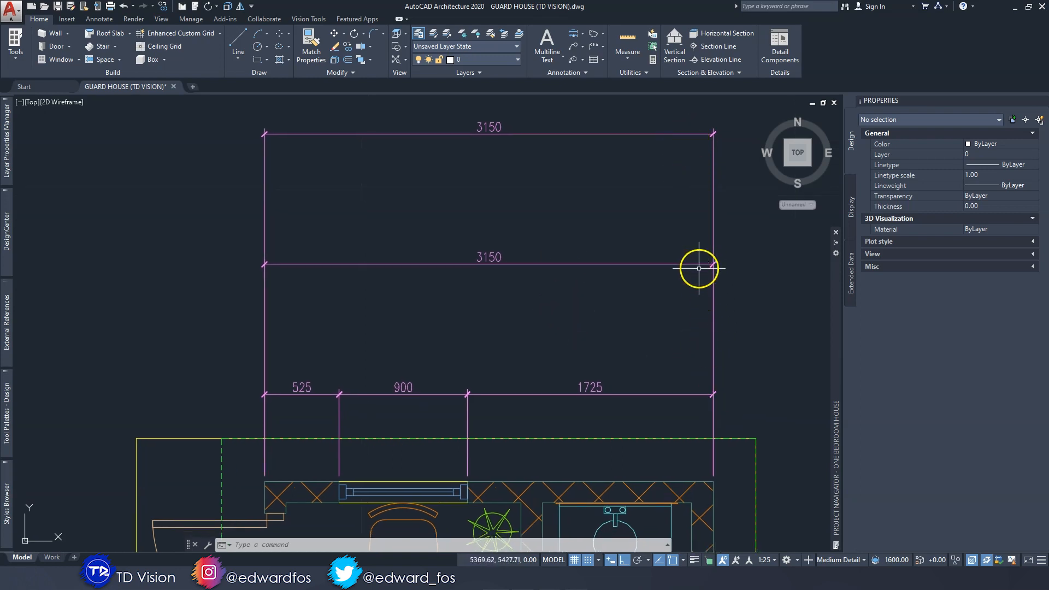
mouse_move(658, 238)
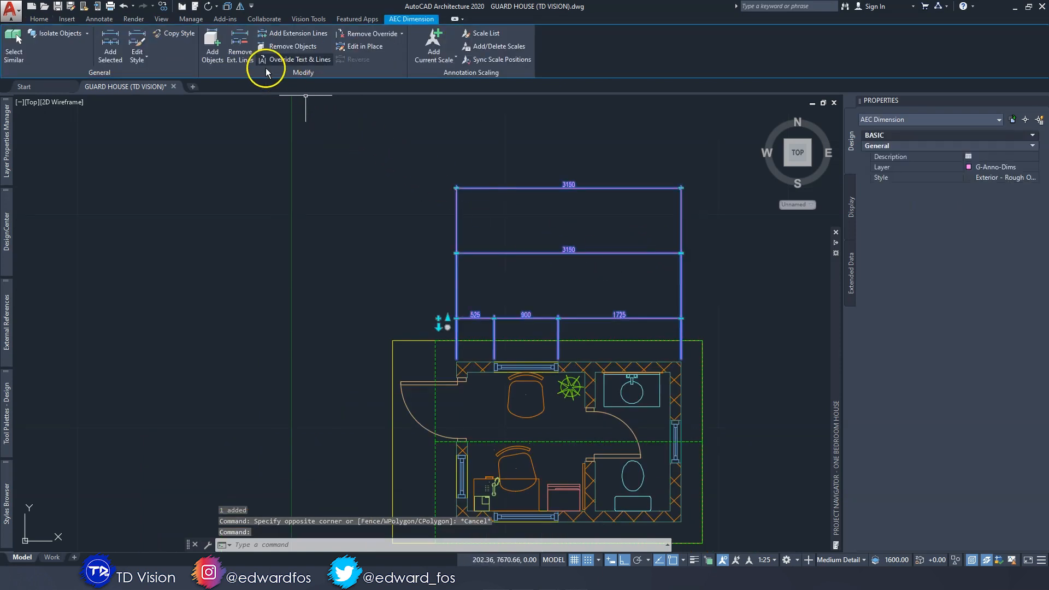
mouse_move(137, 38)
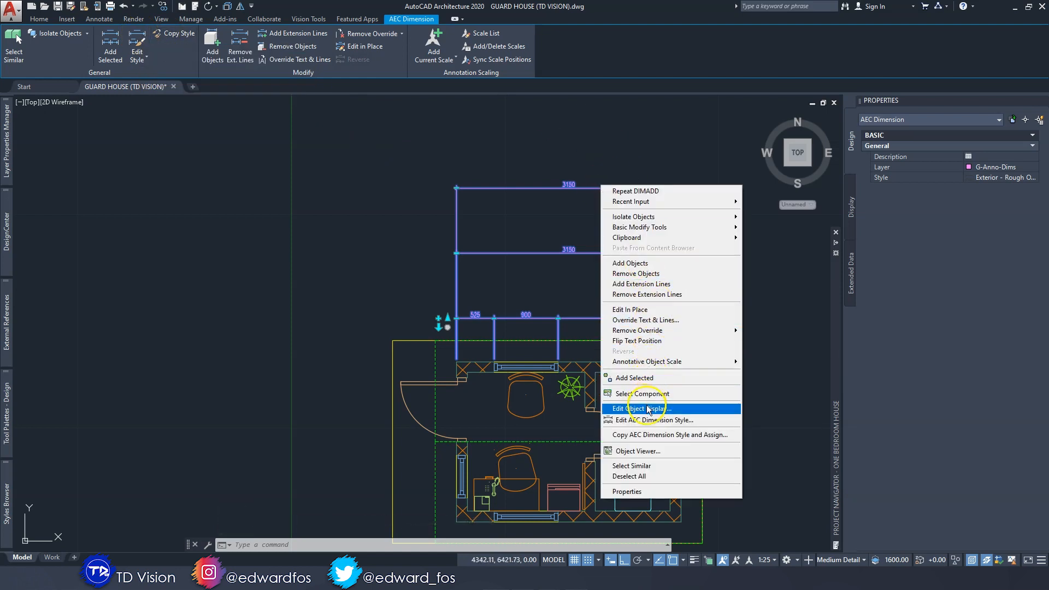
mouse_move(651, 426)
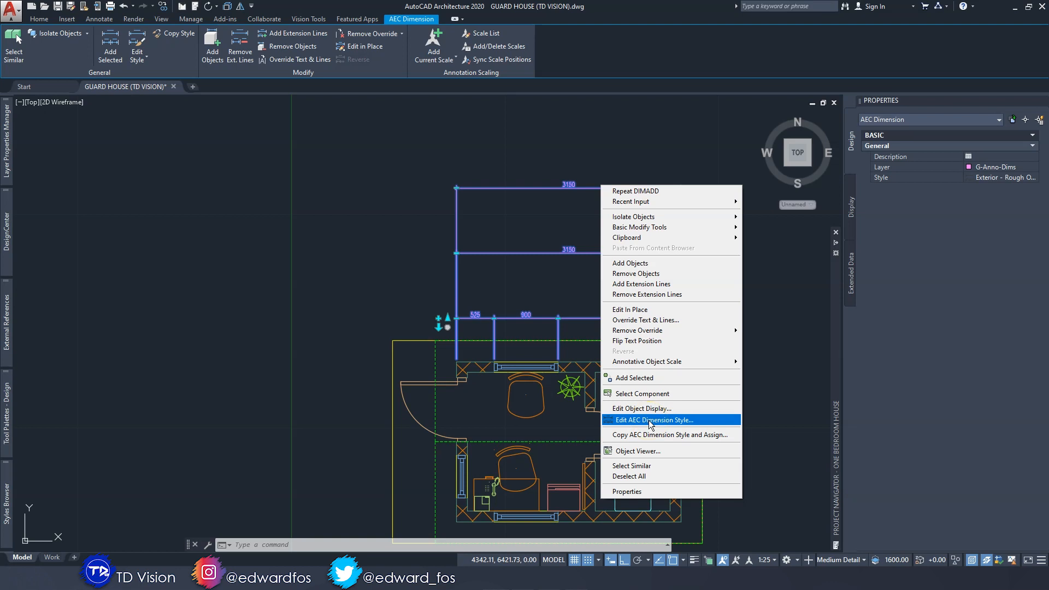
left_click(653, 420)
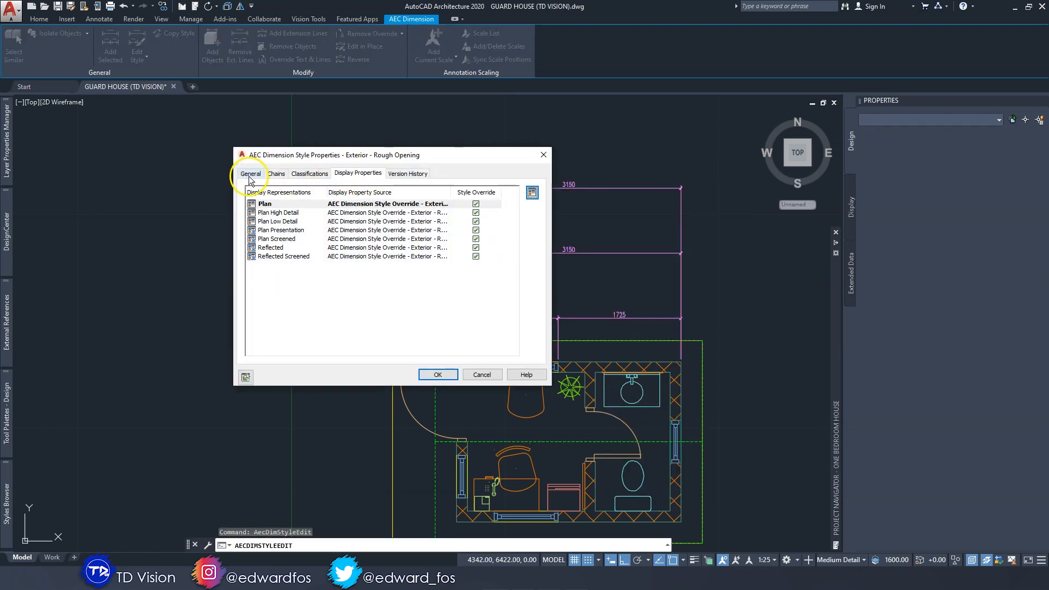
left_click(250, 173)
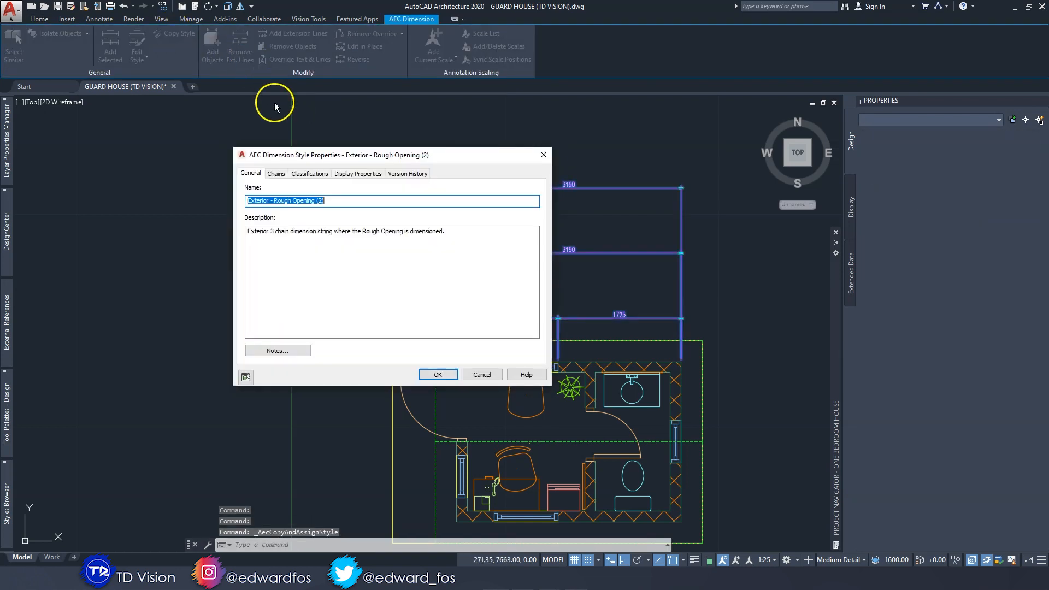
left_click(333, 201)
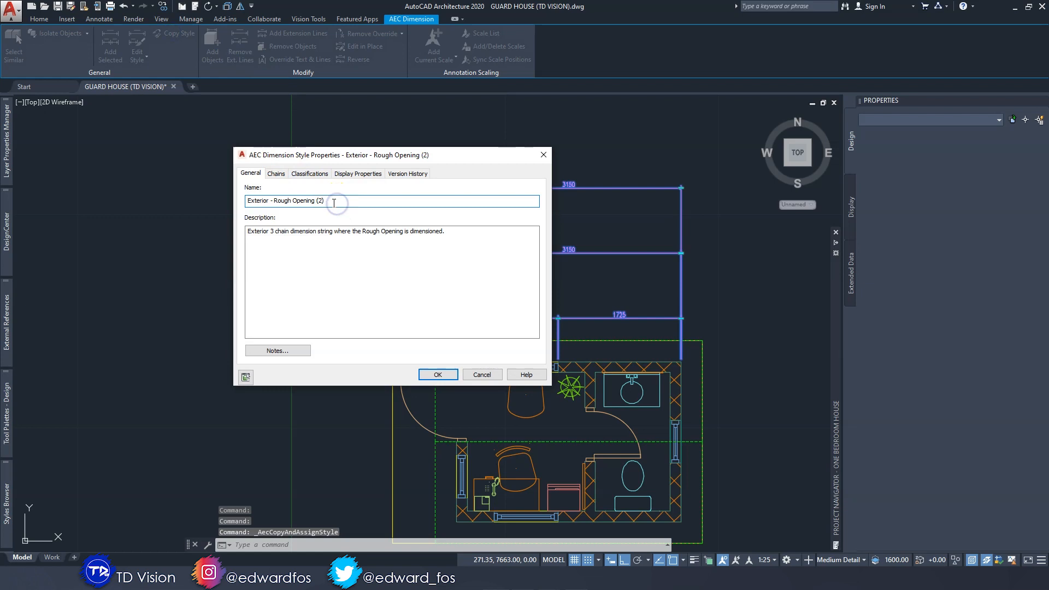
double_click(319, 201)
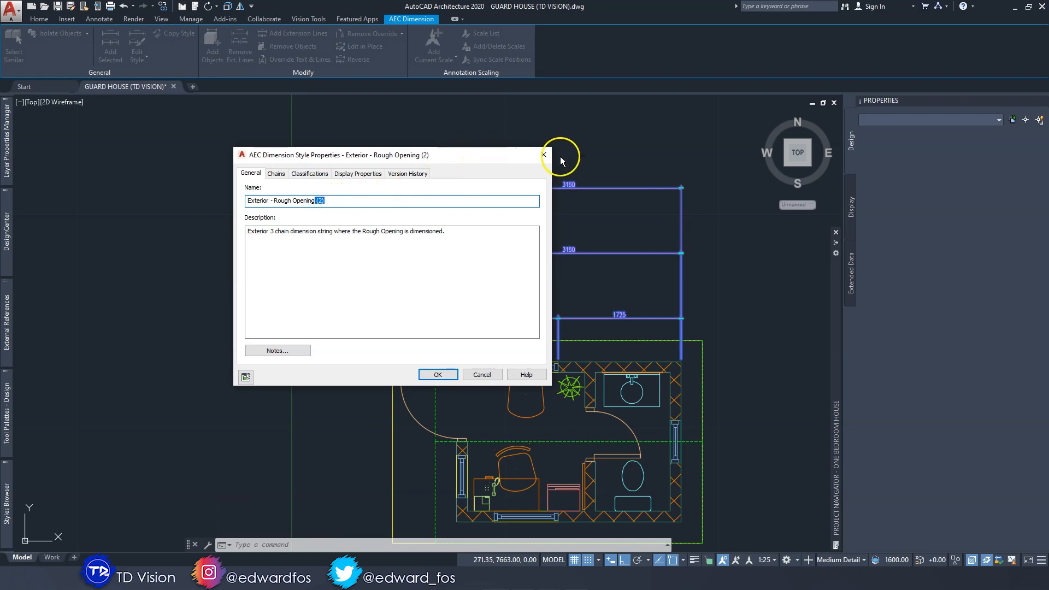
mouse_move(544, 159)
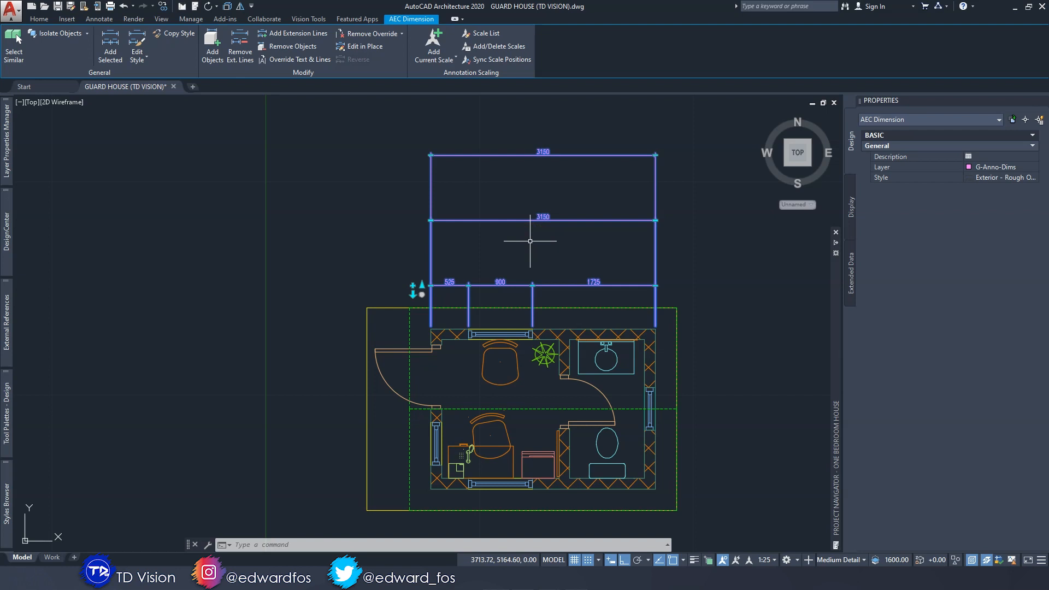
mouse_move(503, 249)
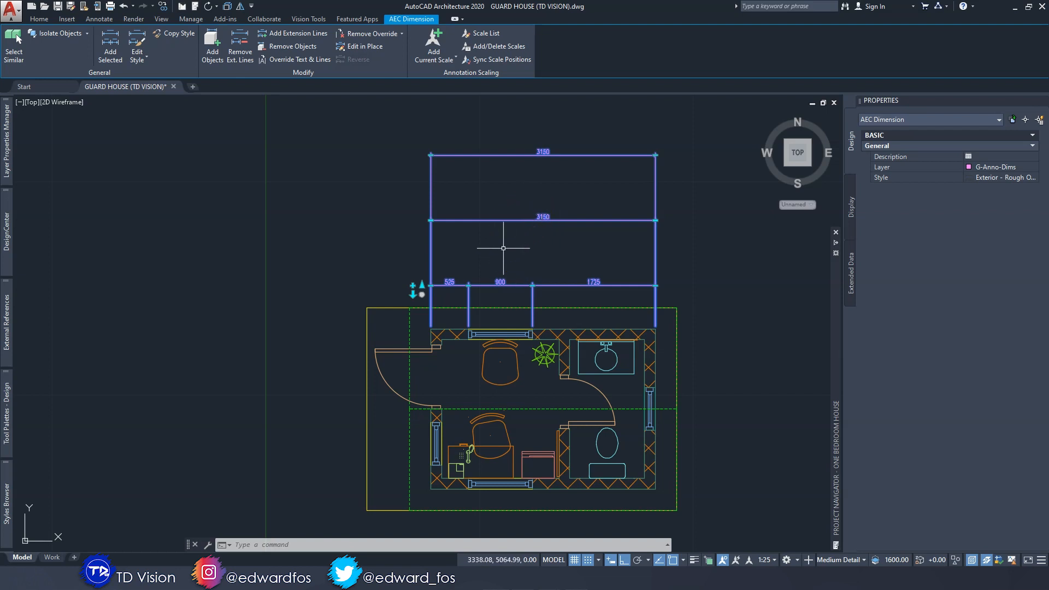
mouse_move(543, 304)
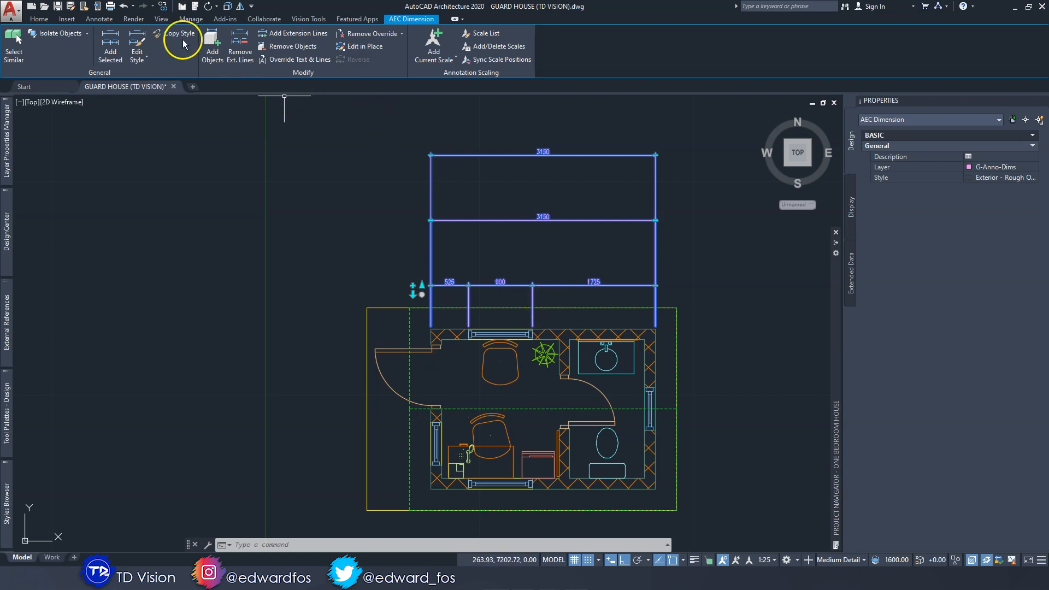
Step: Try Copy Style, cancel, and edit the Exterior - Rough Opening dimension style instead
left_click(179, 32)
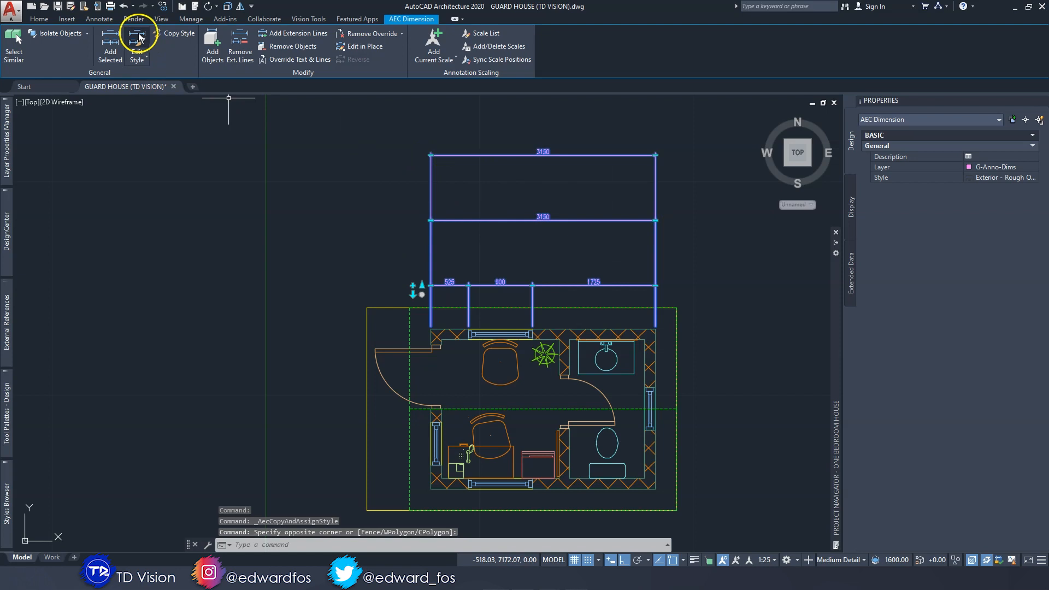
left_click(137, 40)
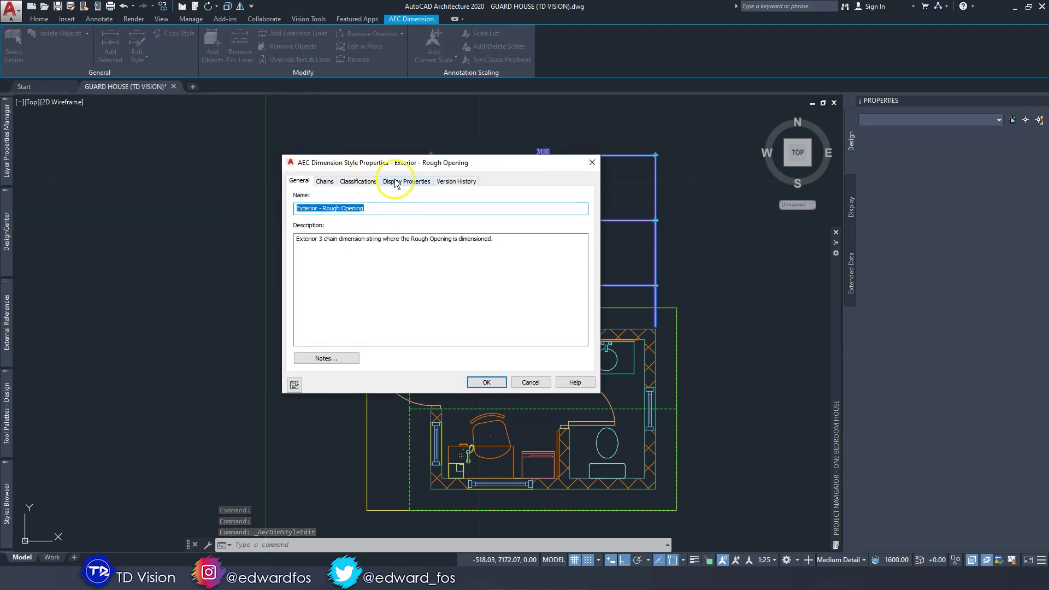
Step: Inspect the Plan representation's layer settings and Contents showing what each chain measures
left_click(407, 182)
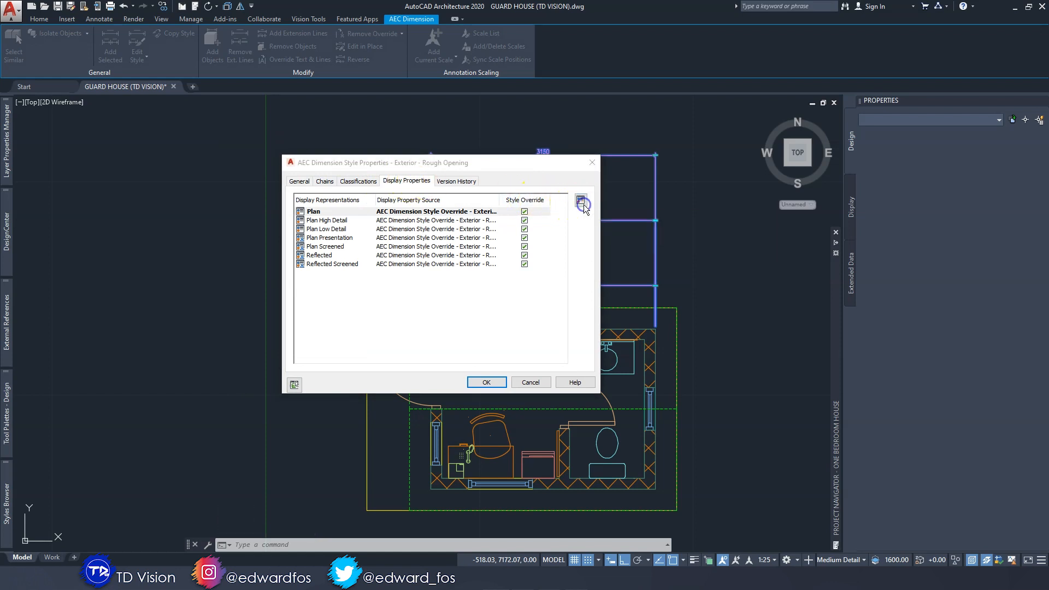
left_click(583, 202)
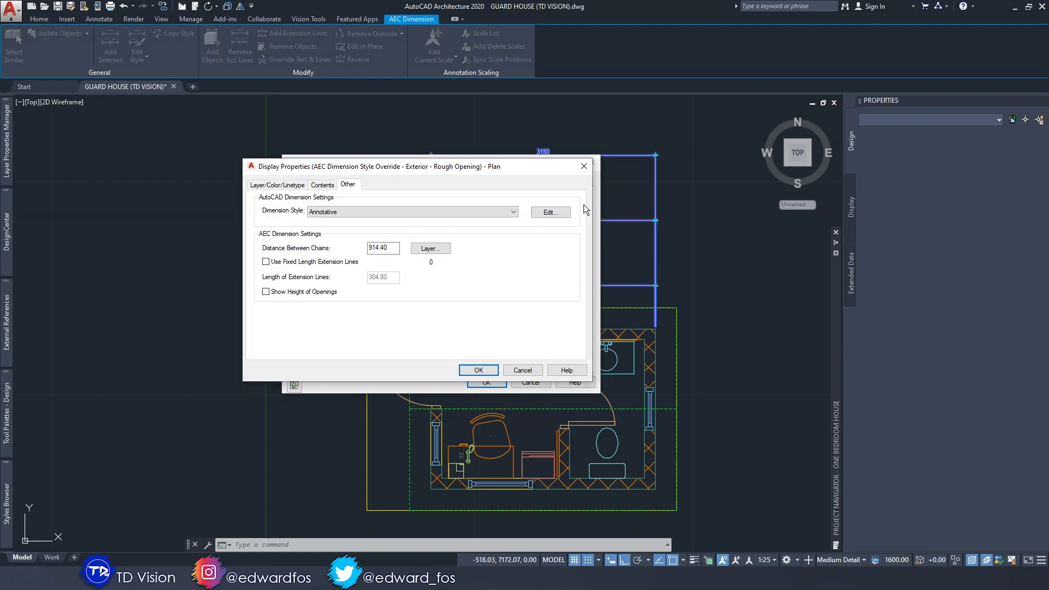
left_click(278, 185)
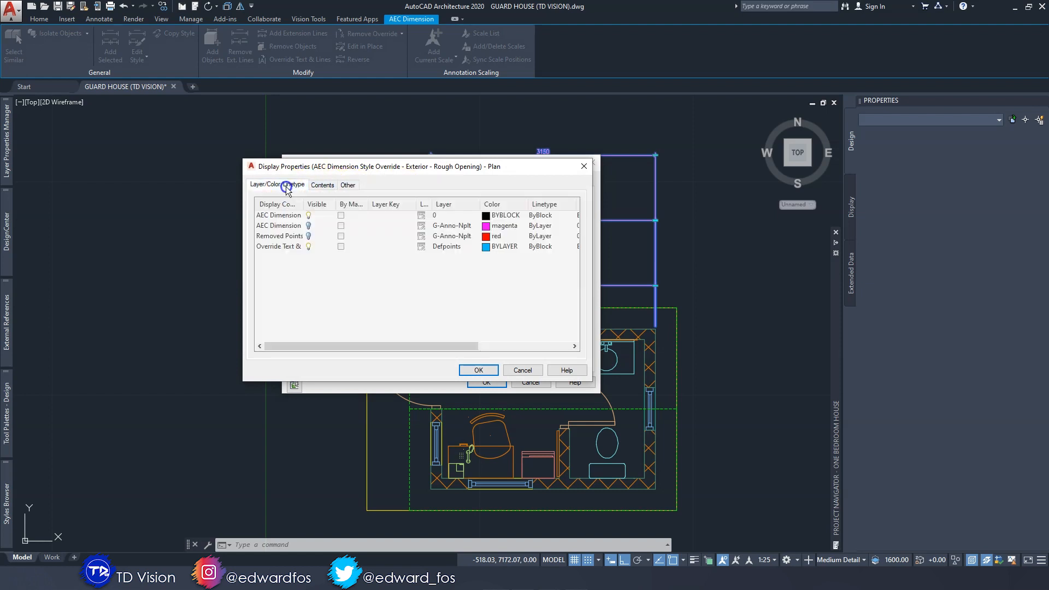
left_click(322, 185)
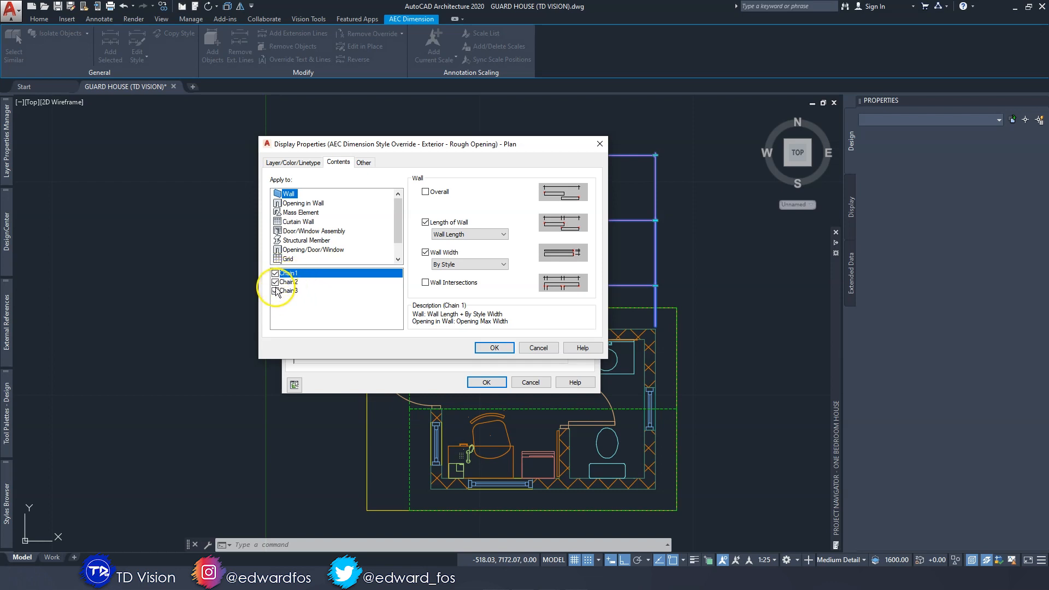
left_click(291, 273)
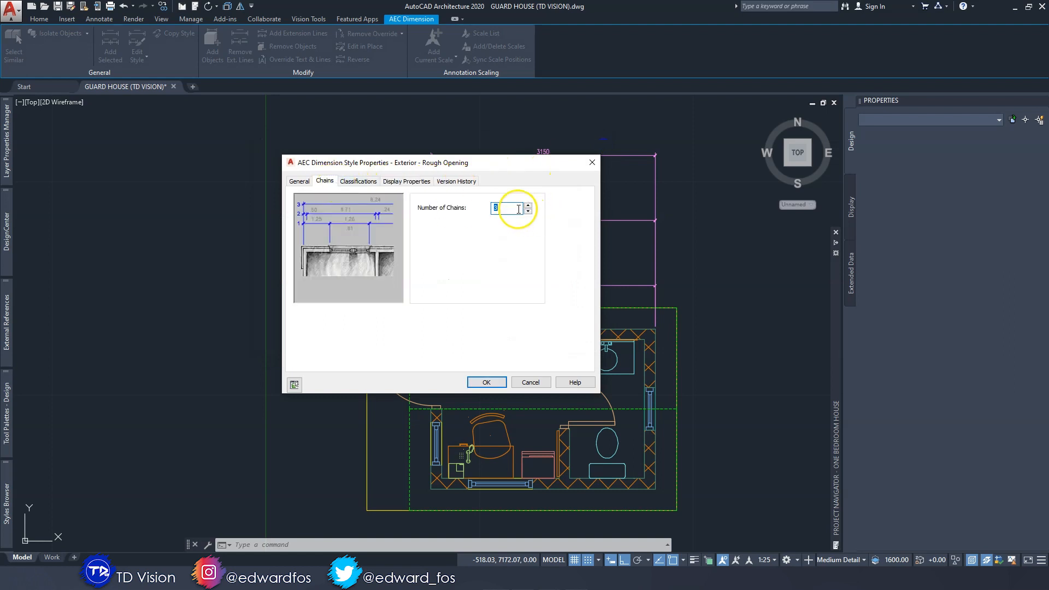
Step: Set Number of Chains to 3 and return to the style's Display Properties
type("3")
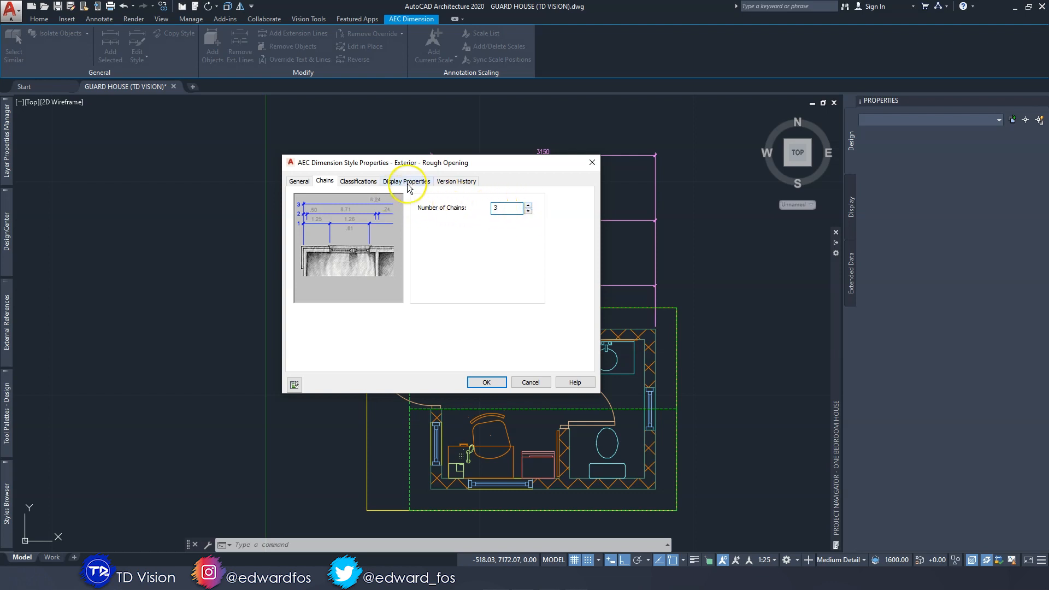
left_click(407, 181)
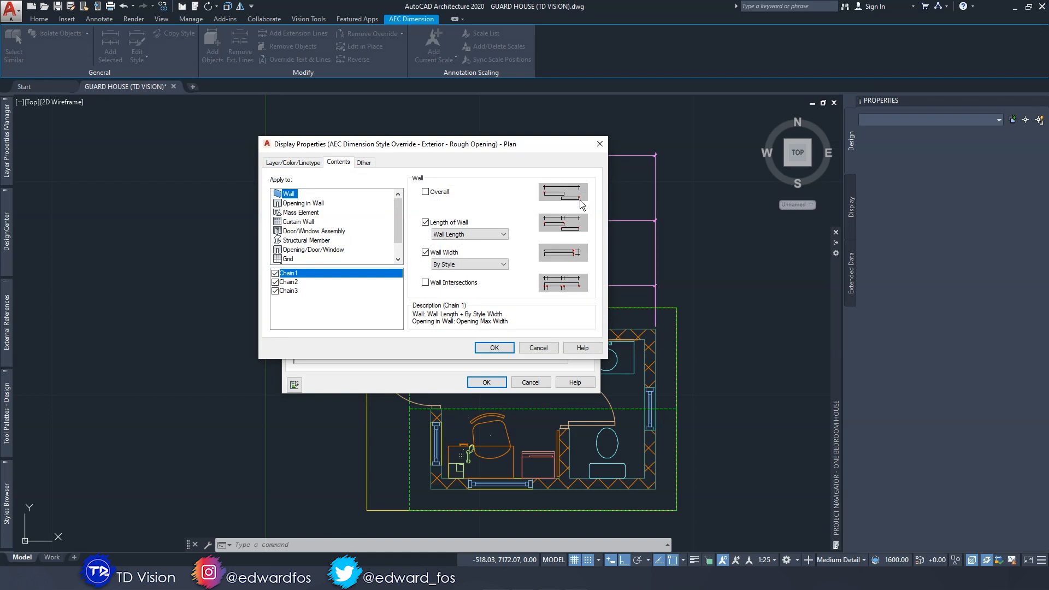
left_click(289, 274)
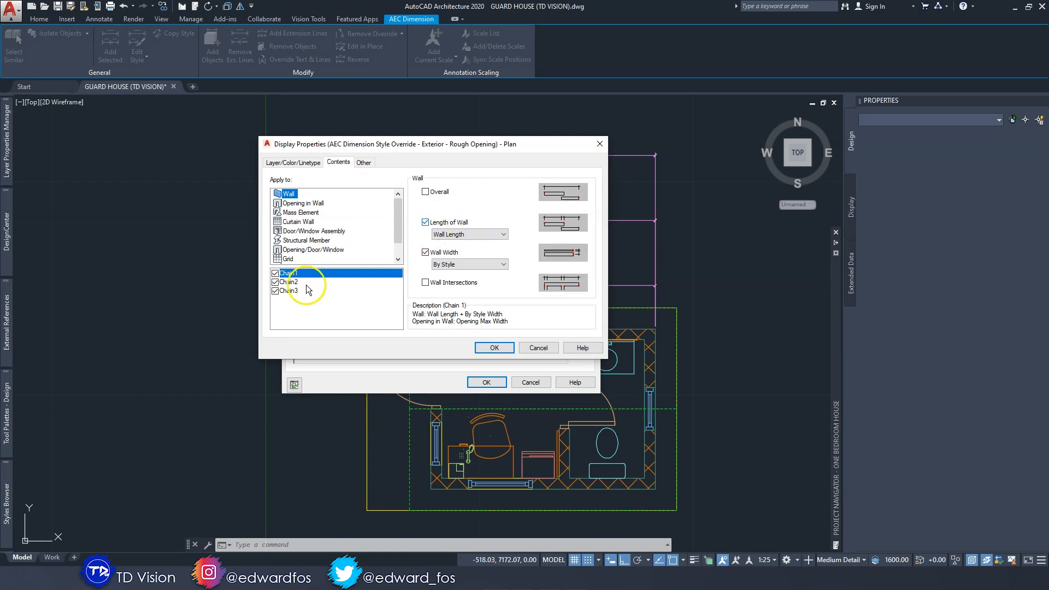
left_click(288, 282)
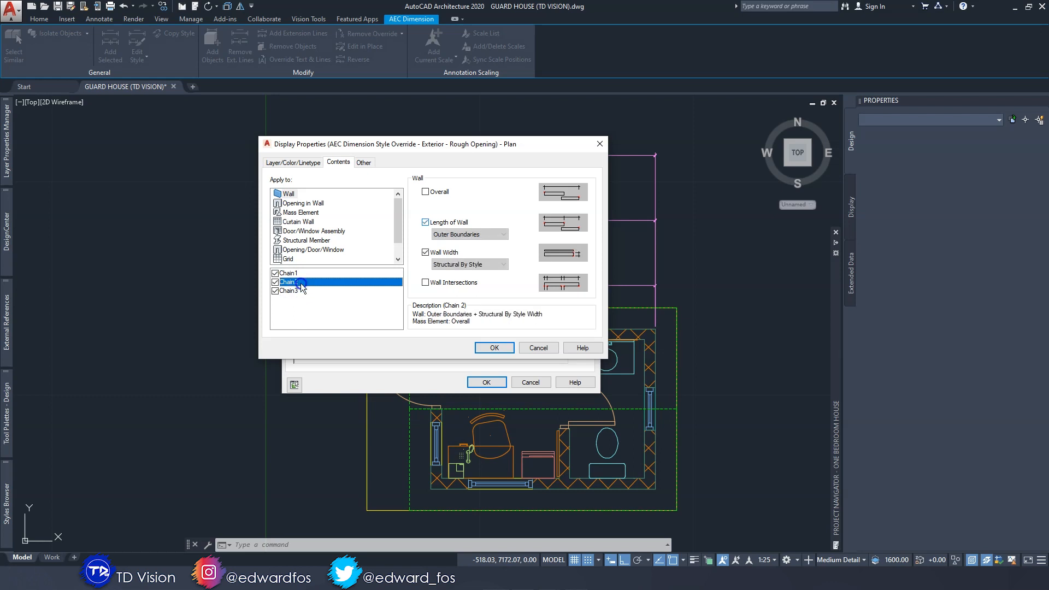
left_click(289, 273)
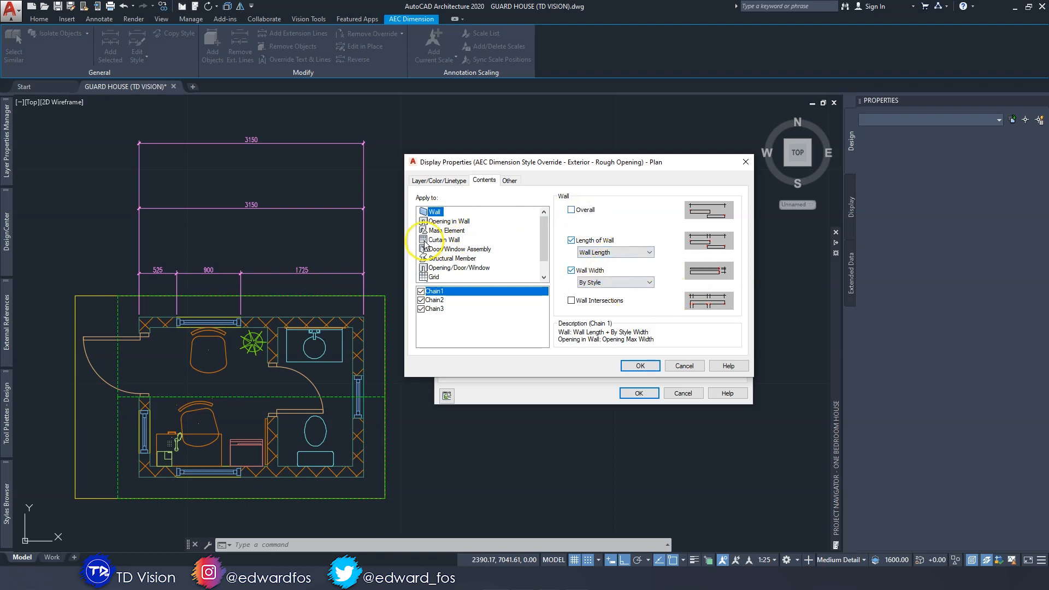
Step: Limit Chain 1 to Opening Max. Width, stopping it measuring opening centres, and review the other object types
left_click(448, 221)
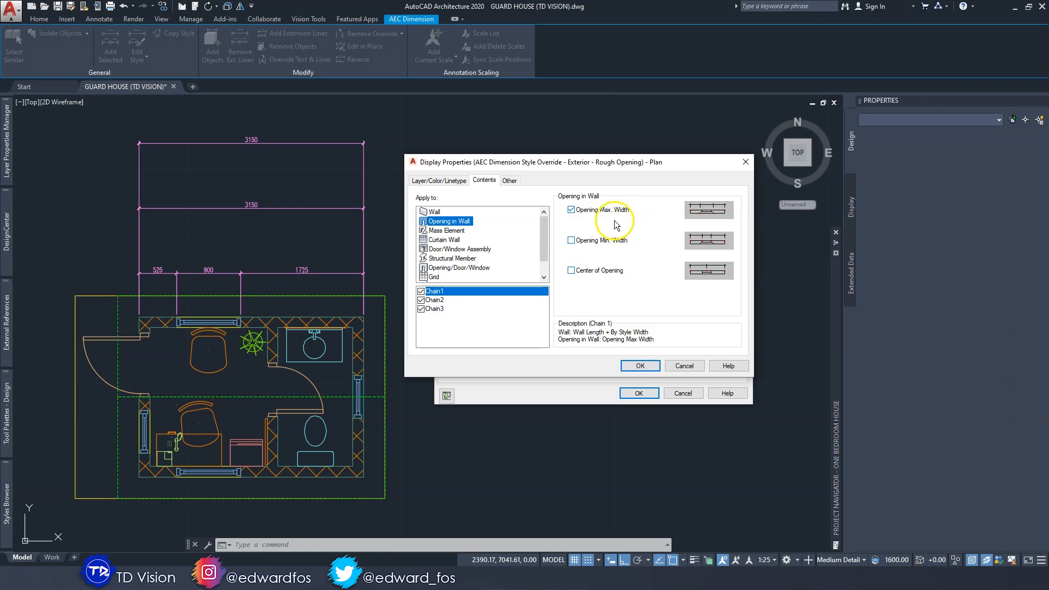
left_click(571, 240)
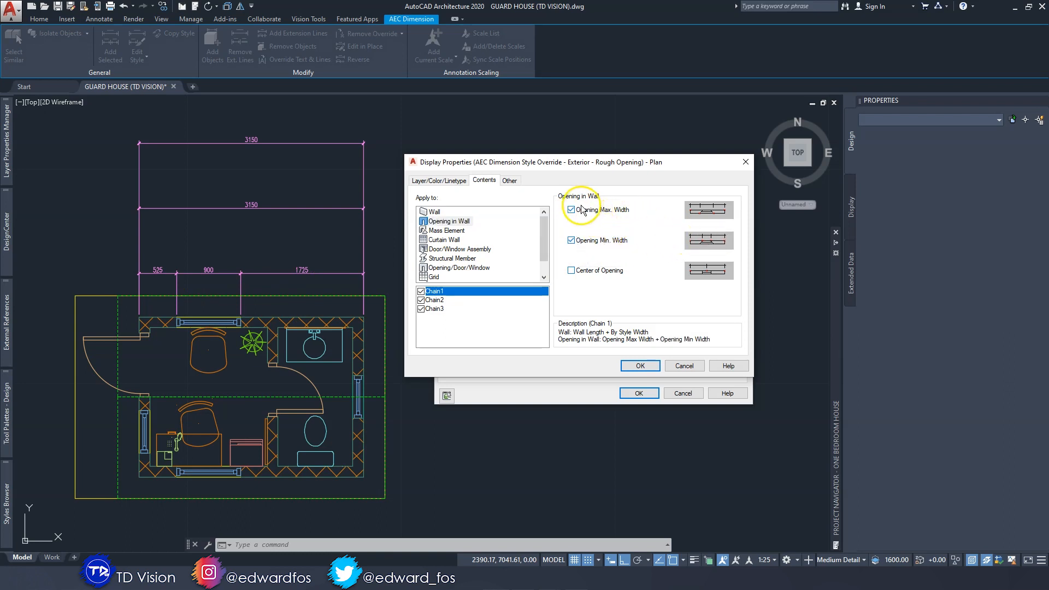
left_click(570, 271)
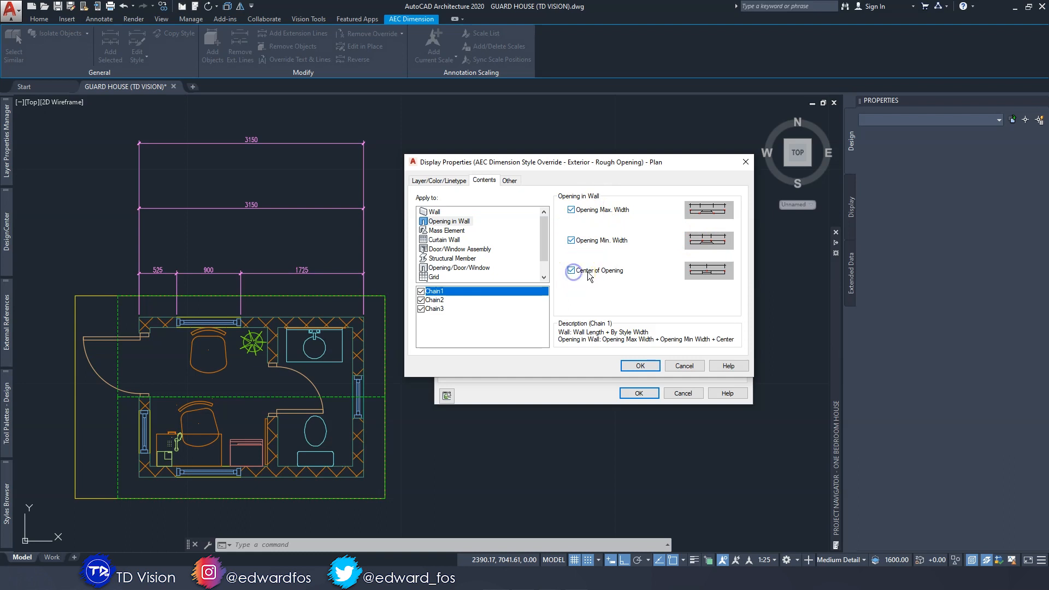
left_click(570, 271)
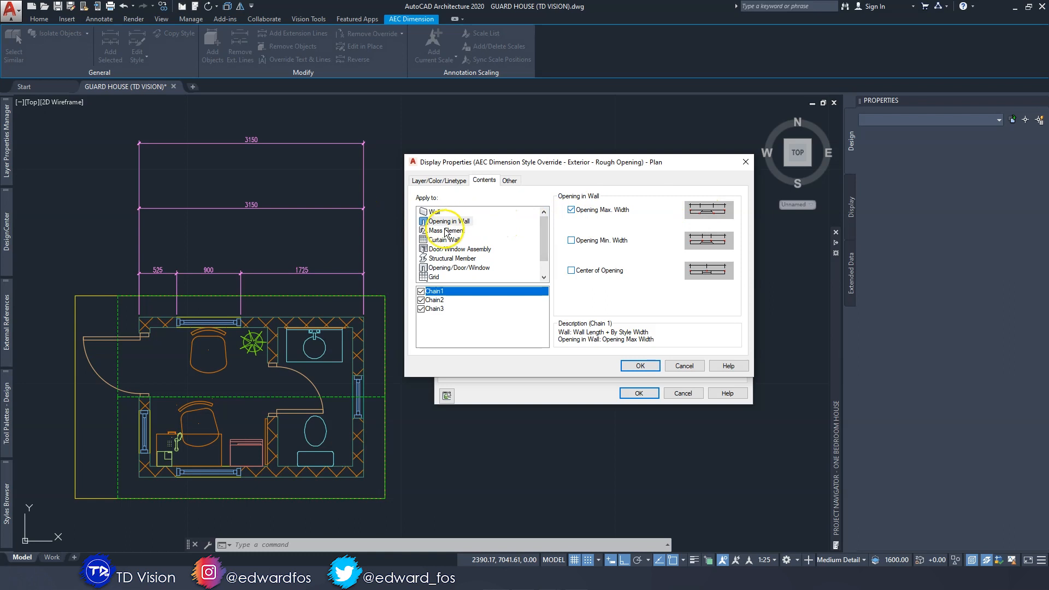
left_click(459, 249)
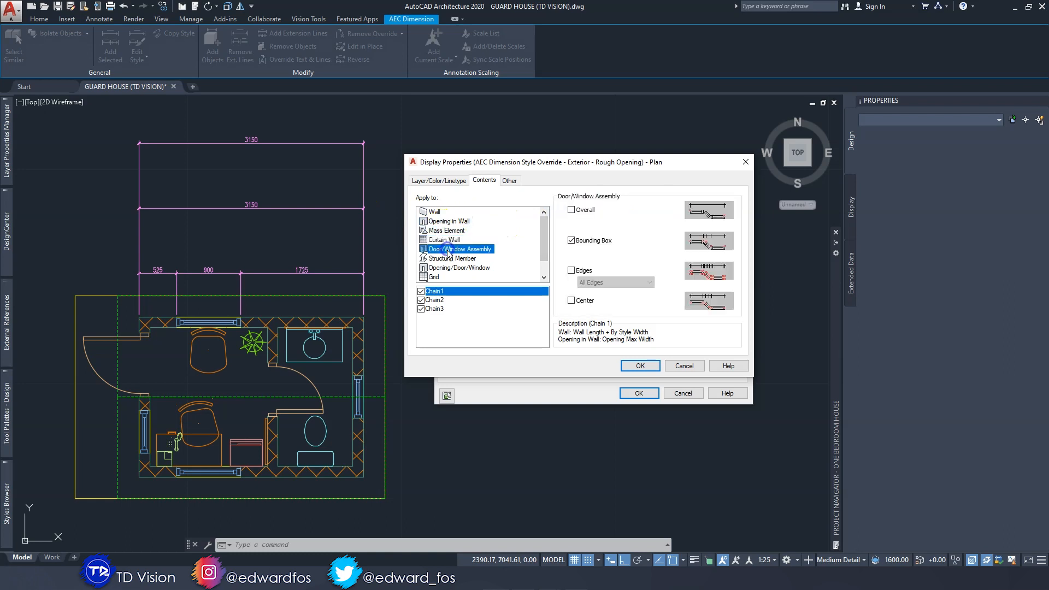
left_click(433, 277)
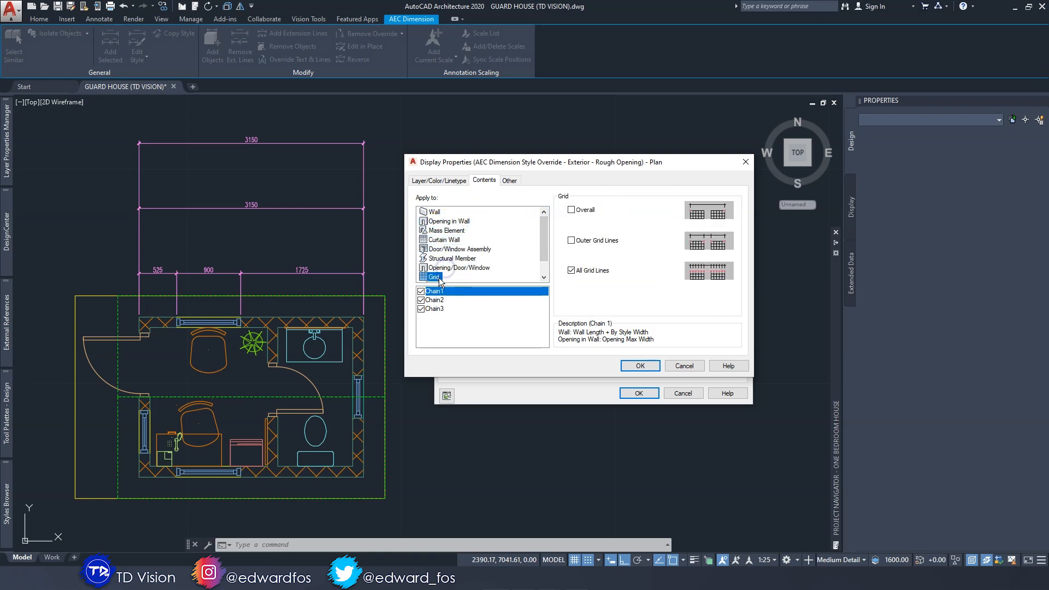
scroll("down", 3)
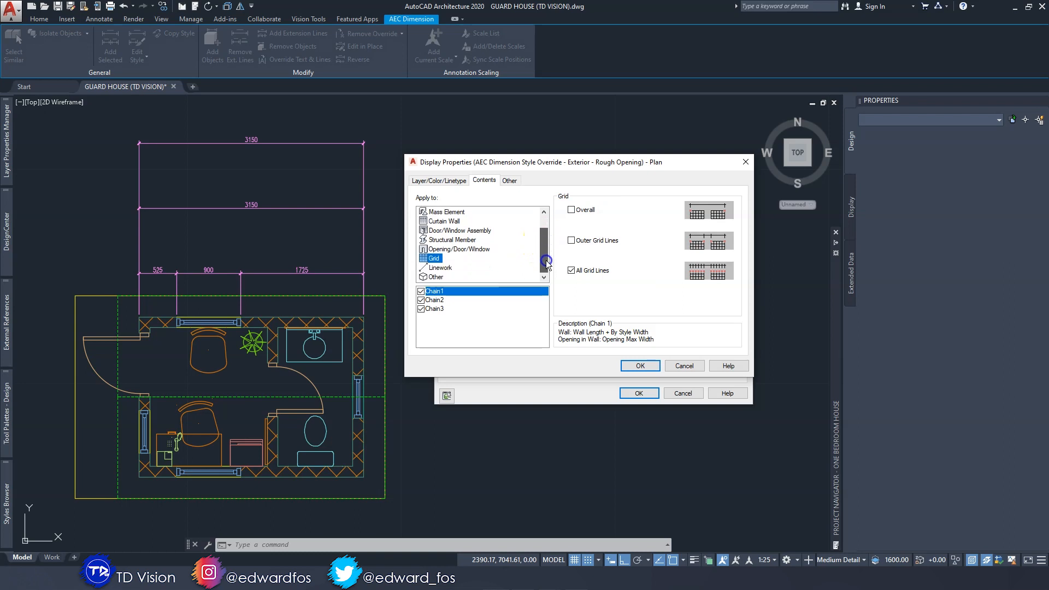
left_click(452, 239)
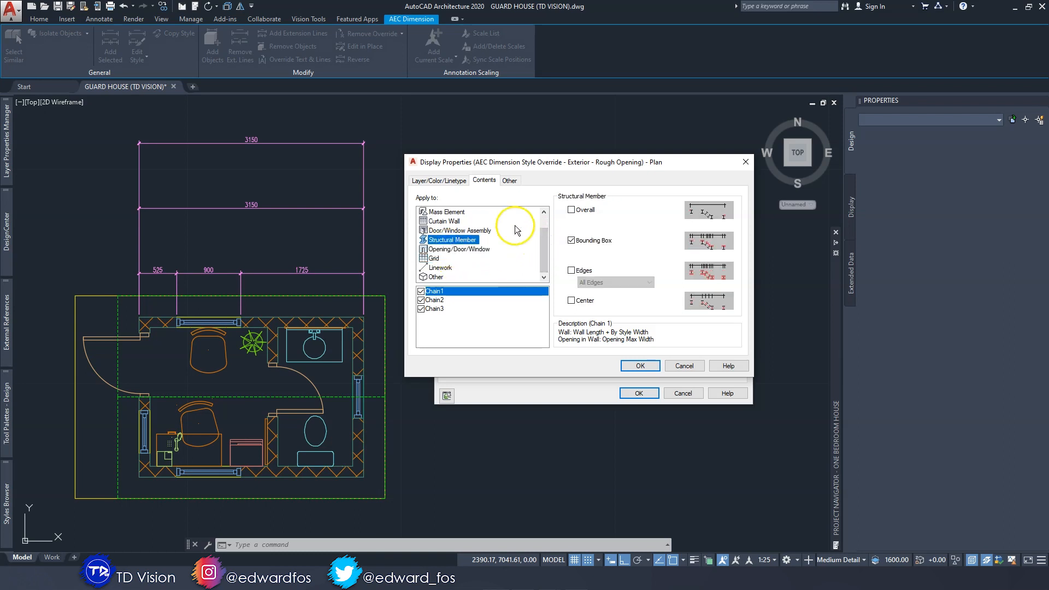
mouse_move(178, 279)
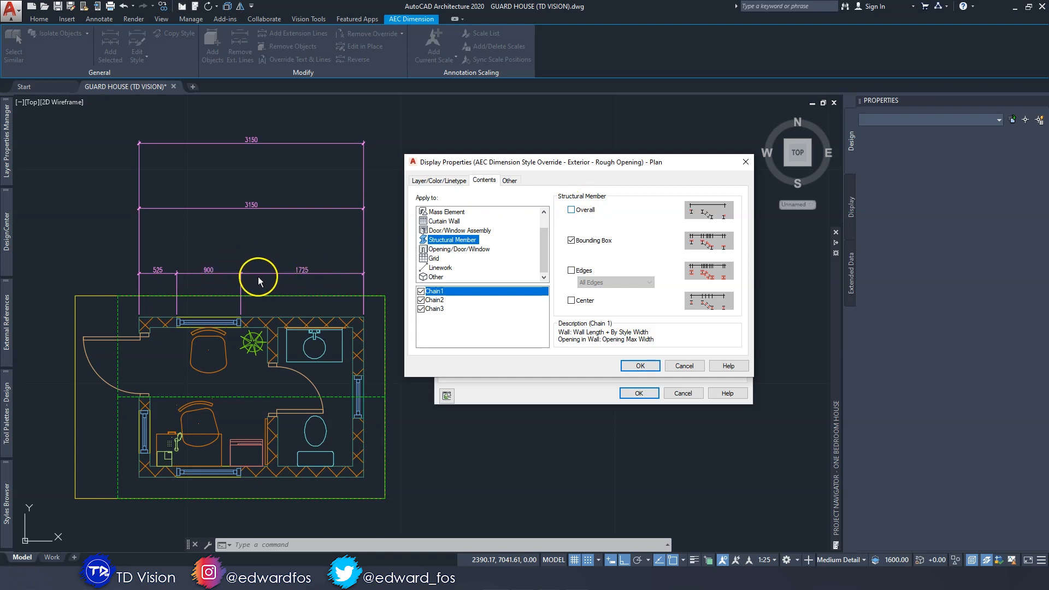
Step: Keep only Wall Overall on Chain 3, unchecking Grid Overall, and review its other object types
left_click(435, 308)
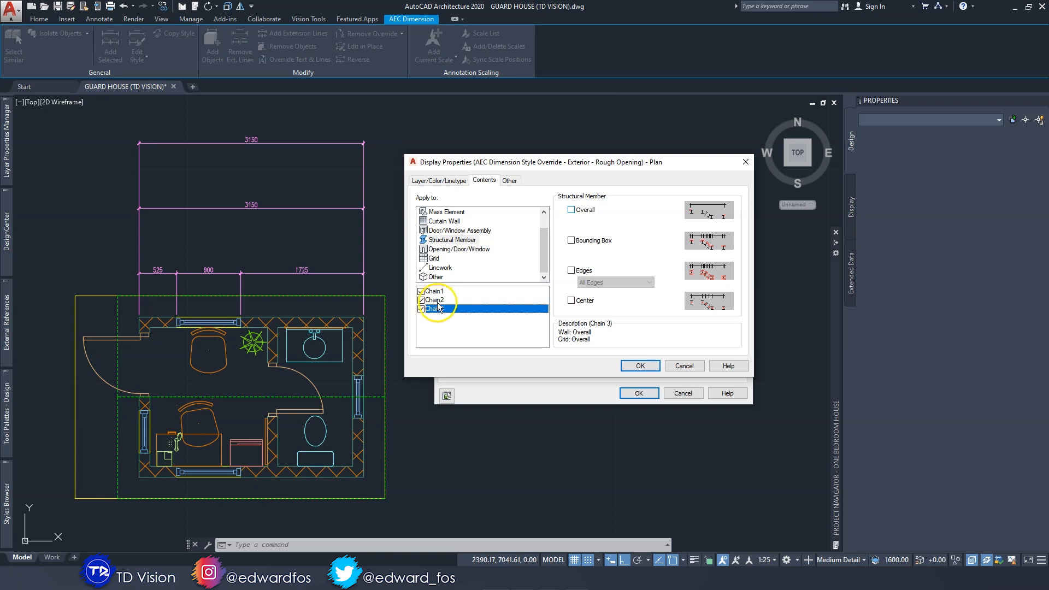
left_click(422, 308)
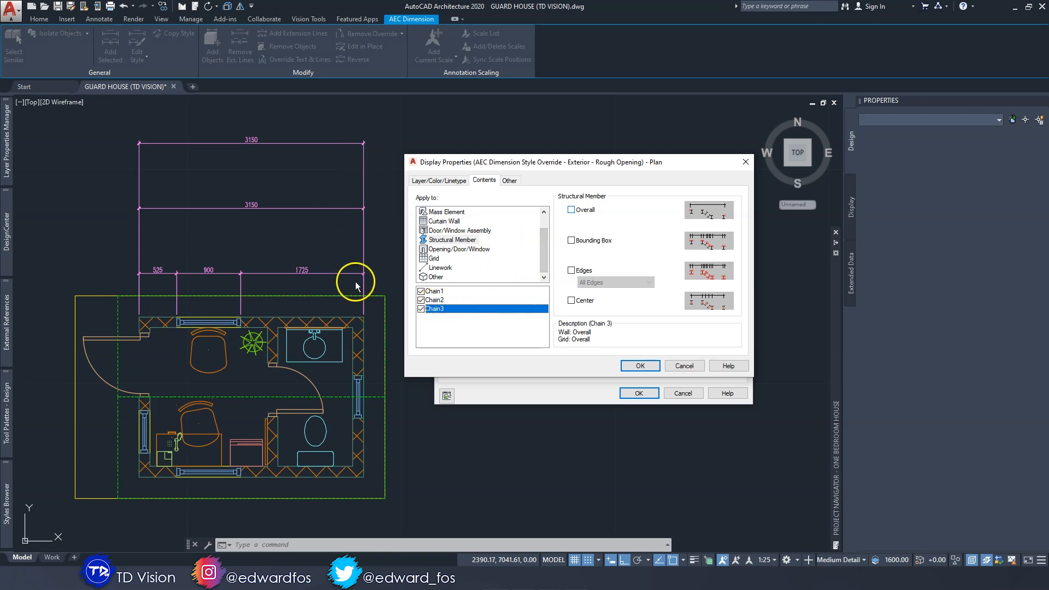
mouse_move(466, 228)
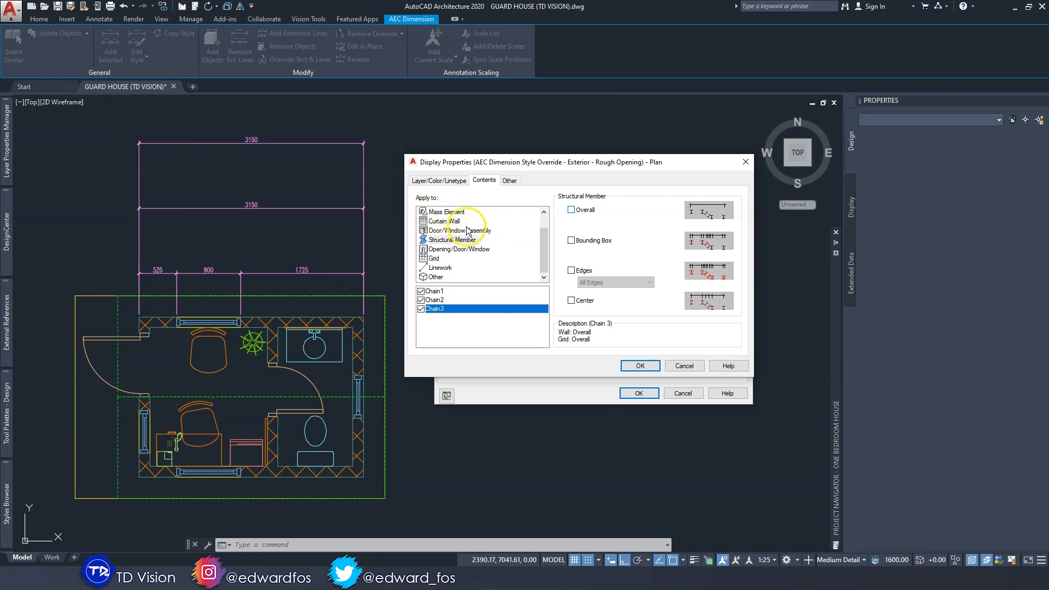
left_click(434, 212)
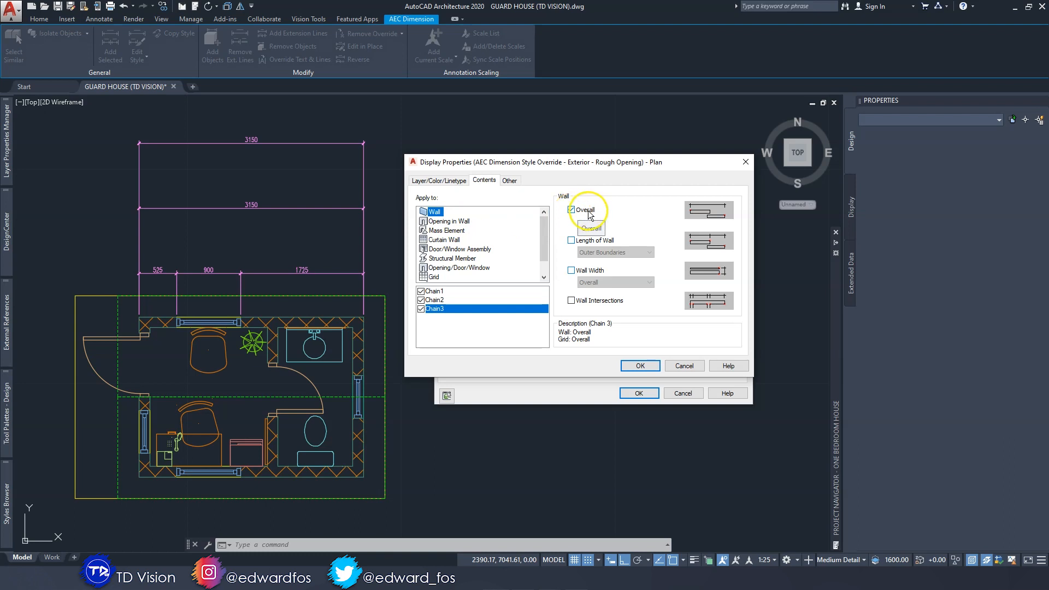
left_click(450, 220)
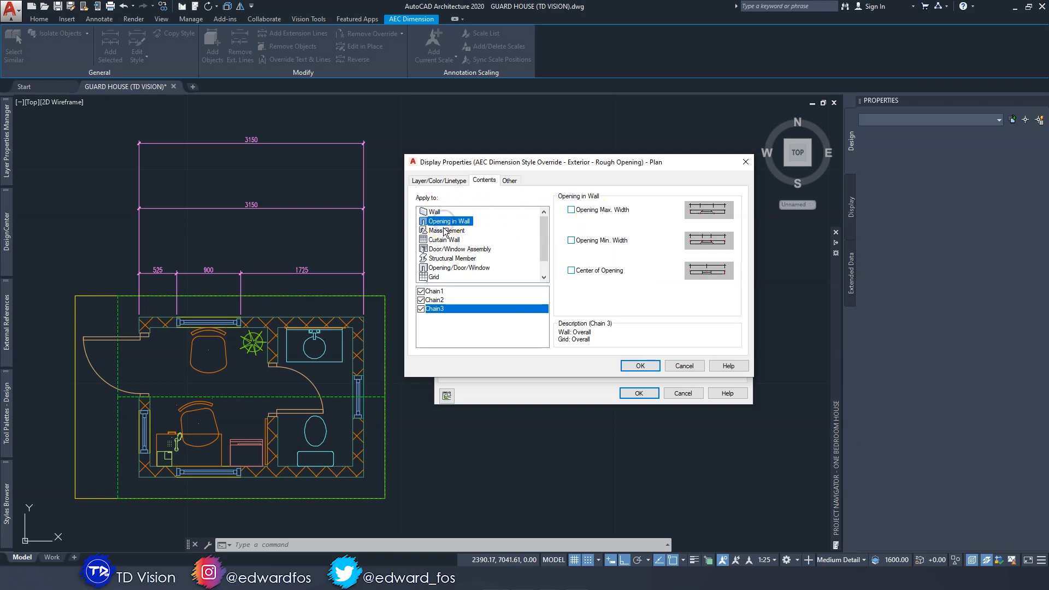
left_click(444, 239)
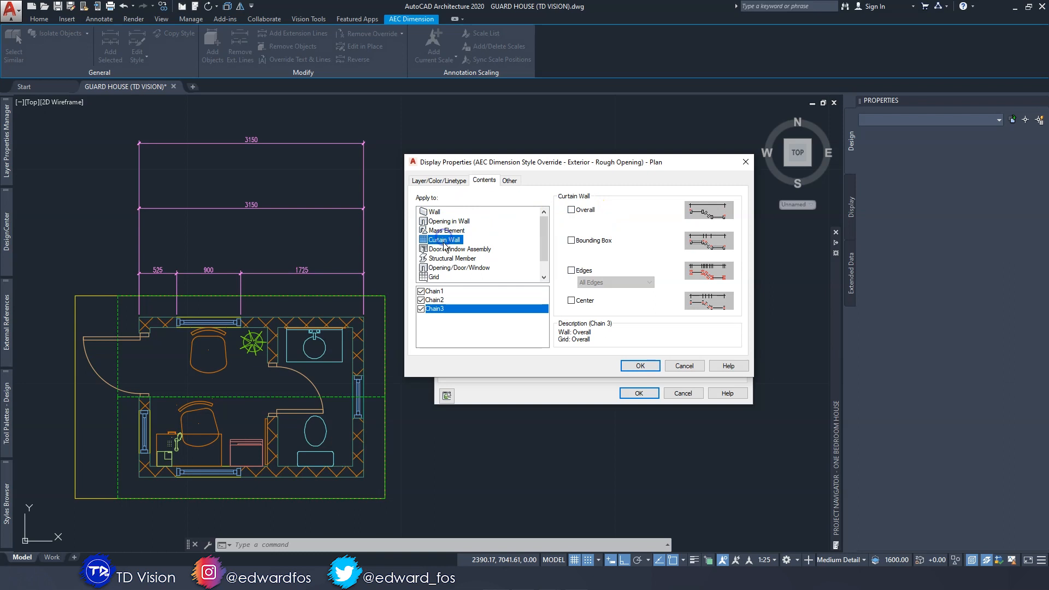
left_click(453, 258)
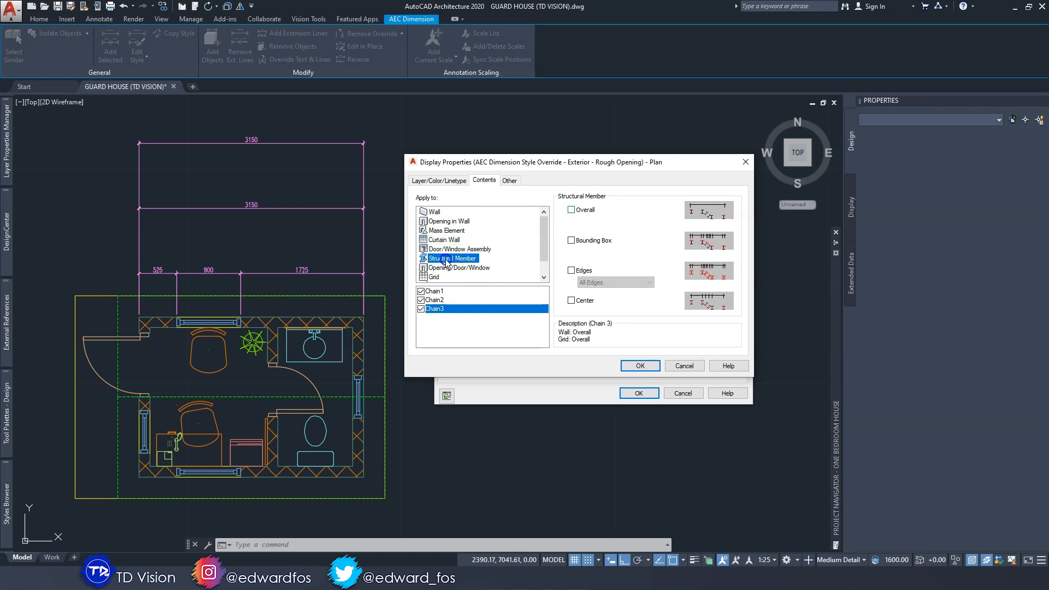
left_click(434, 258)
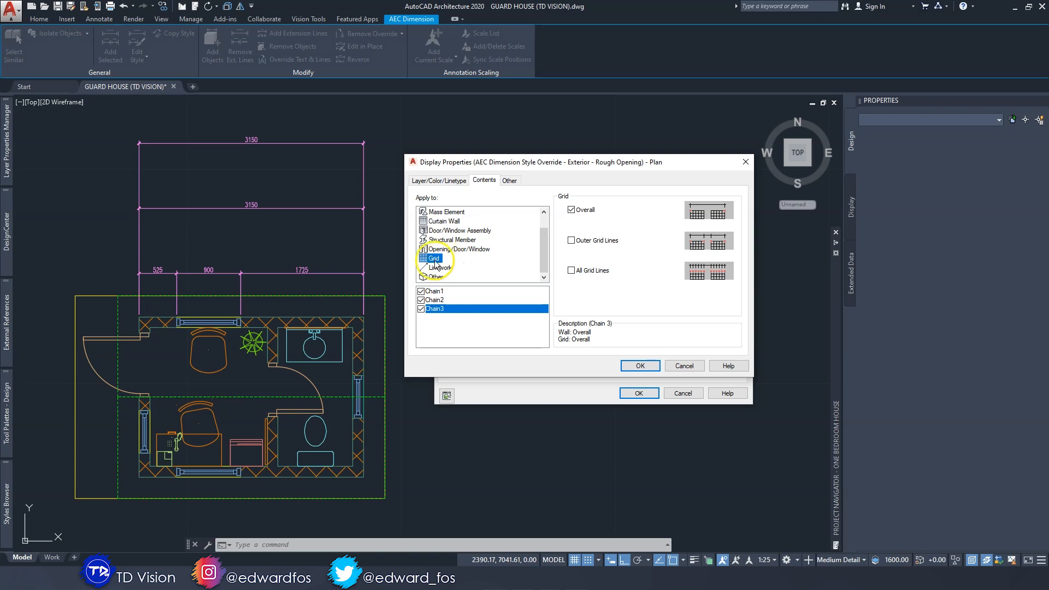
left_click(438, 267)
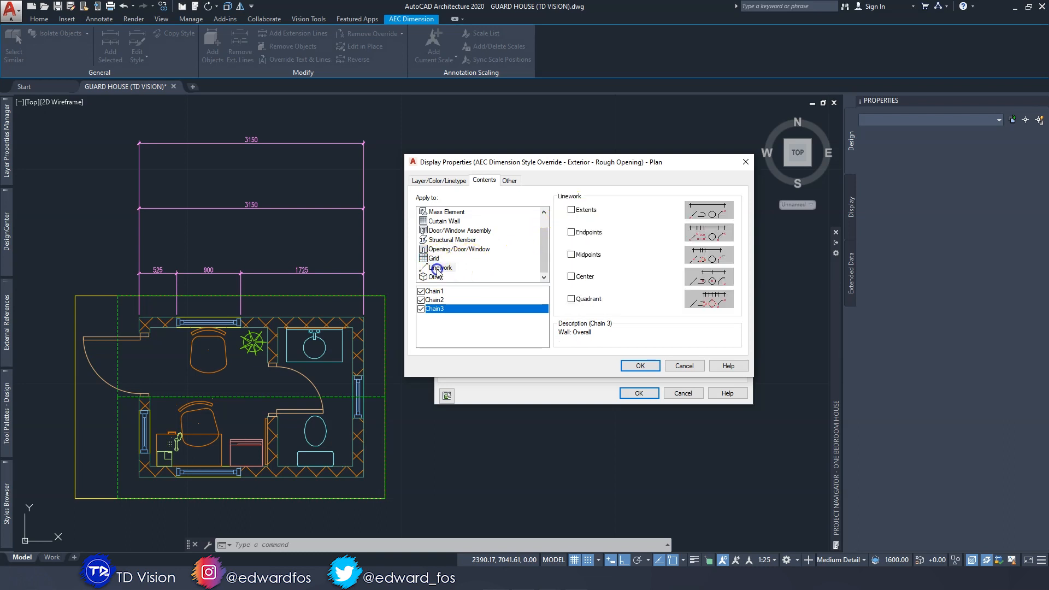
left_click(439, 267)
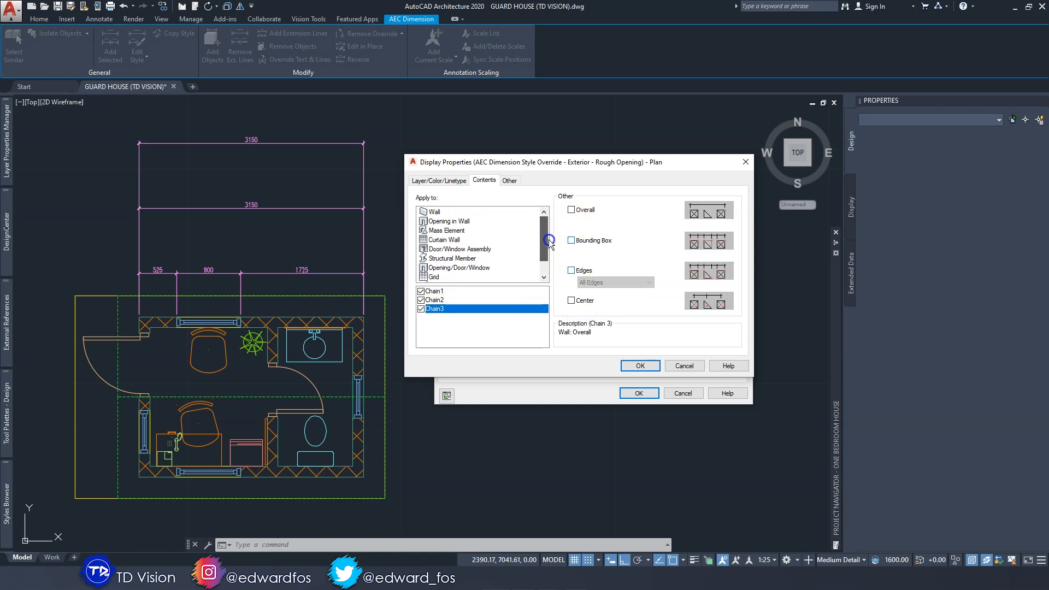
left_click(434, 212)
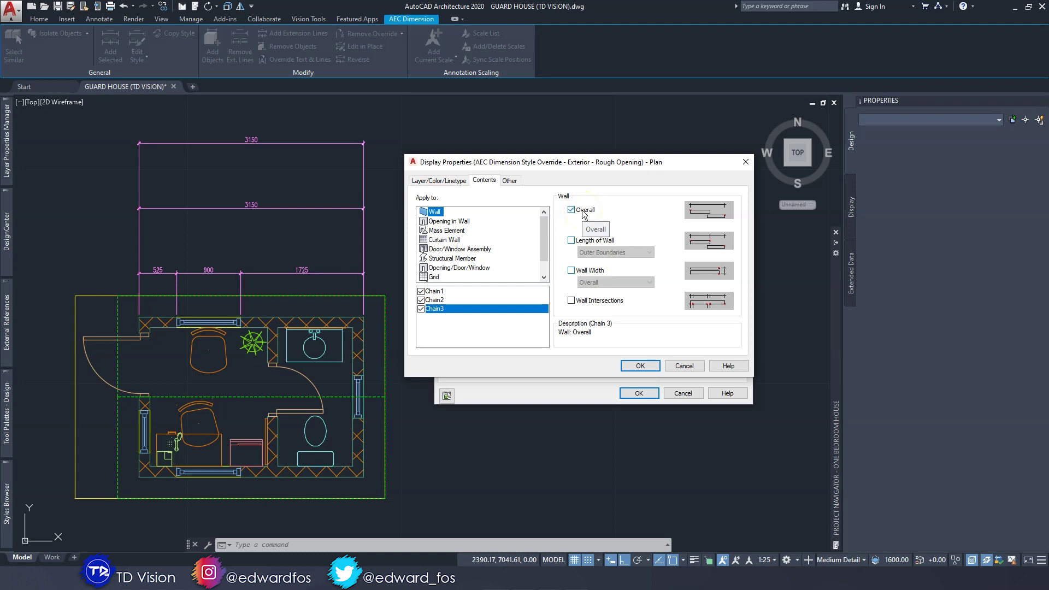
left_click(436, 300)
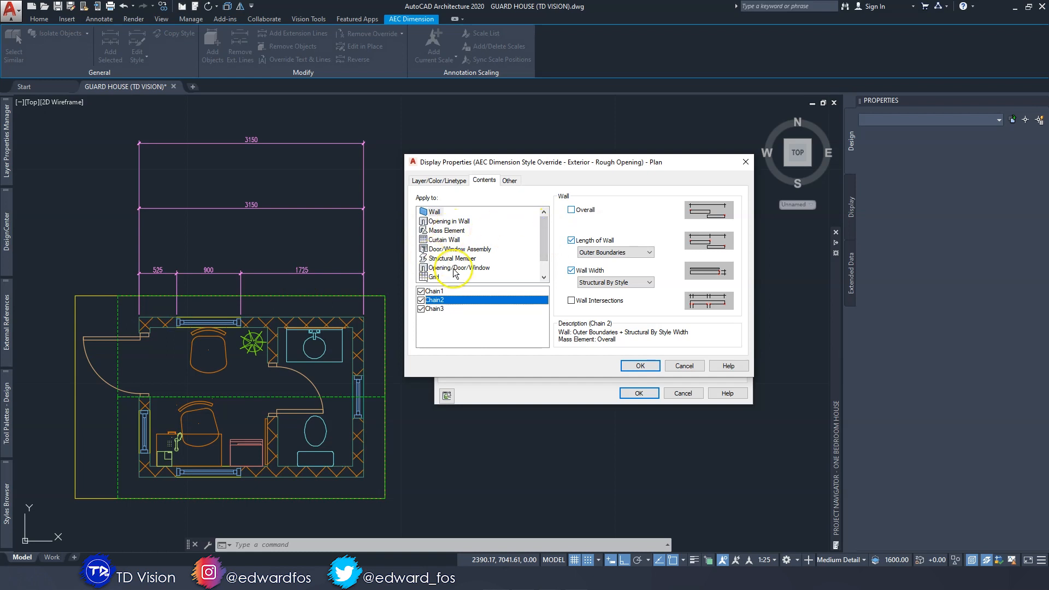
Step: Add Wall Intersections to Chain 2 and set its Wall Width to All Components
left_click(432, 212)
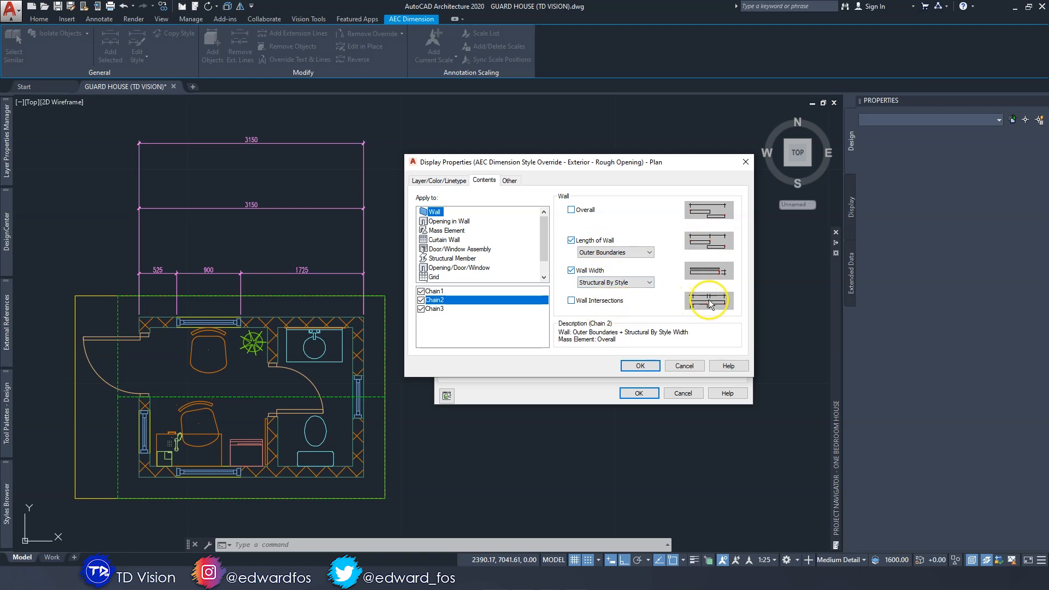
left_click(570, 300)
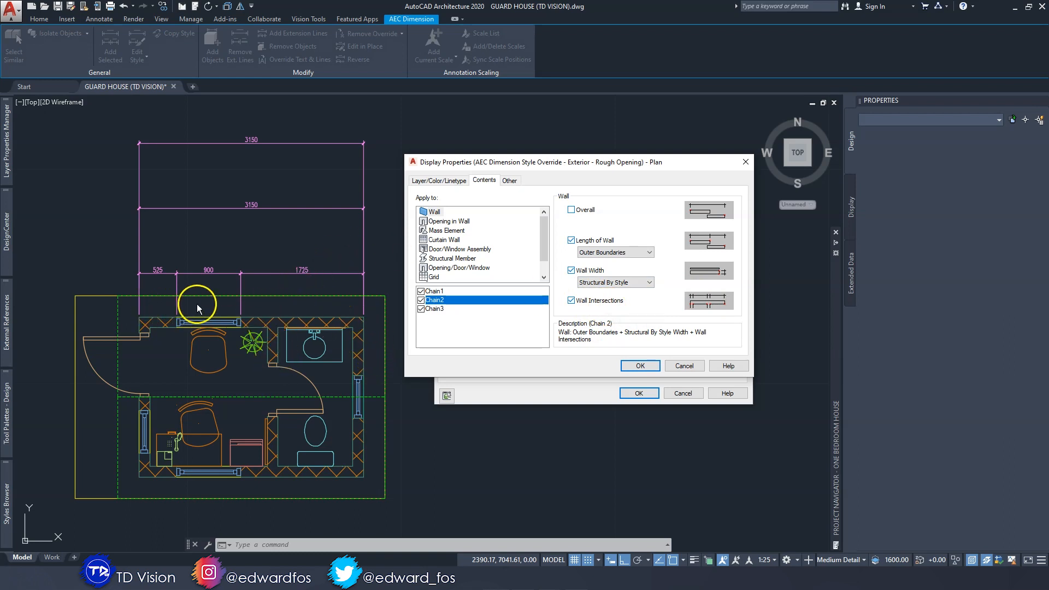
mouse_move(151, 217)
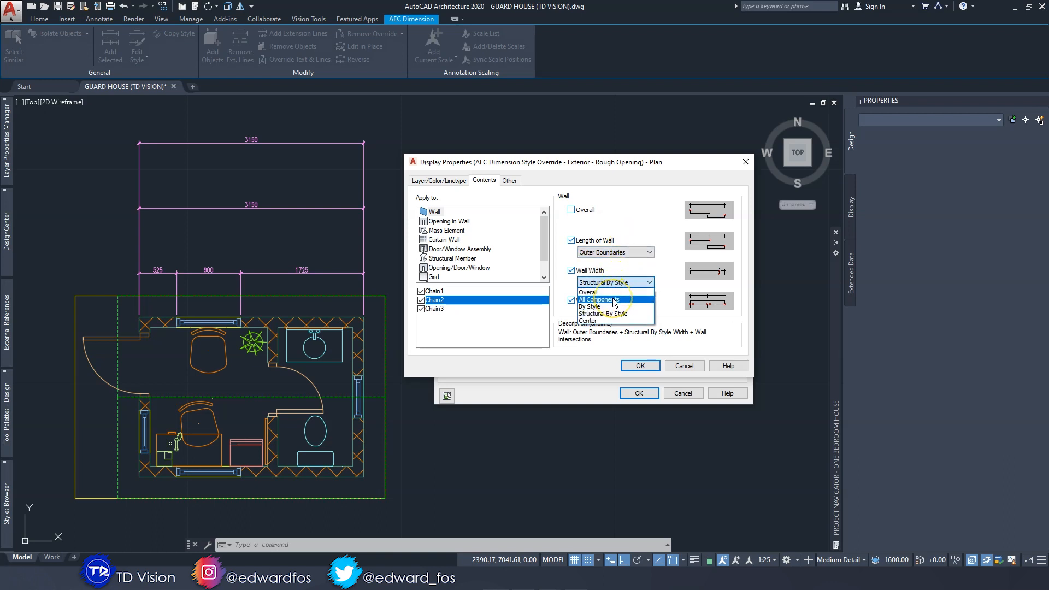
left_click(599, 300)
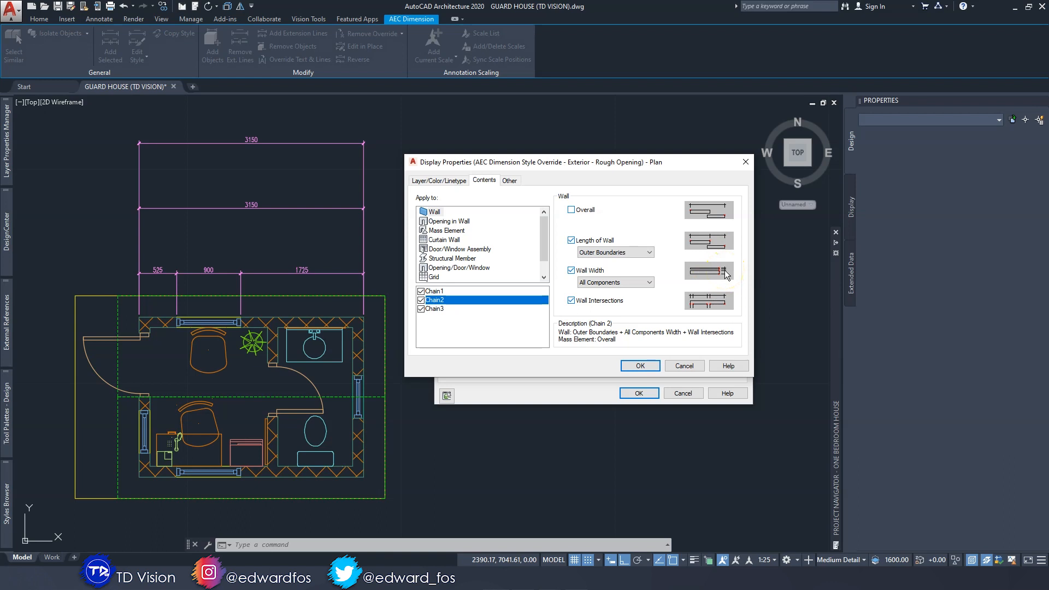
Step: Review Chain 2's opening, door/window assembly, grid and linework options without changes
left_click(451, 221)
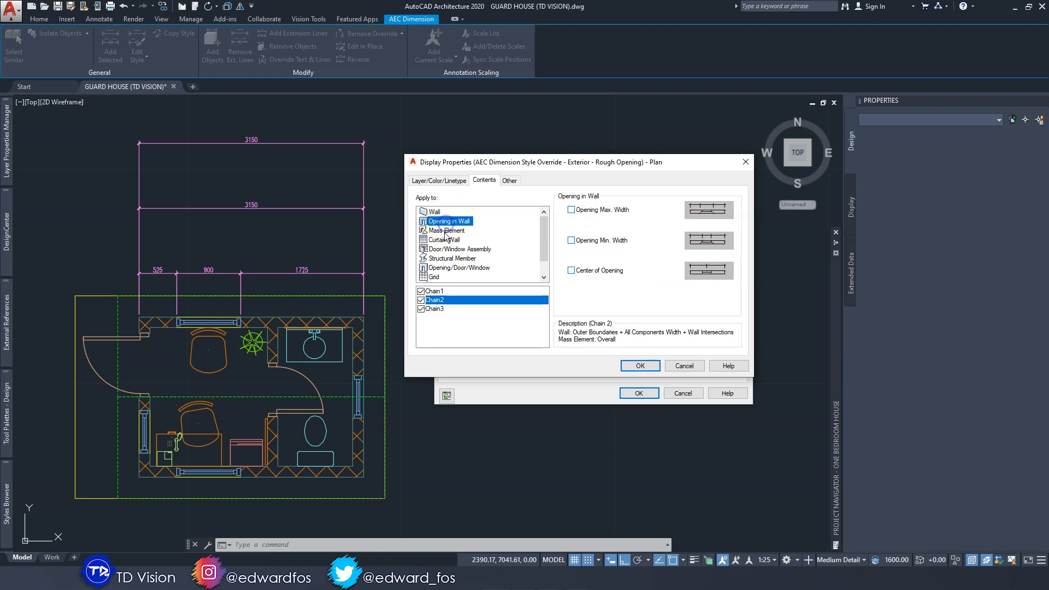
left_click(459, 267)
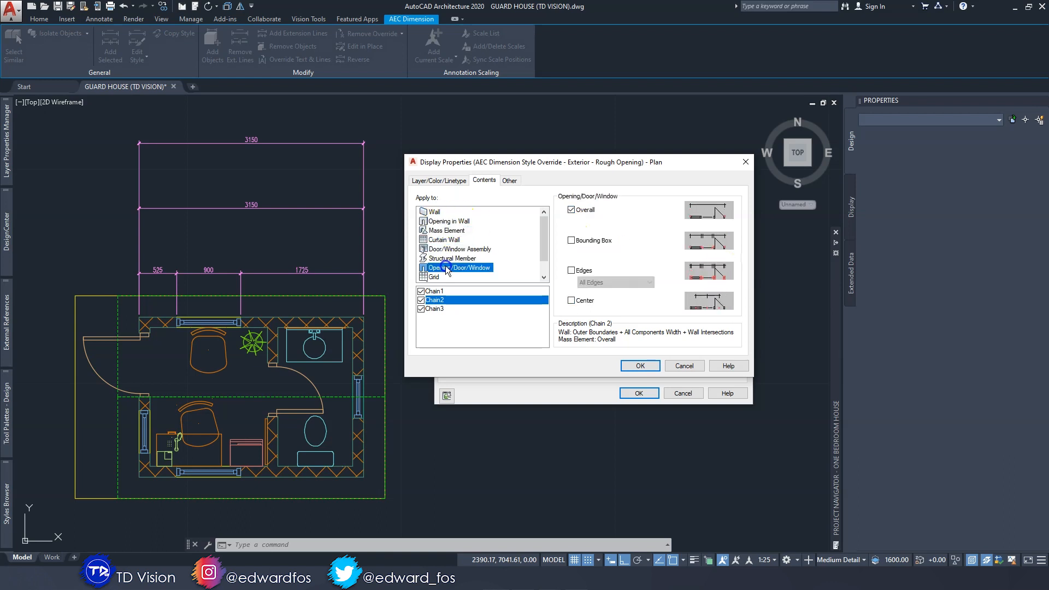
left_click(433, 276)
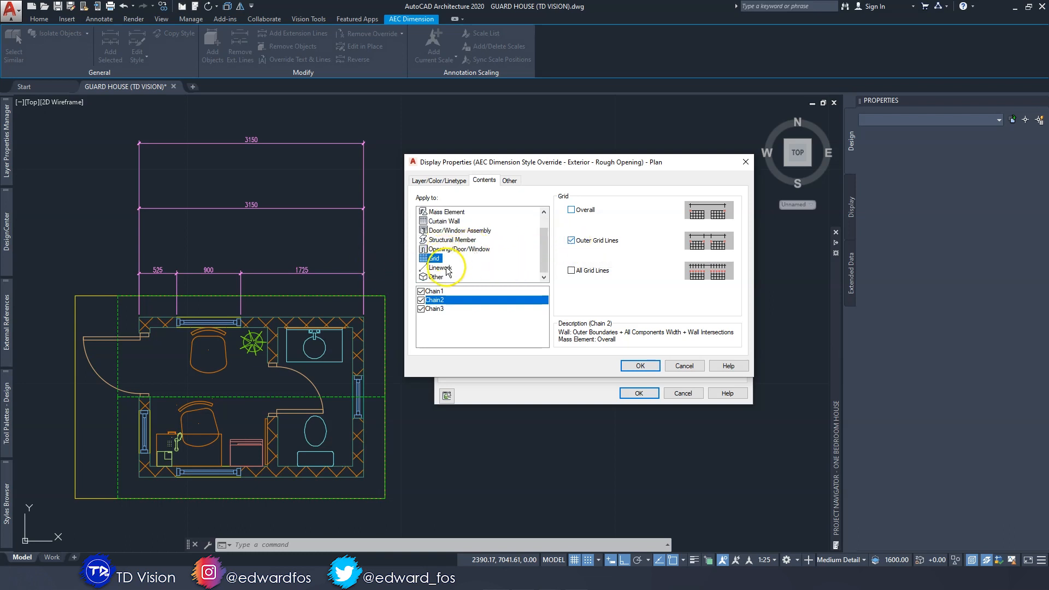
left_click(440, 268)
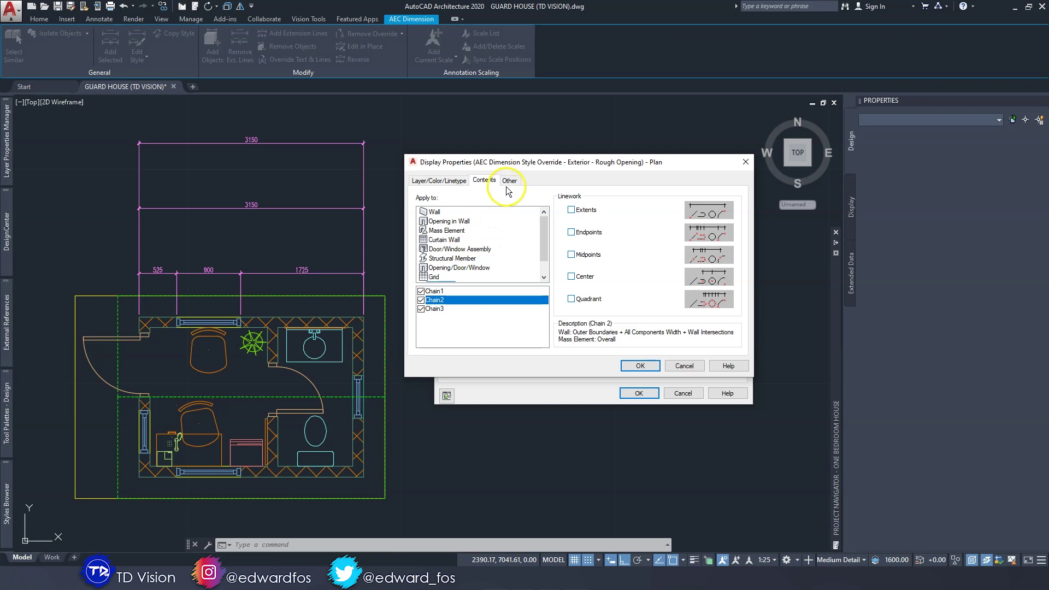
Step: Set the chains' dimension style to Annotative and the distance between chains to 300
left_click(509, 180)
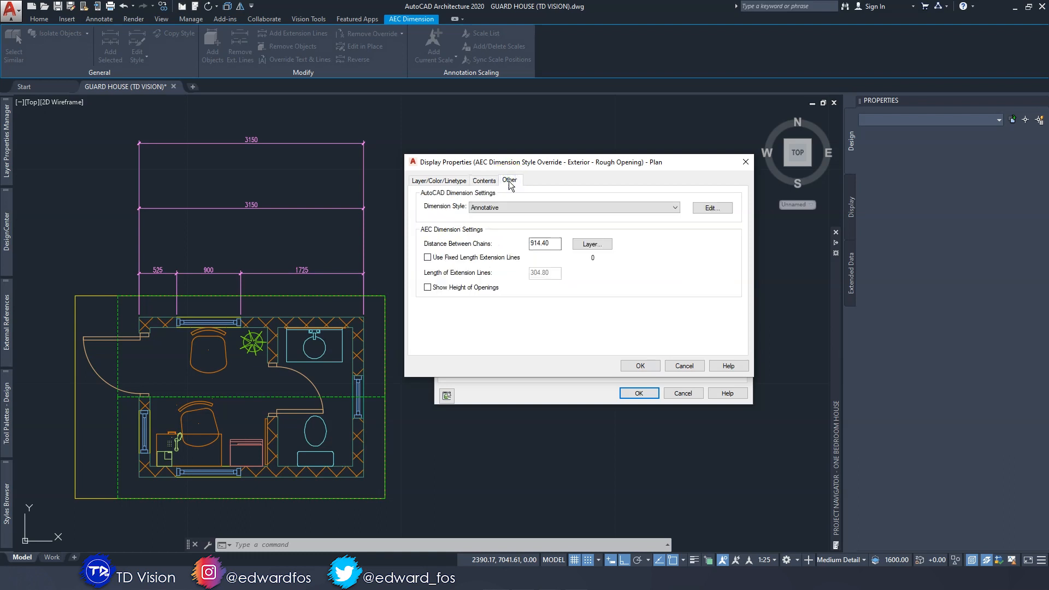
left_click(574, 208)
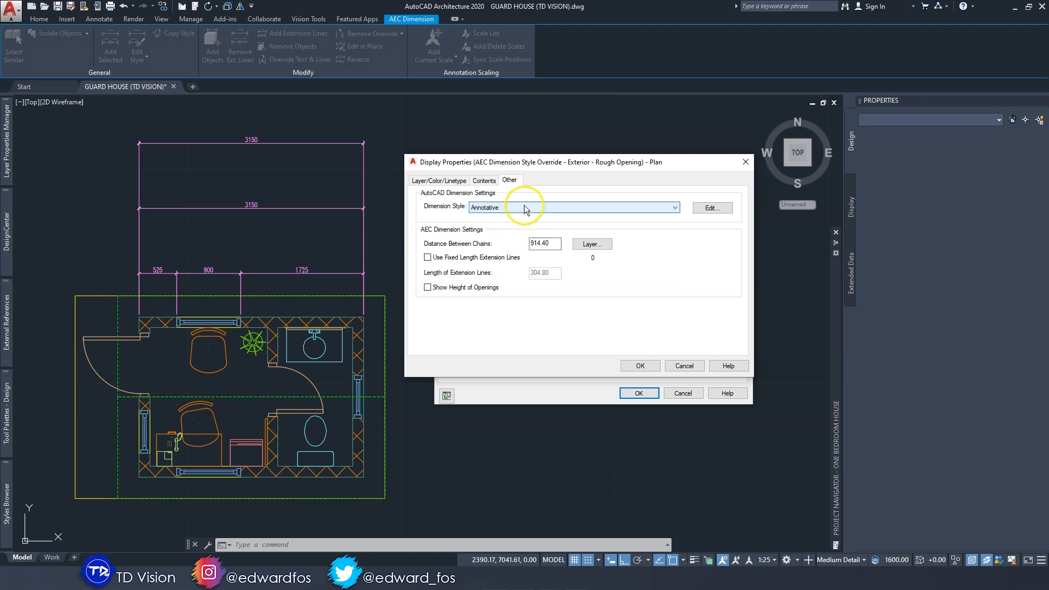
left_click(675, 207)
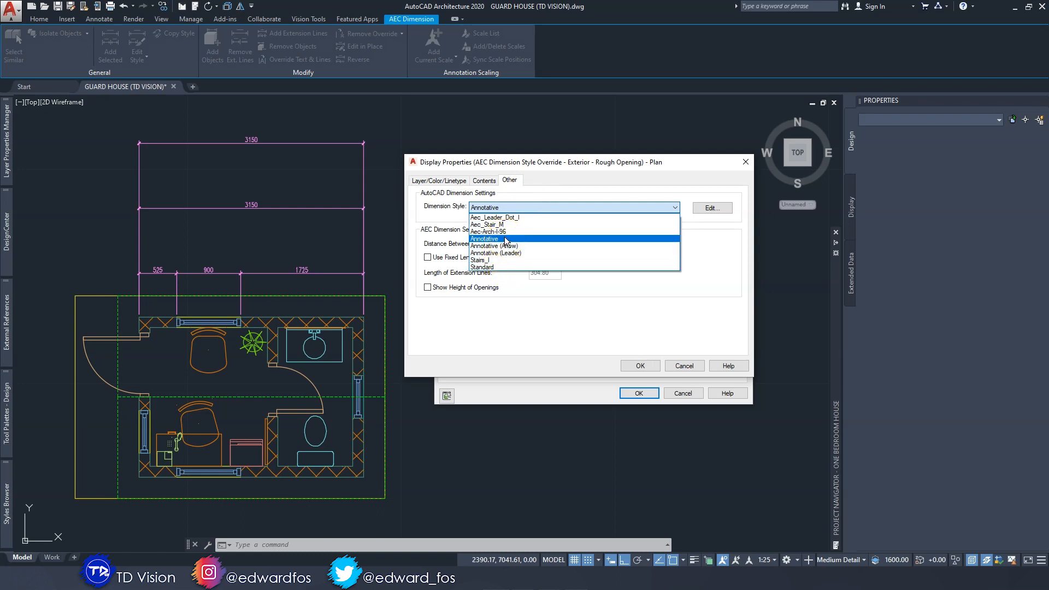
left_click(484, 239)
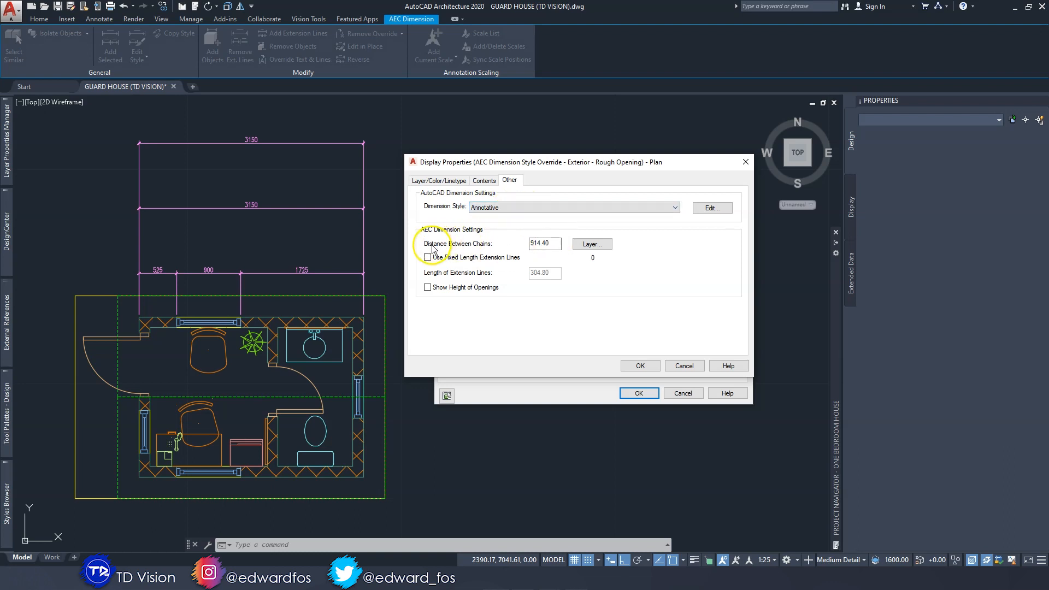
mouse_move(505, 249)
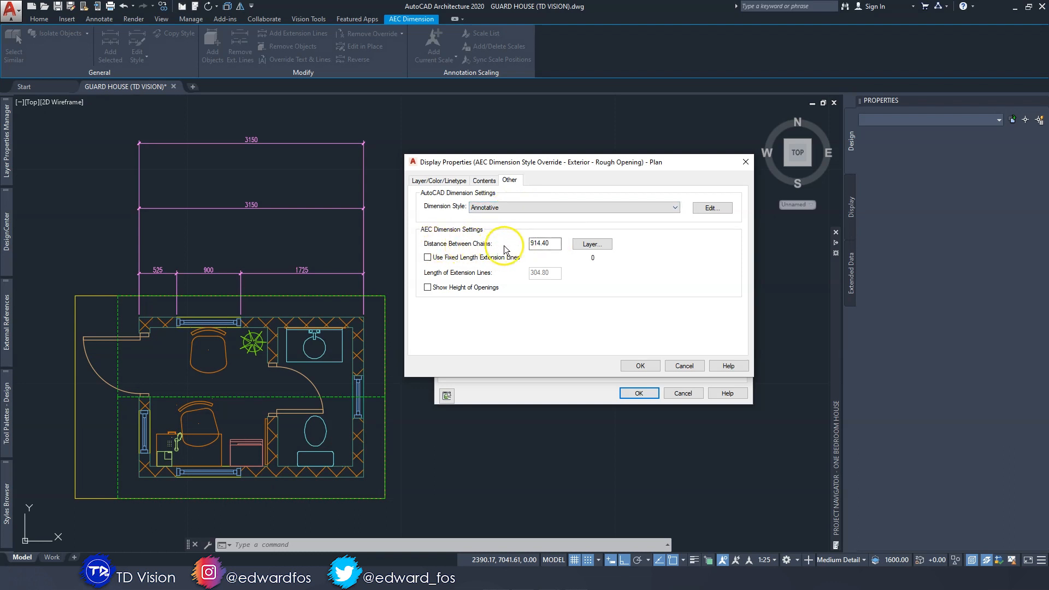
mouse_move(288, 238)
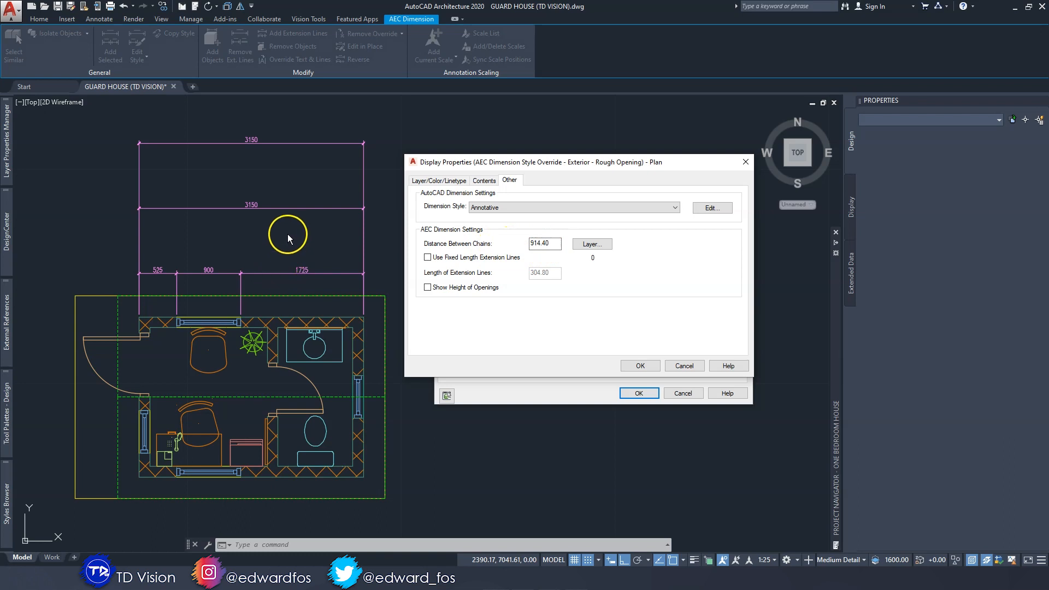
mouse_move(311, 244)
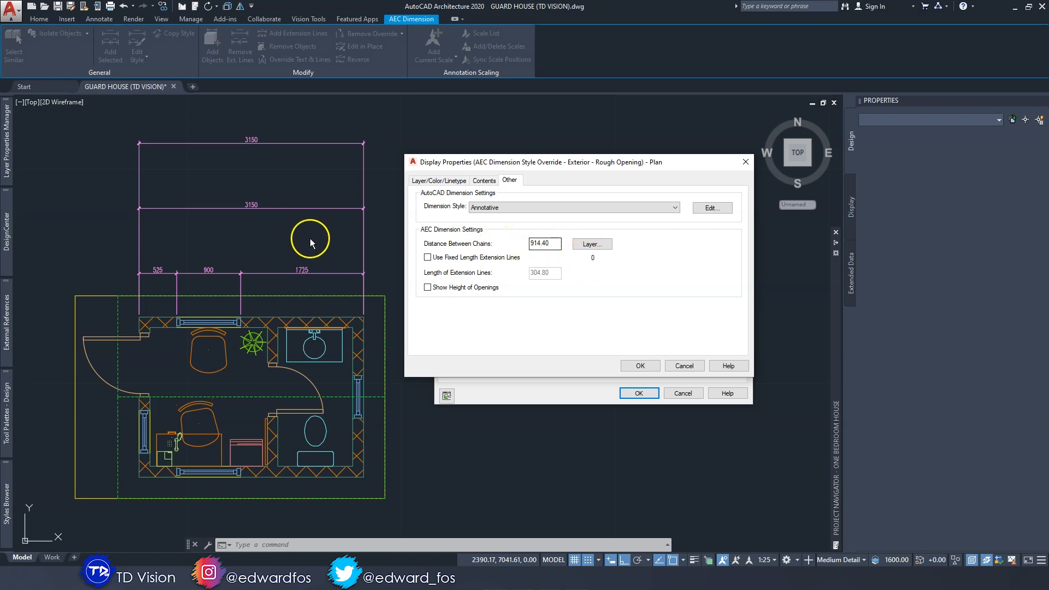
mouse_move(311, 208)
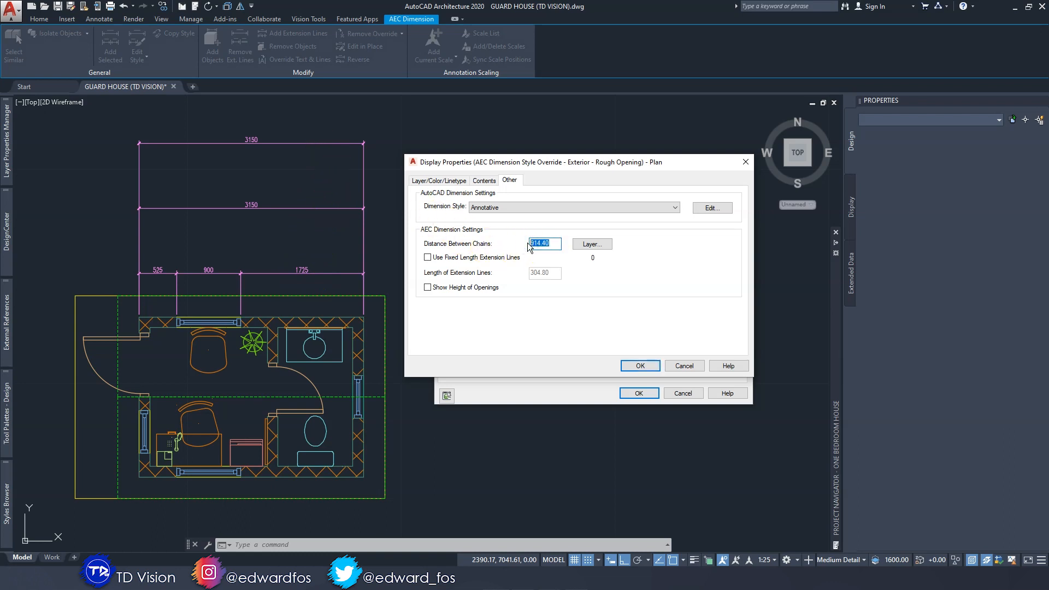
type("300")
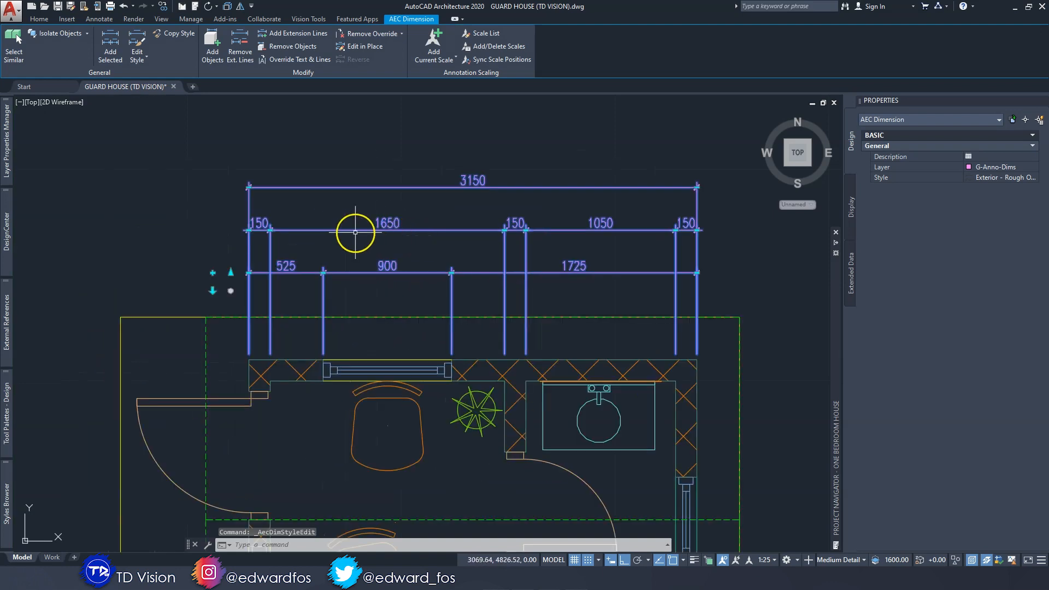
left_click(39, 19)
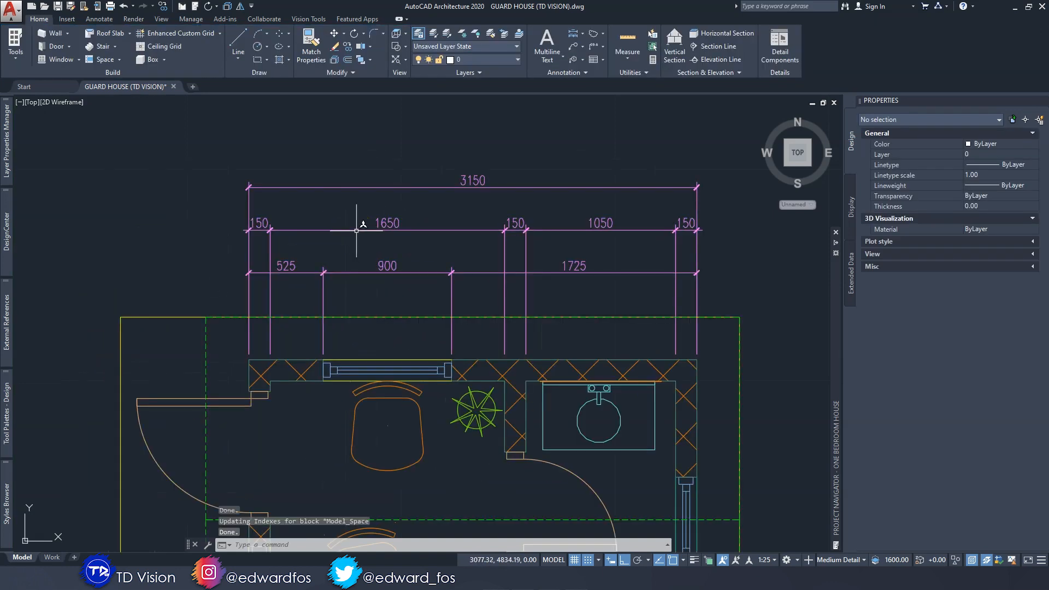
left_click(491, 232)
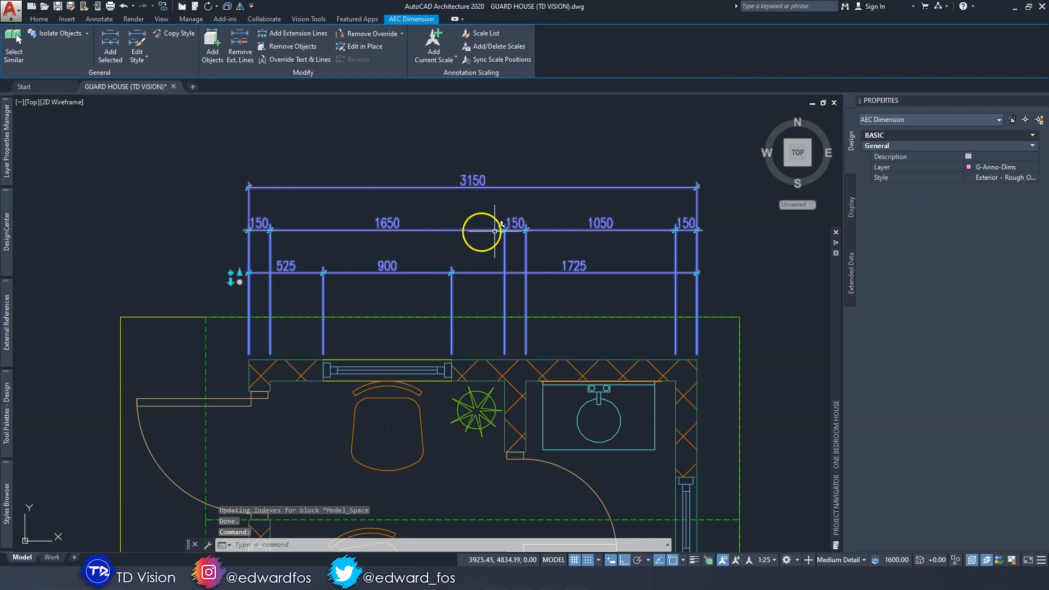
mouse_move(680, 227)
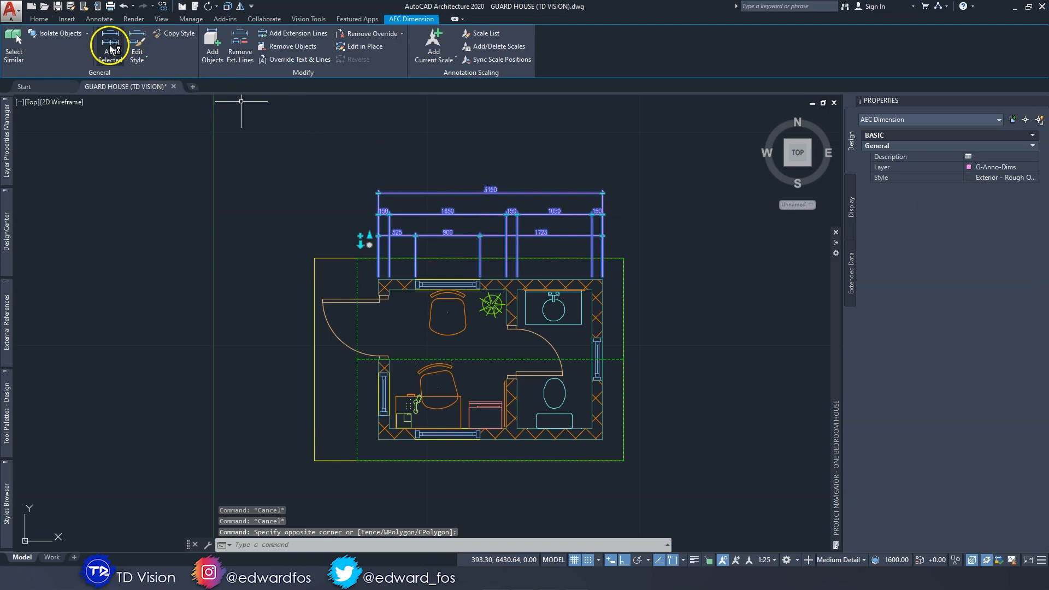
mouse_move(108, 43)
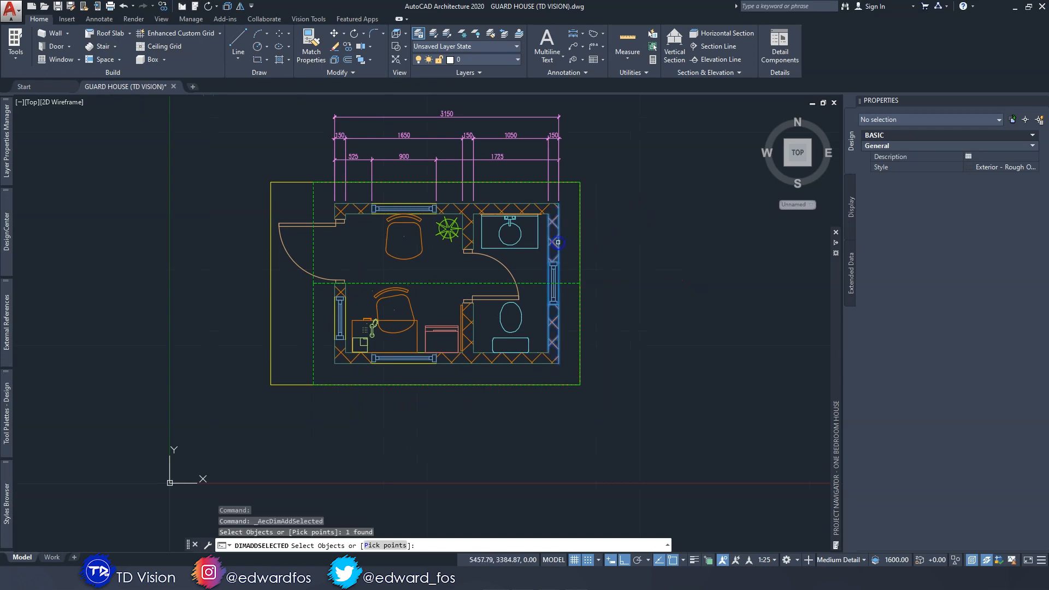
Step: Place matching AEC dimensions on the right, bottom and left walls (2250 and 3150 overall)
left_click(557, 242)
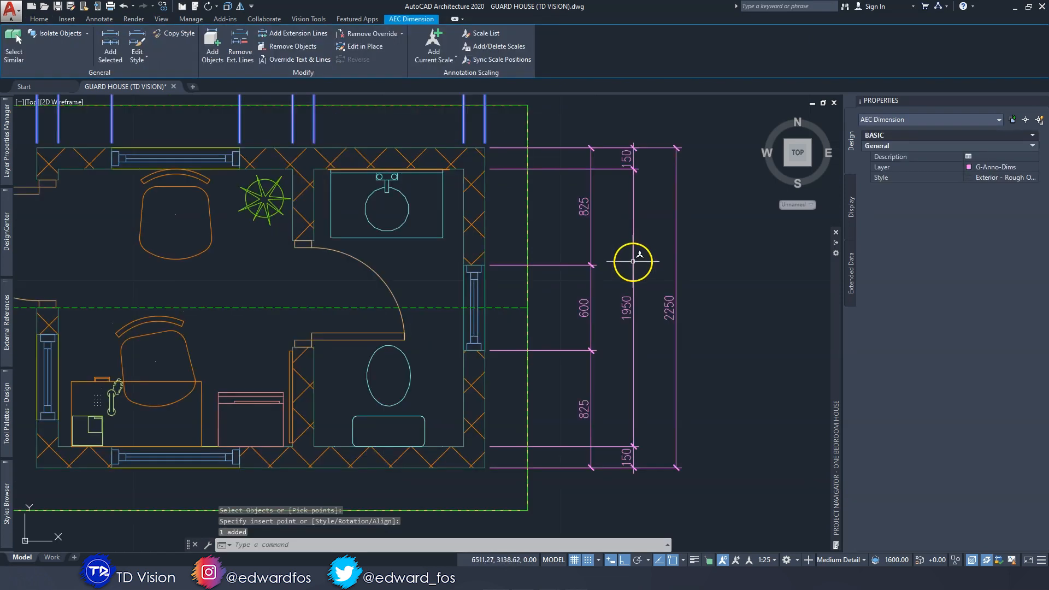
mouse_move(636, 324)
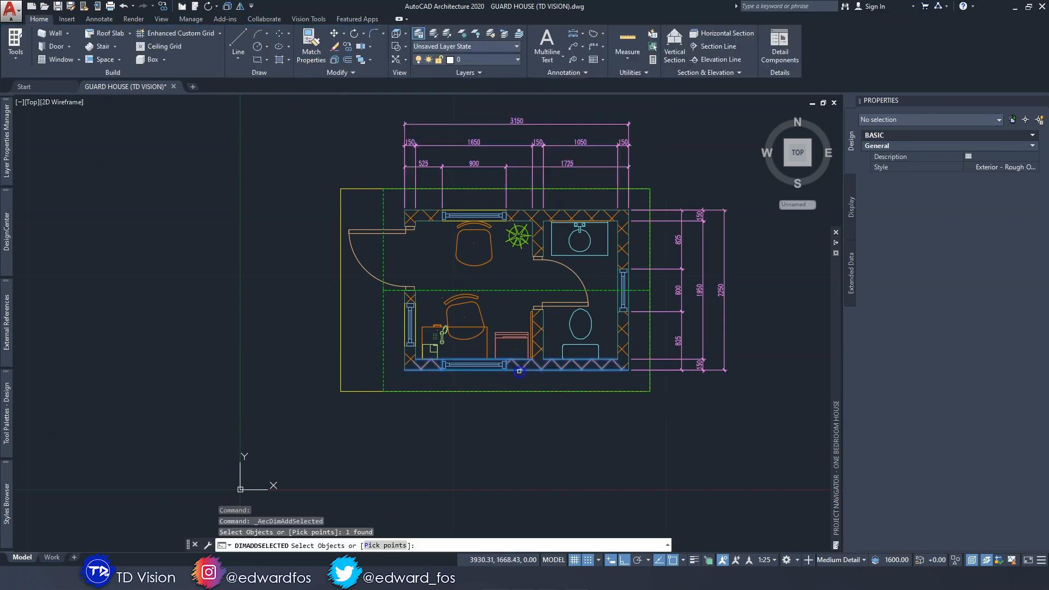
left_click(519, 371)
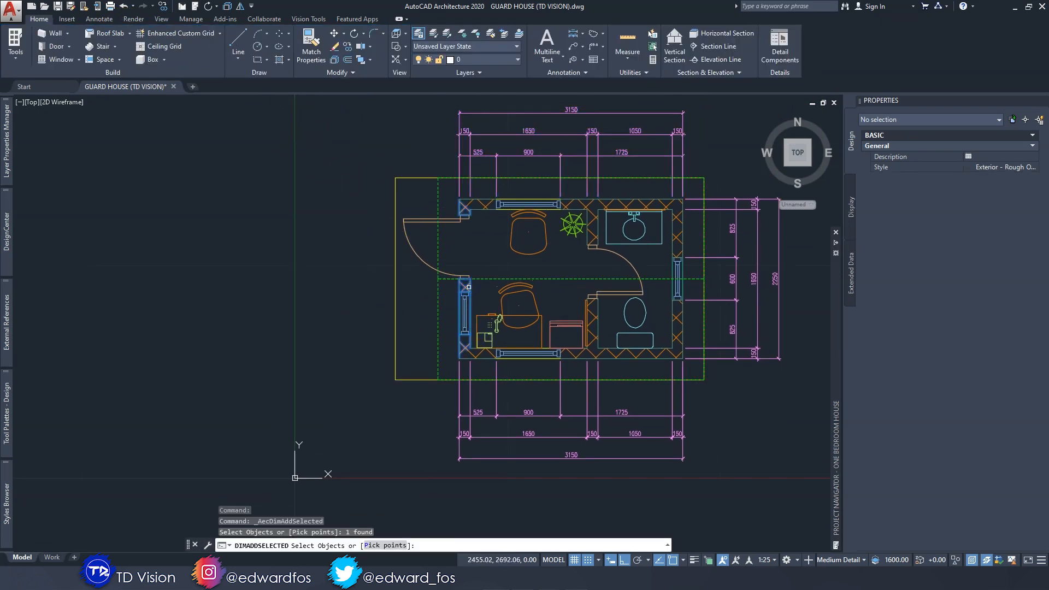
left_click(402, 265)
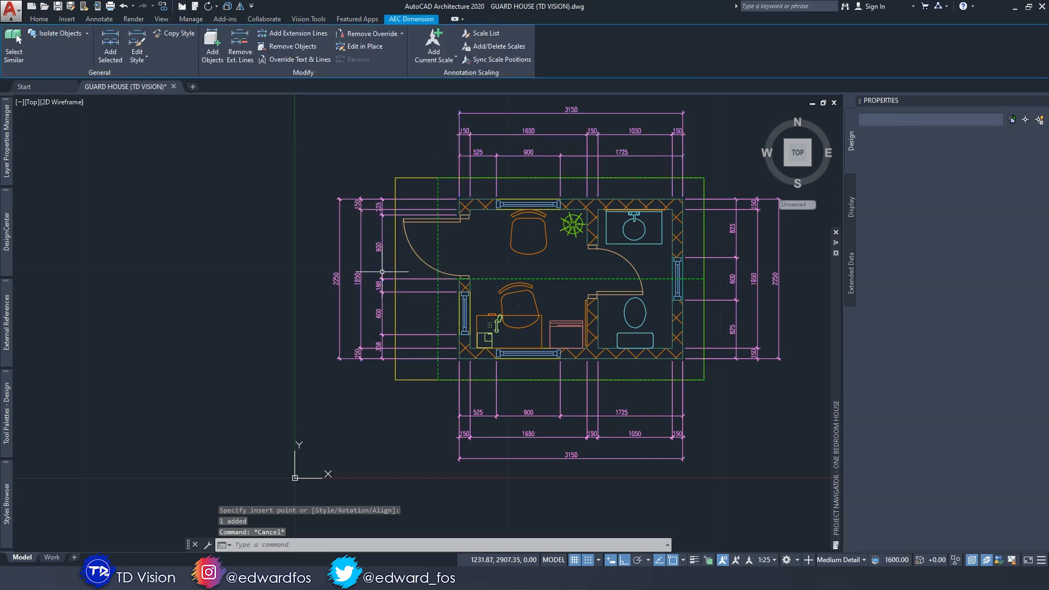
Step: Select the top AEC dimension and stretch its offset grip to move the chains upward
left_click(38, 20)
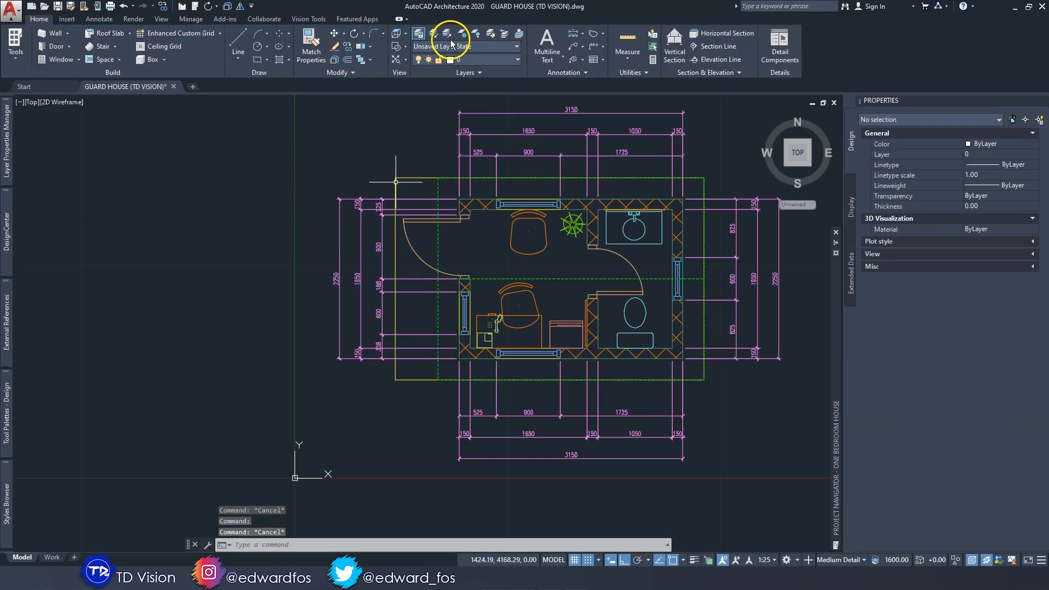
left_click(453, 32)
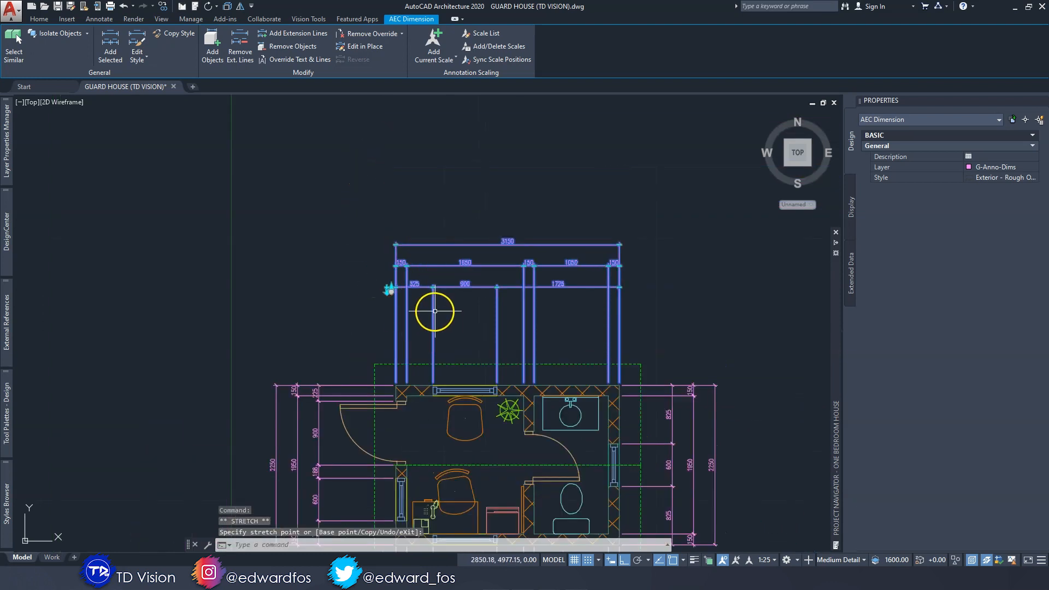
mouse_move(390, 288)
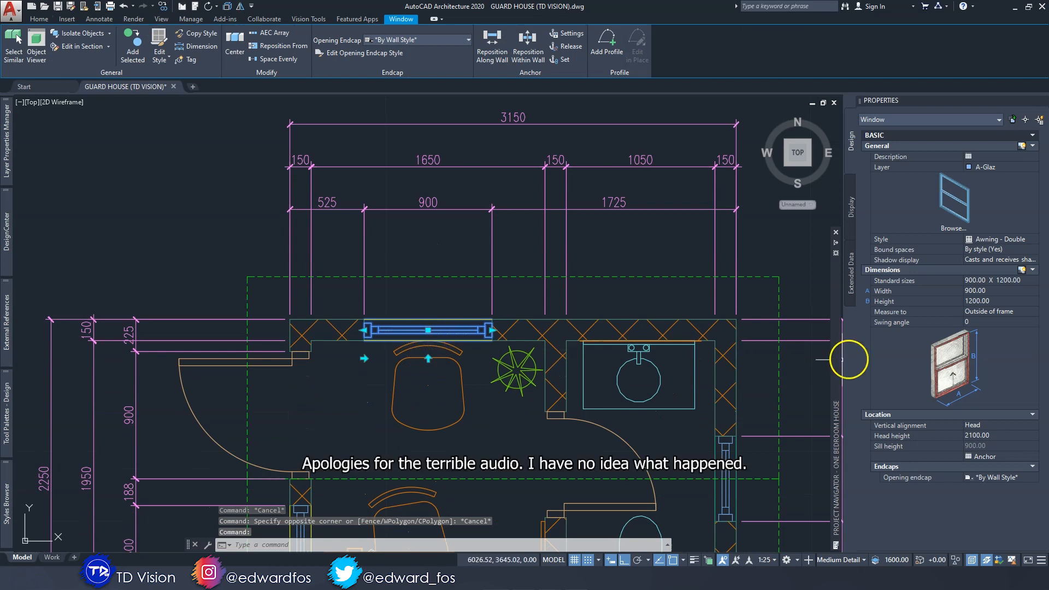
Step: Make the top window 600 wide and shift the door along the left wall, dimensions updating automatically
left_click(997, 291)
type("600")
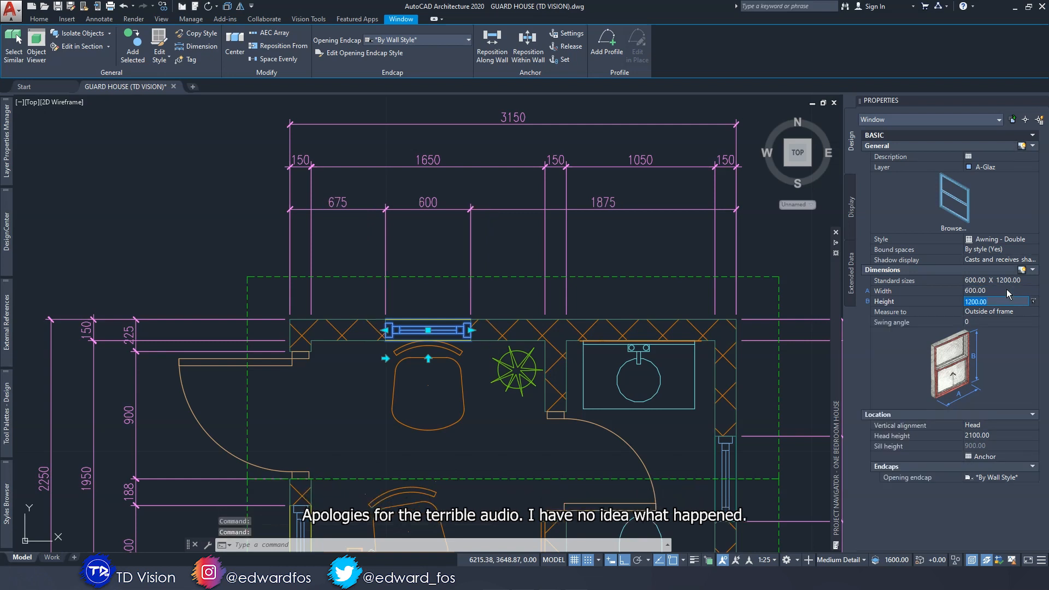
left_click(493, 246)
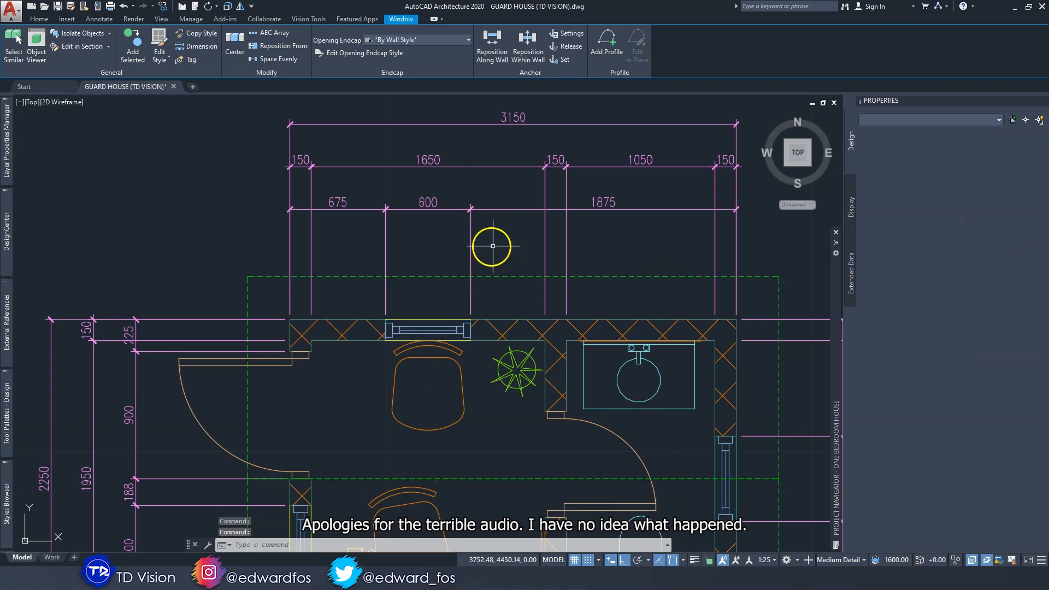
left_click(42, 20)
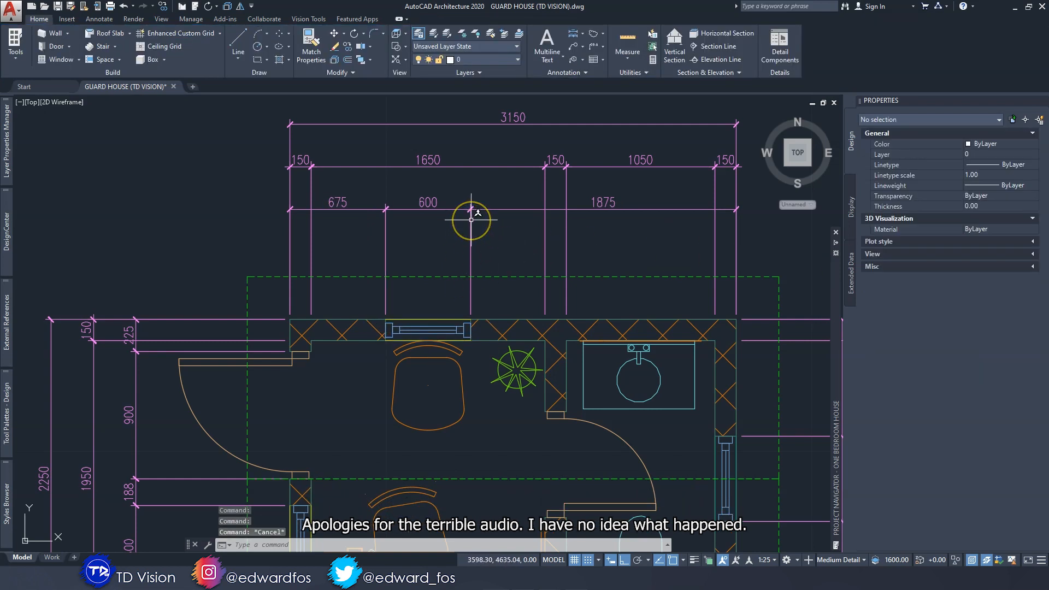
mouse_move(441, 326)
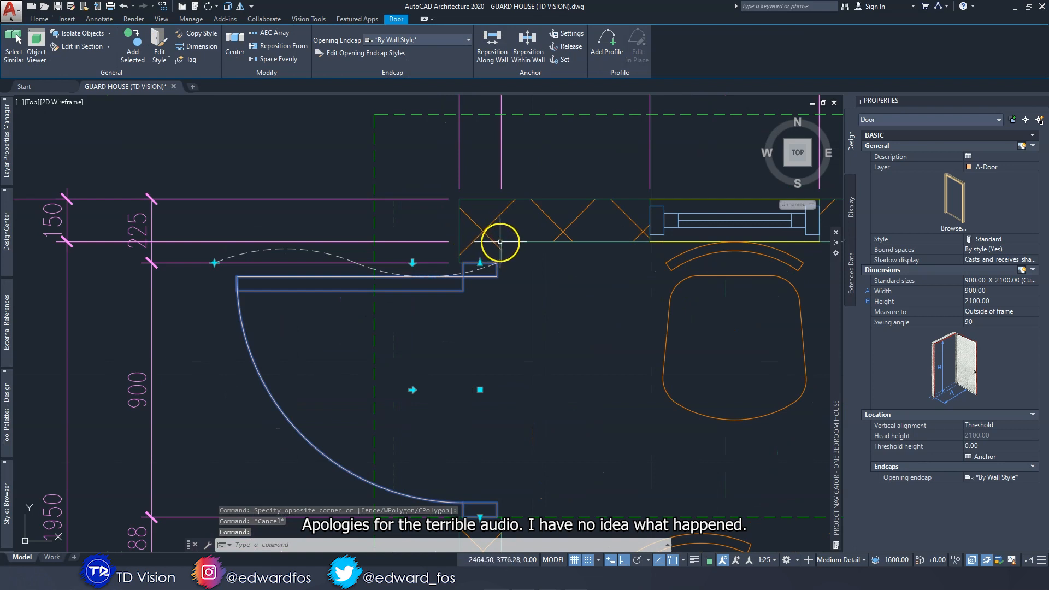
left_click(43, 17)
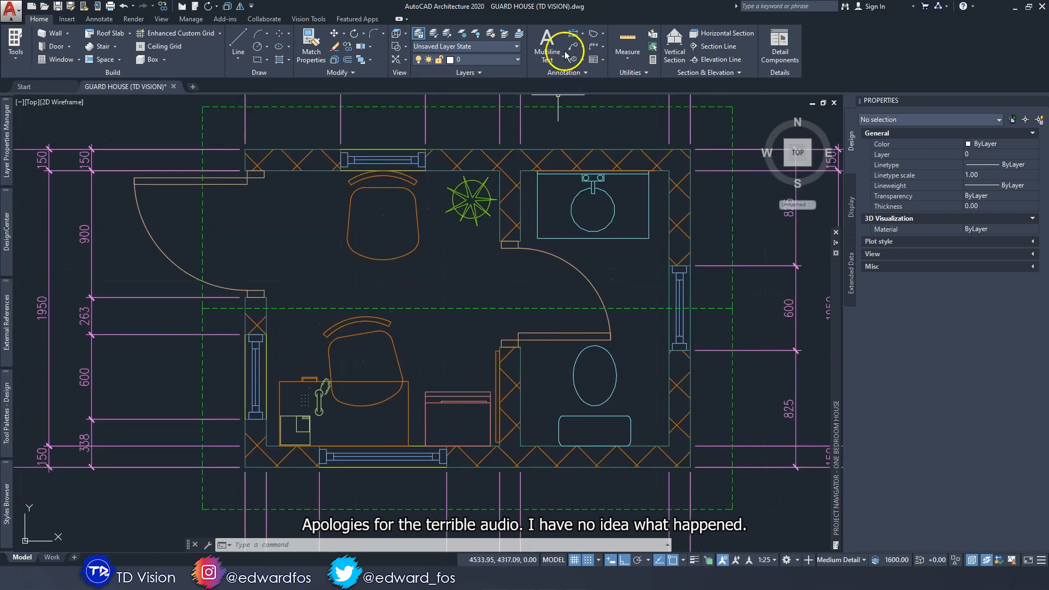
Step: Browse the dimension type list, then show the drawing's layer list
left_click(576, 34)
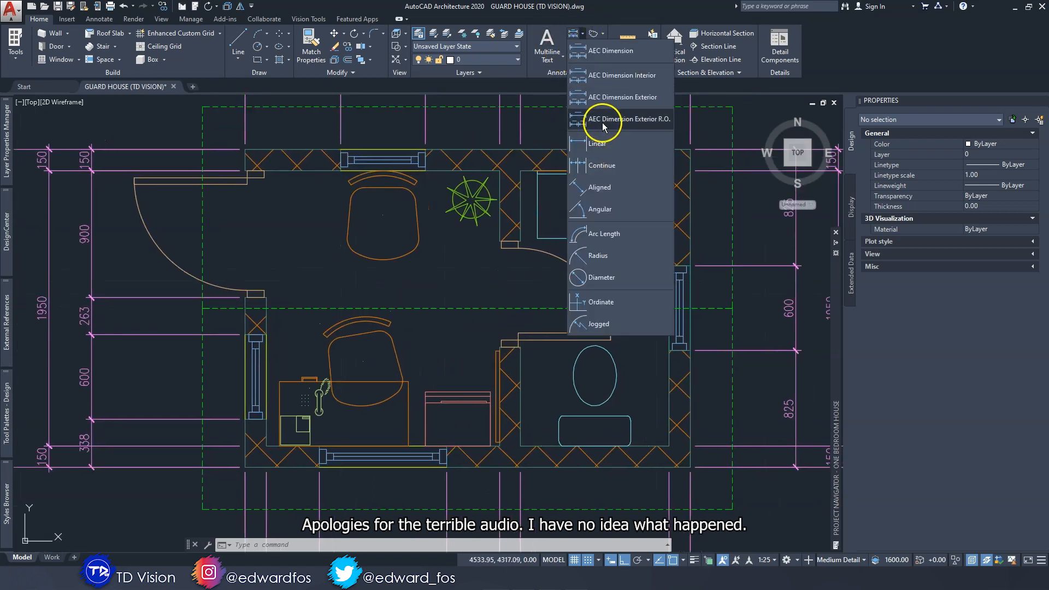
mouse_move(623, 75)
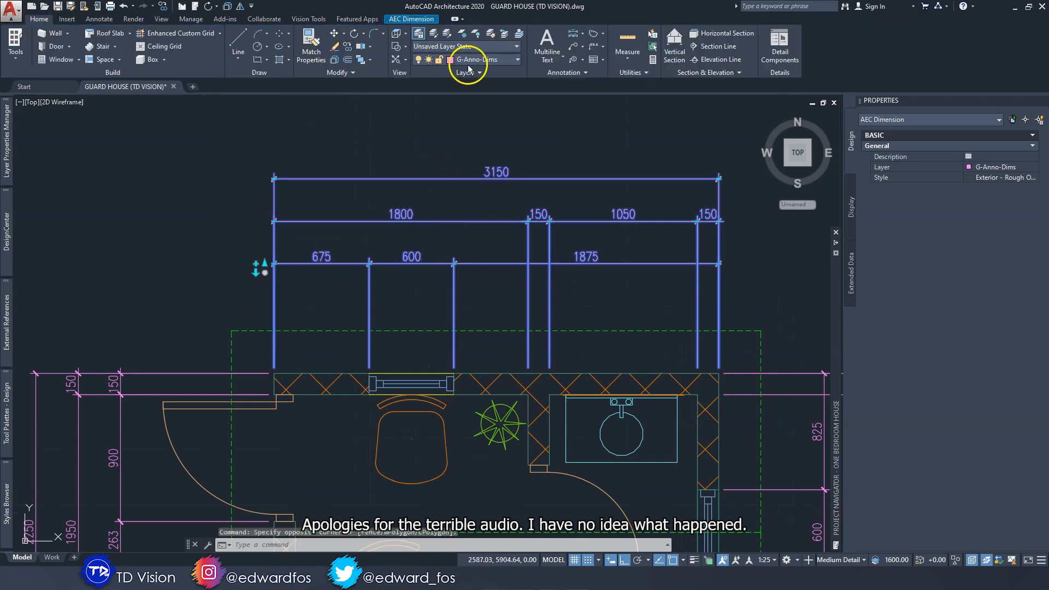
left_click(517, 59)
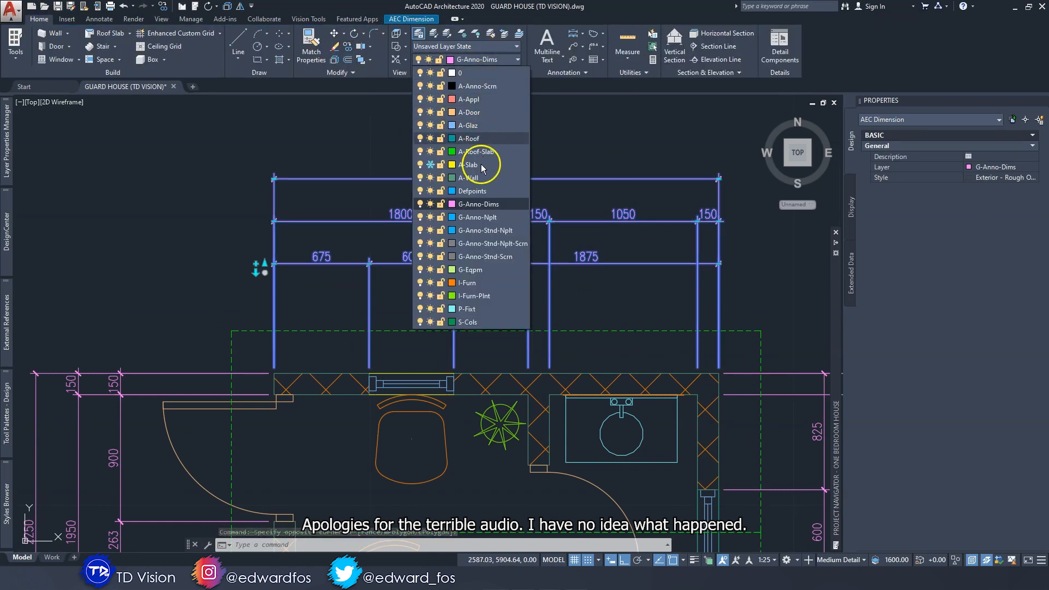